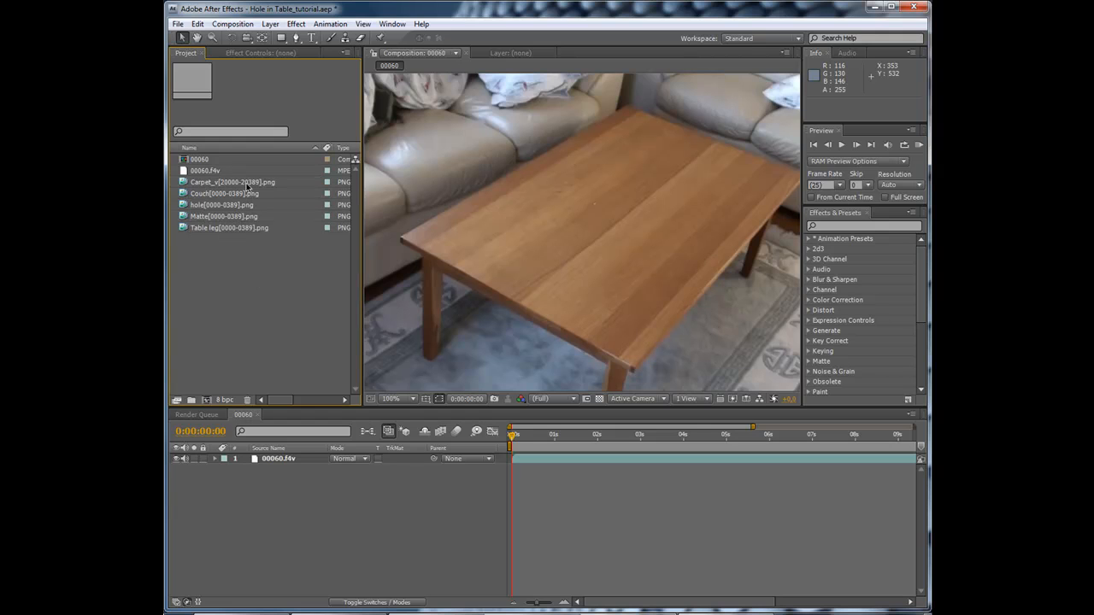
right_click(231, 182)
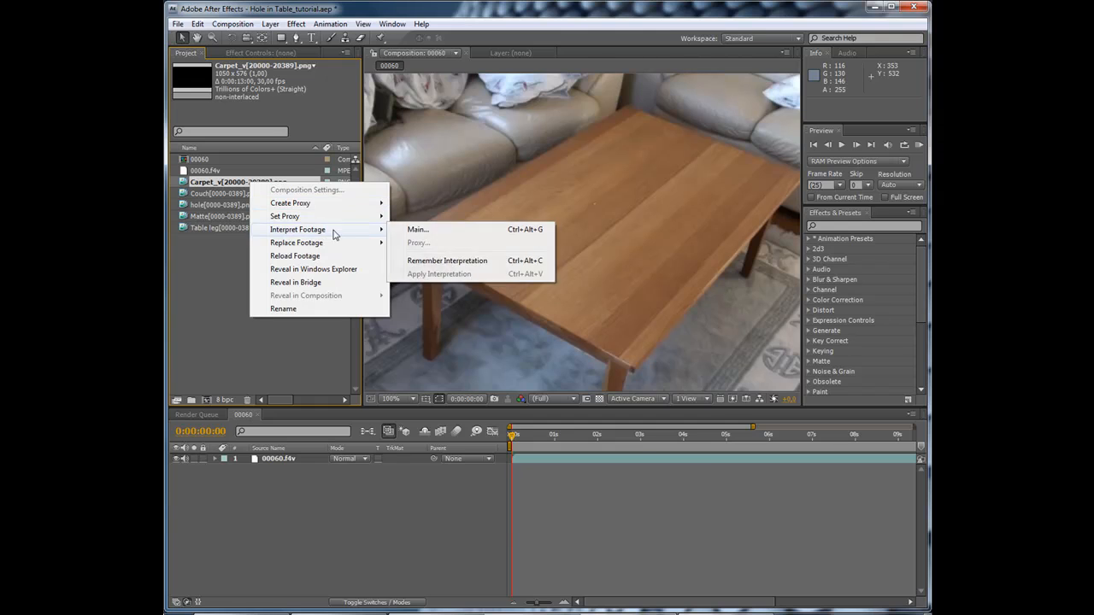
left_click(418, 229)
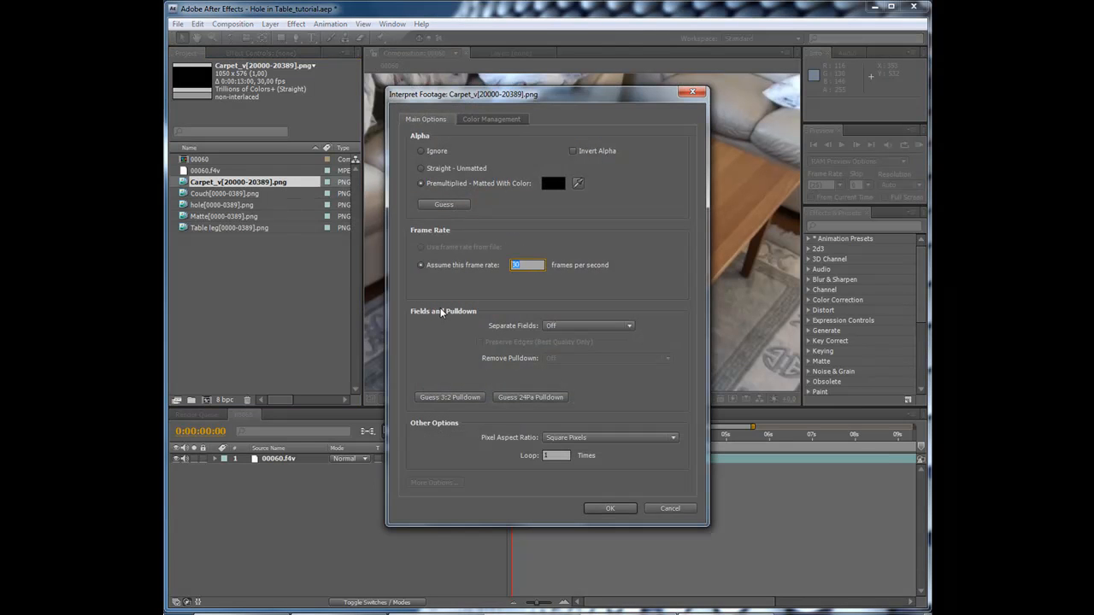
type("25")
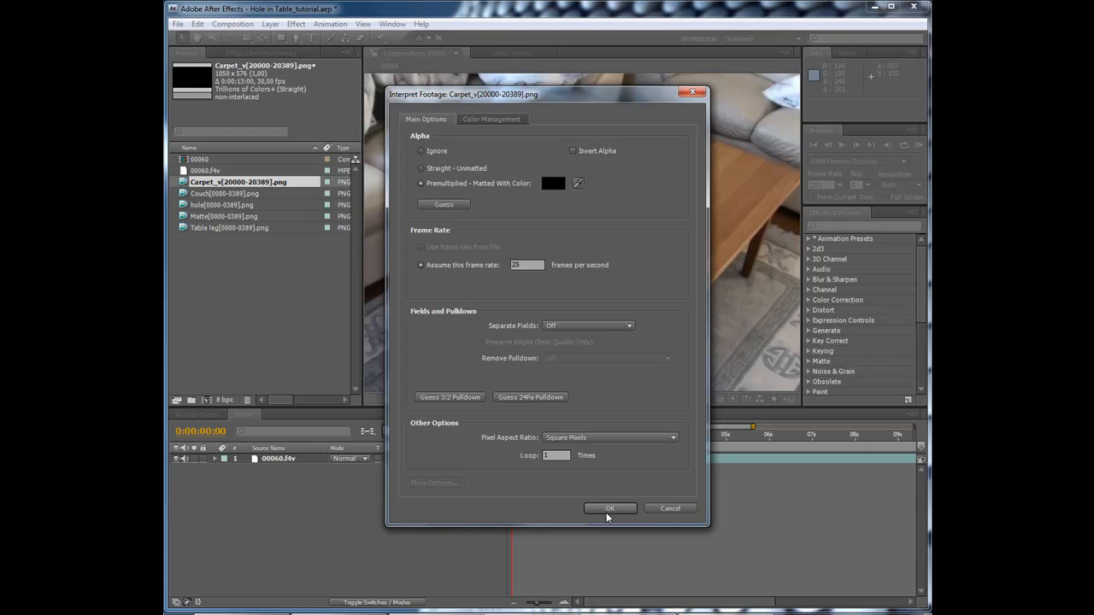
left_click(609, 508)
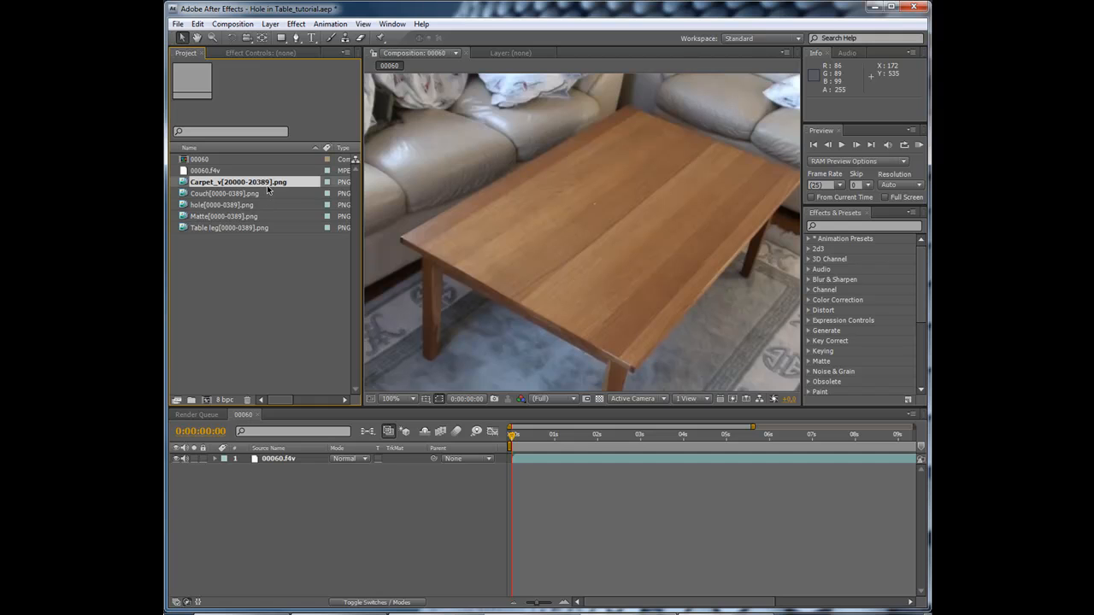
right_click(238, 181)
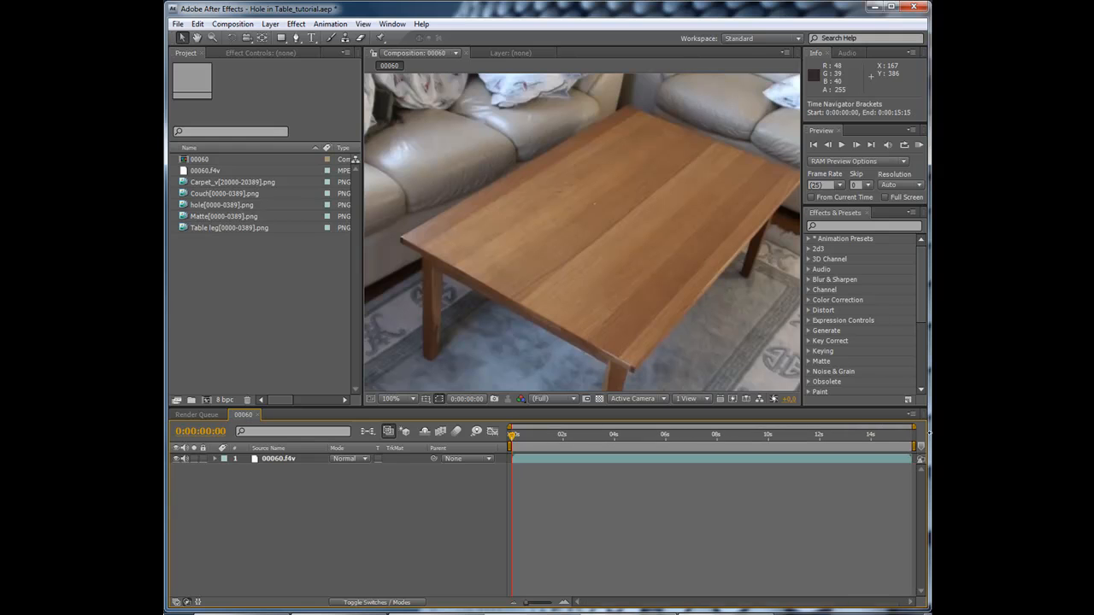
mouse_move(212, 185)
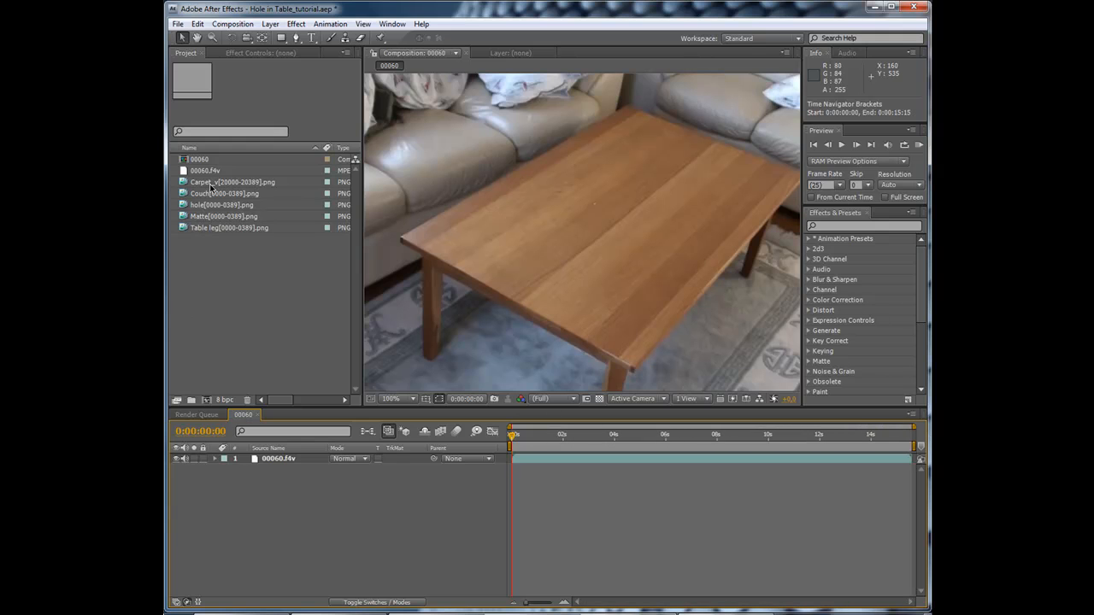
Step: Place the Carpet sequence above the table clip in 00060 and scrub frames to check it
left_click(233, 185)
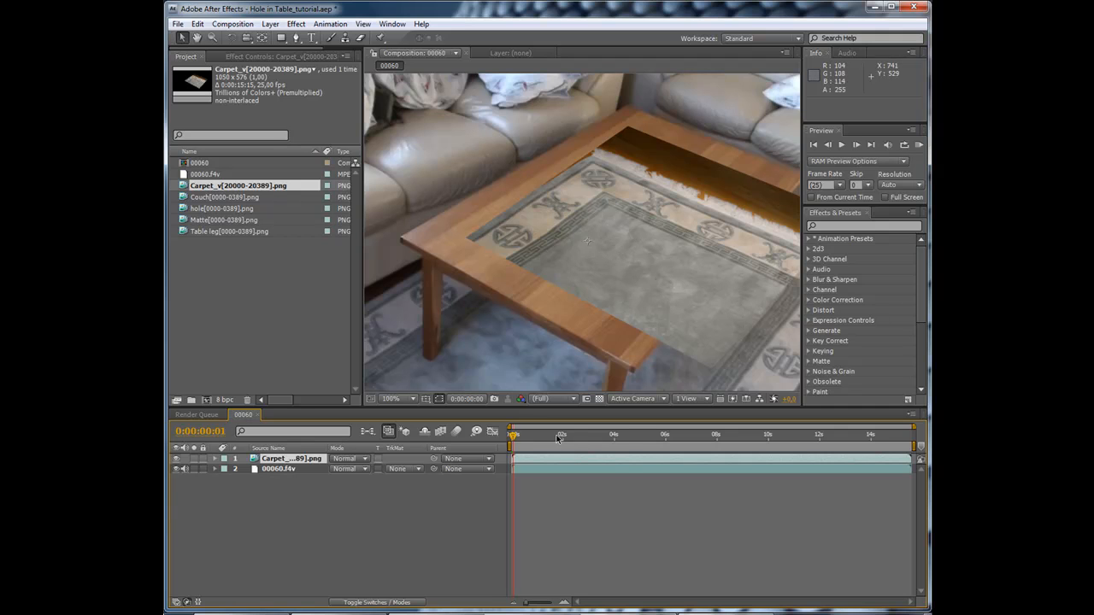
left_click(629, 435)
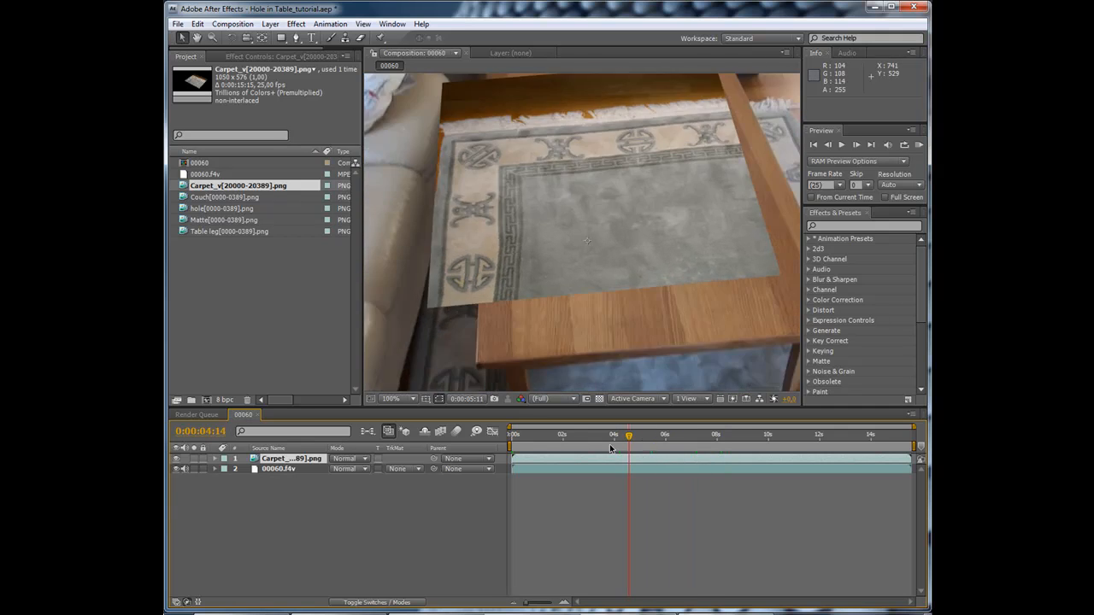
left_click(518, 434)
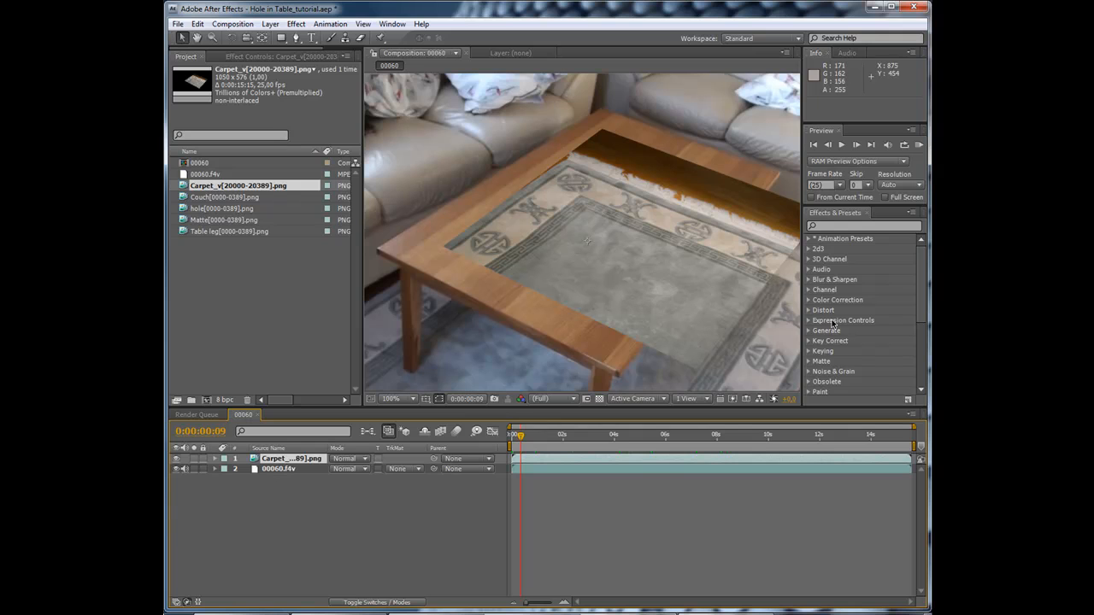
mouse_move(753, 306)
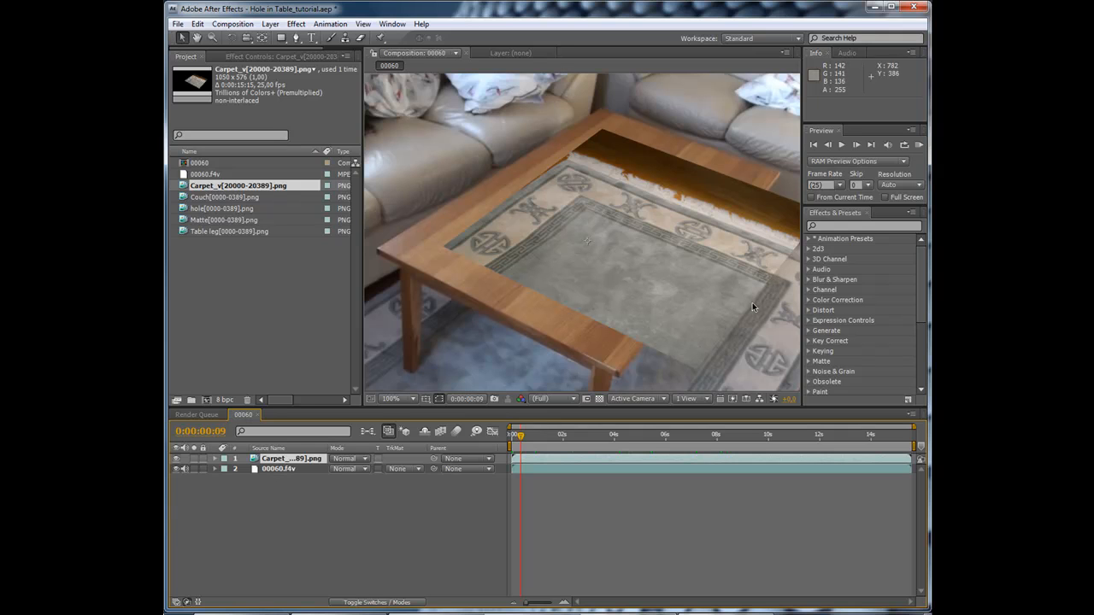
mouse_move(726, 332)
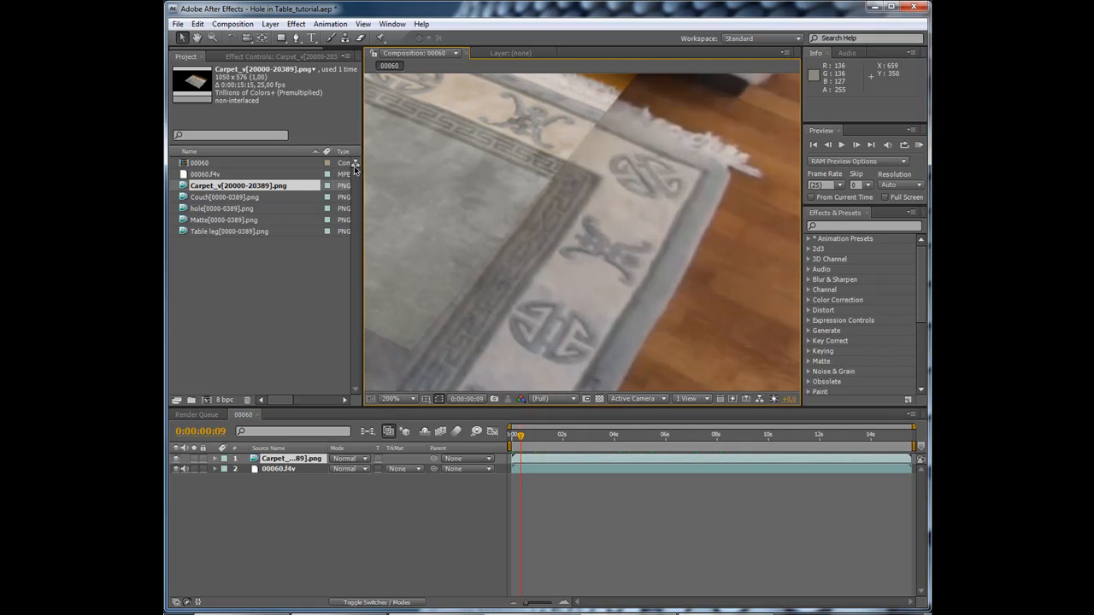
left_click(390, 399)
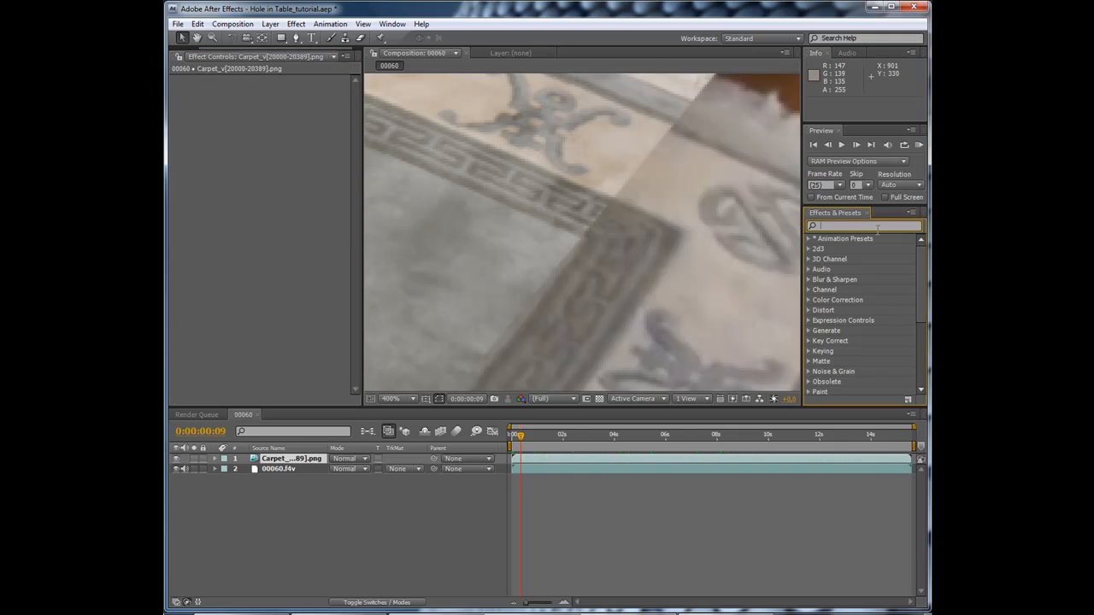
Step: Apply Brightness & Contrast to the carpet layer with brightness -20 and contrast -16
type("bright")
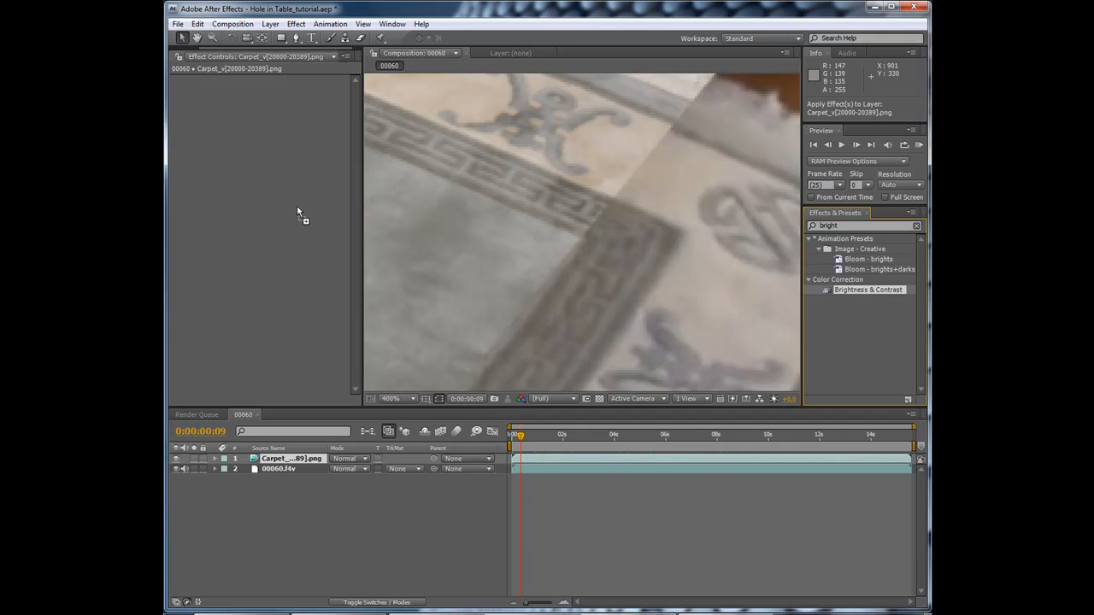
double_click(867, 289)
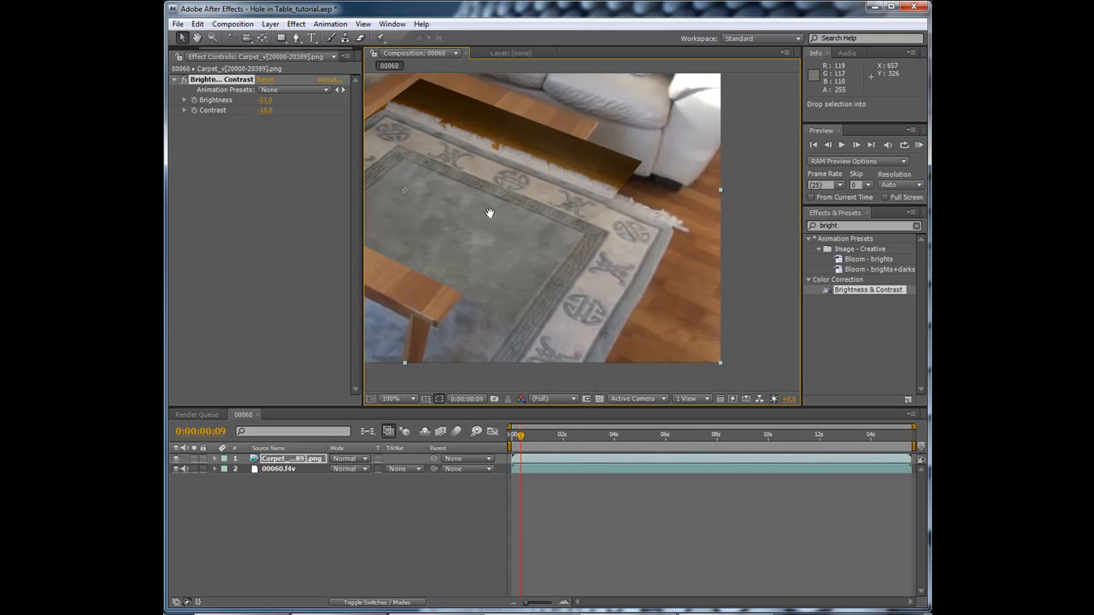
left_click_drag(263, 100, 270, 100)
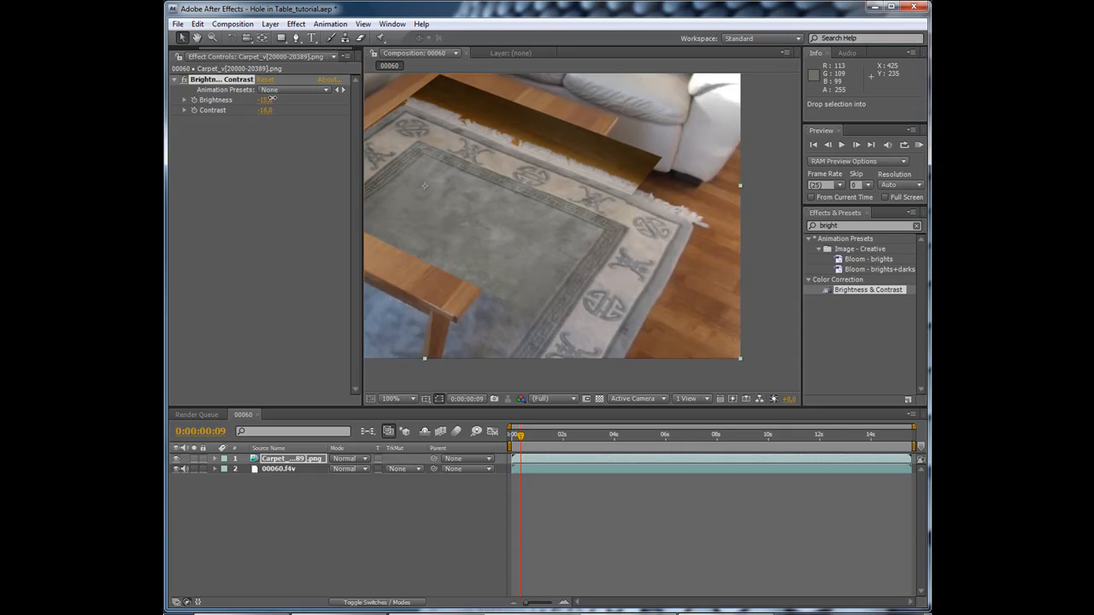
left_click(398, 398)
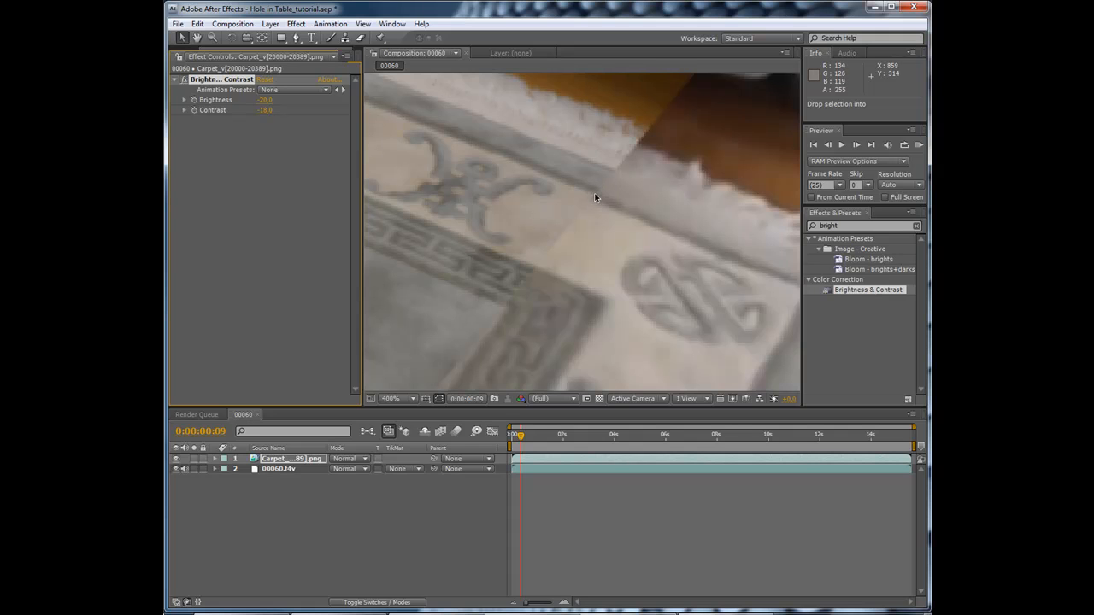
left_click(390, 398)
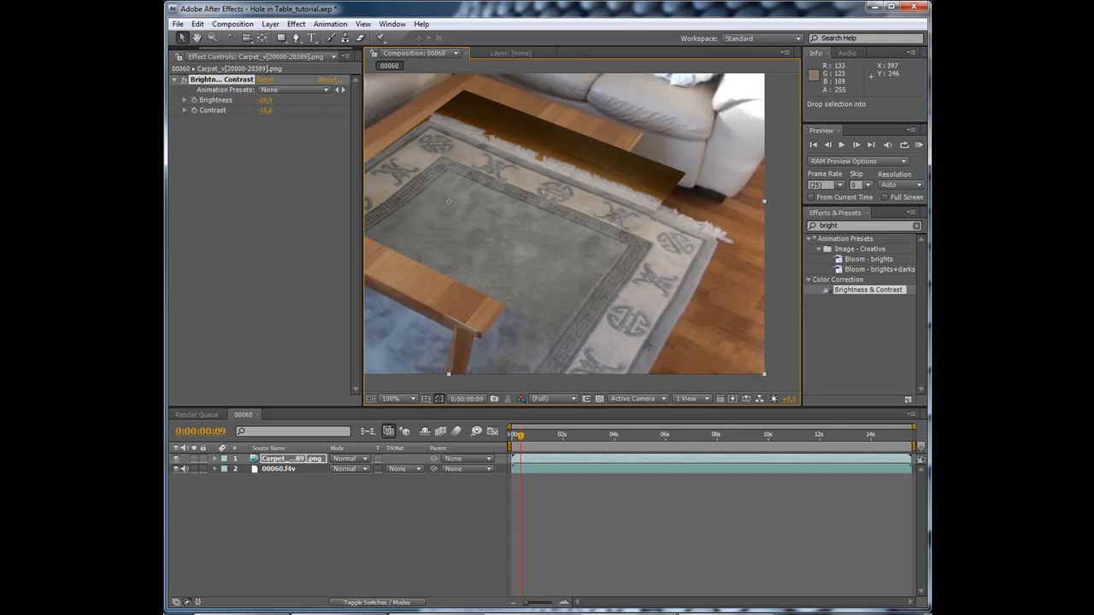
left_click(186, 56)
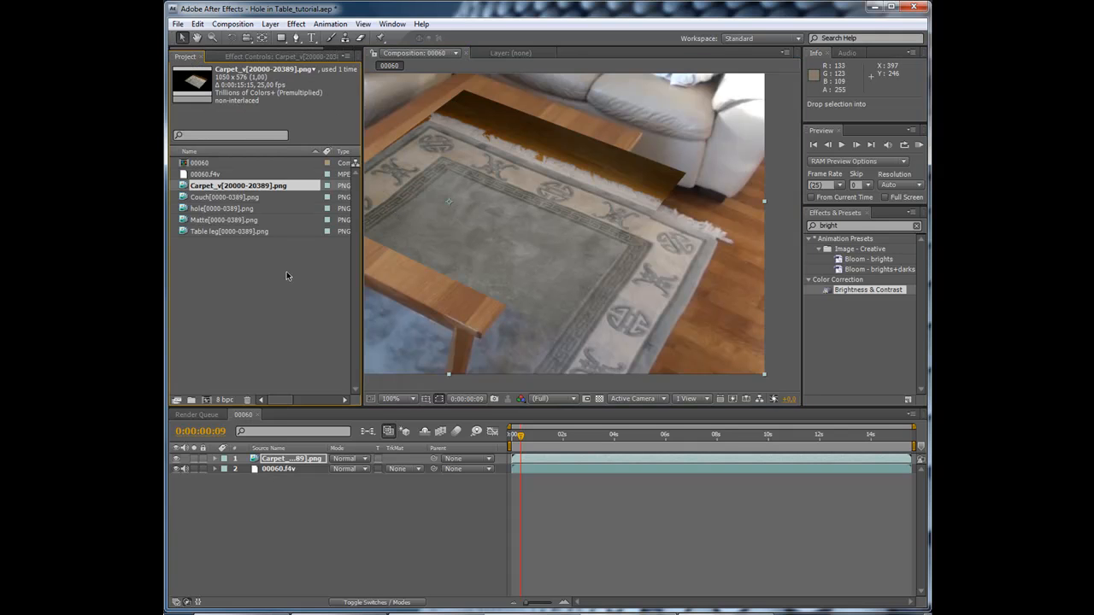
Step: Put the Couch sequence on top, apply Tint, and pick a new Map White To colour
left_click(229, 197)
type("tint")
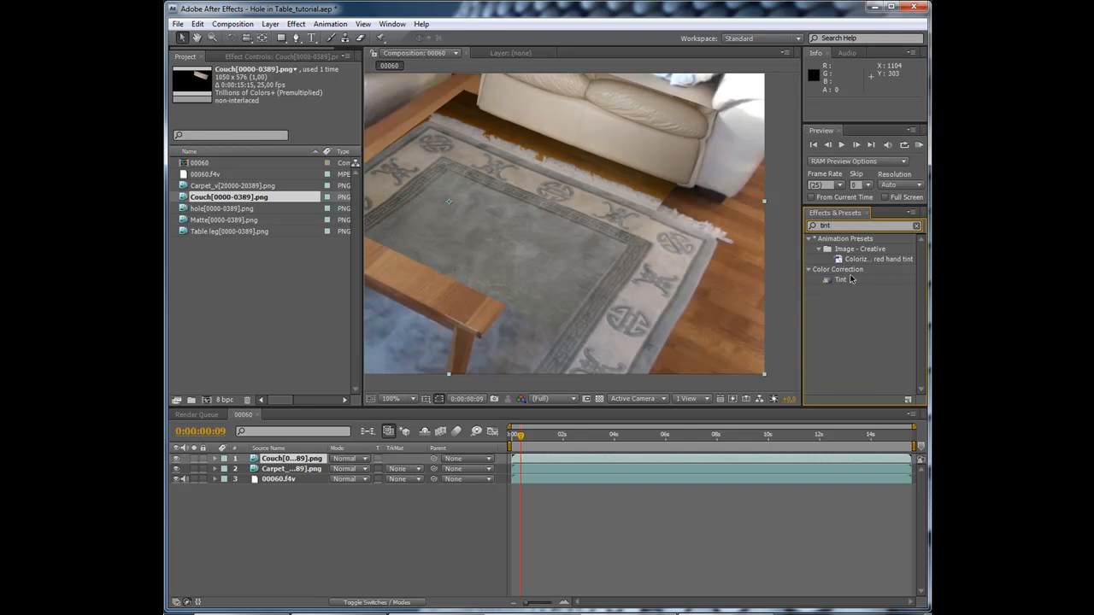
left_click(841, 280)
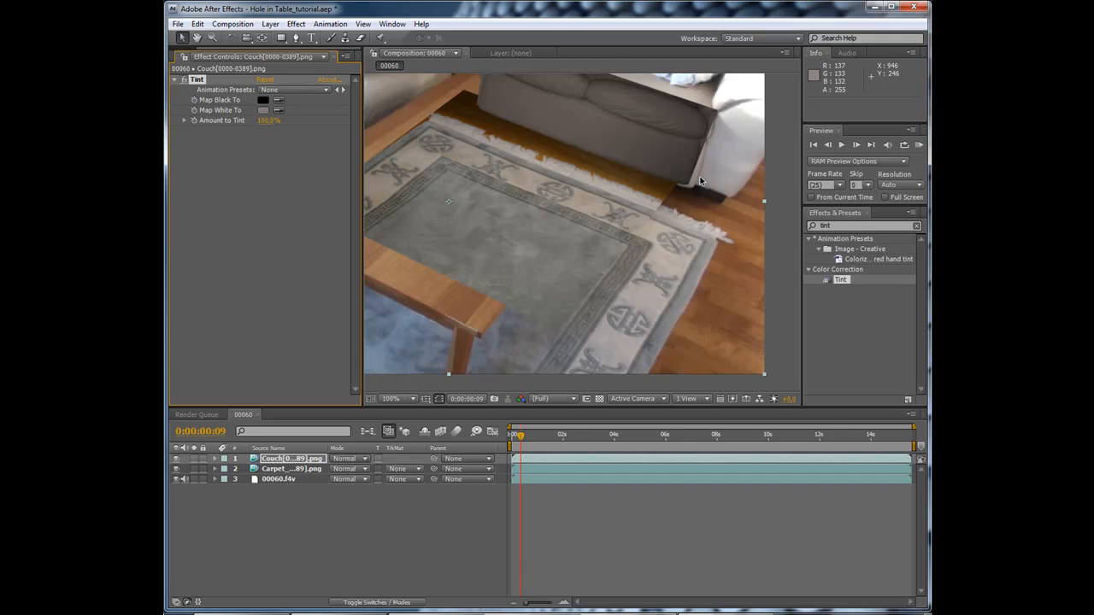
left_click(263, 111)
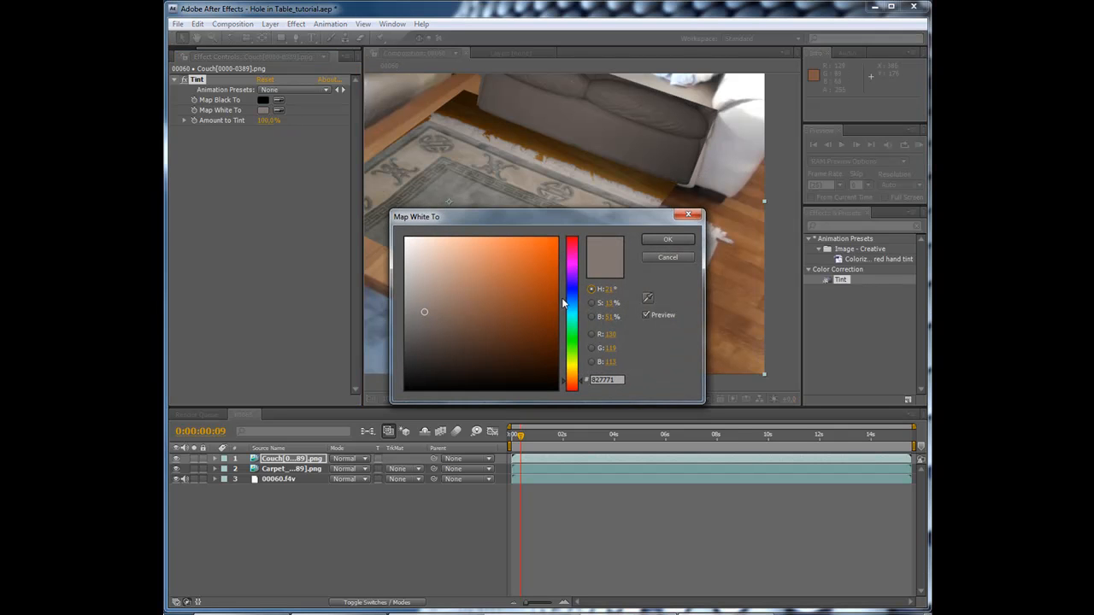
left_click(668, 257)
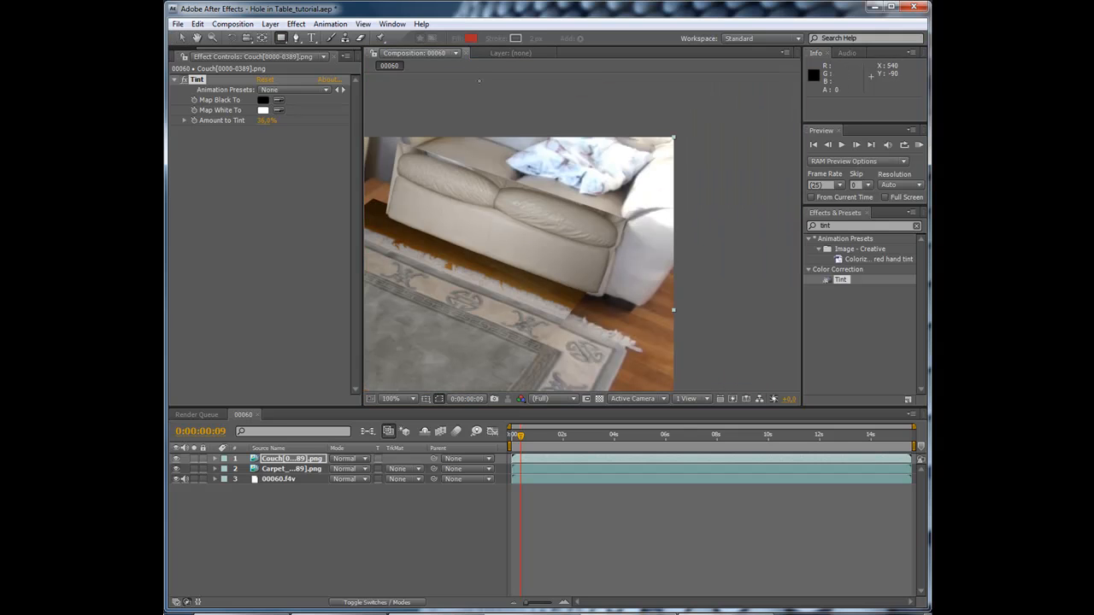
Step: Draw an inverted mask over the couch and set Amount to Tint to 44%
left_click_drag(503, 121, 738, 323)
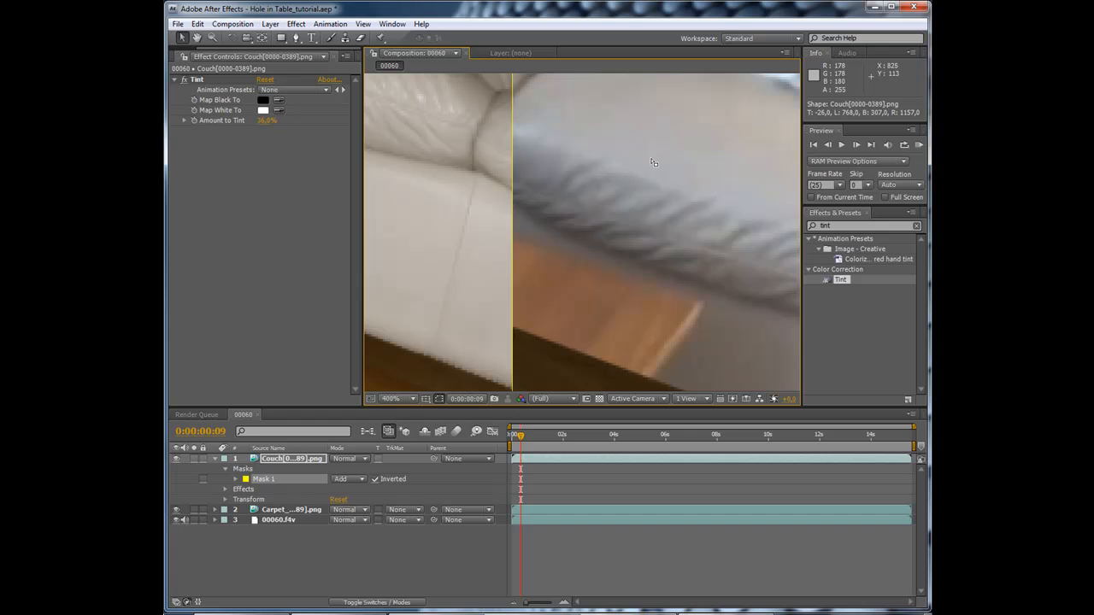
left_click(394, 398)
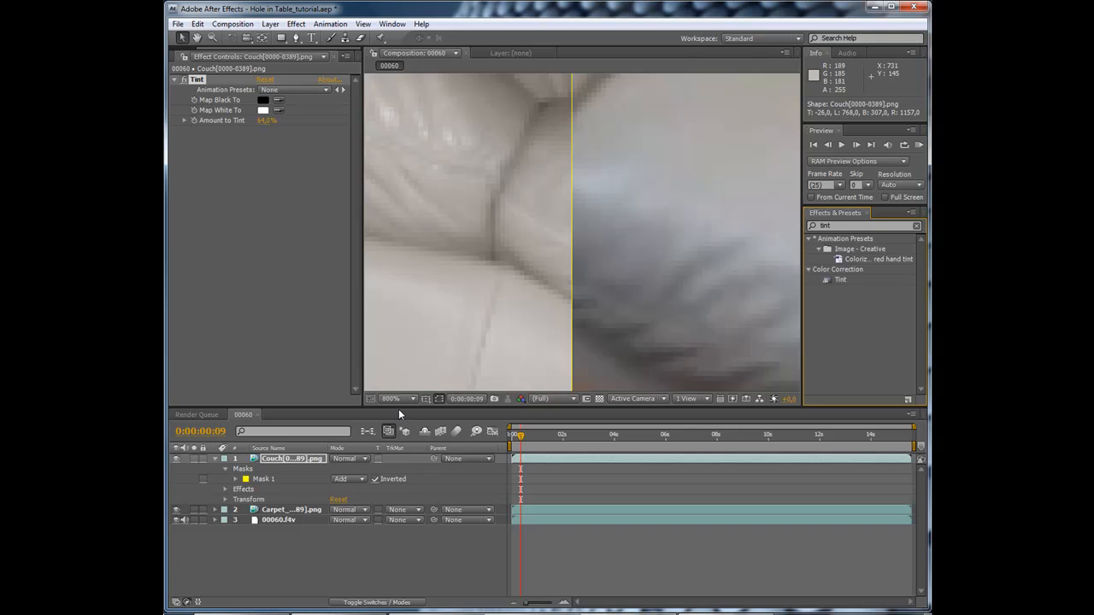
left_click(391, 398)
type("expos")
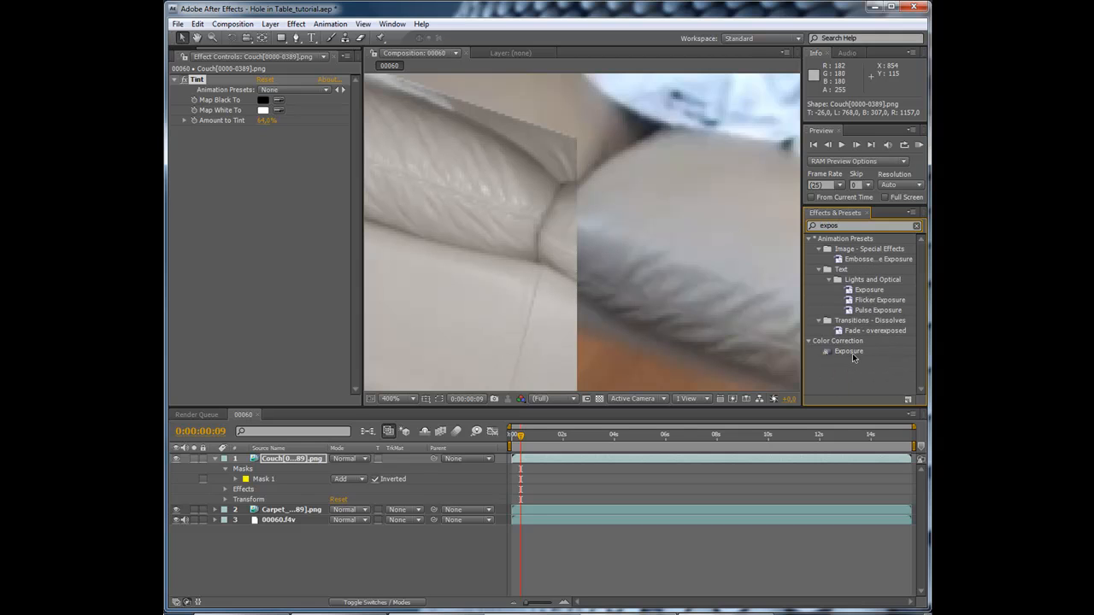
Step: Apply Exposure to the Couch layer: exposure -0.50, offset 0.02, gamma 0.95
double_click(848, 352)
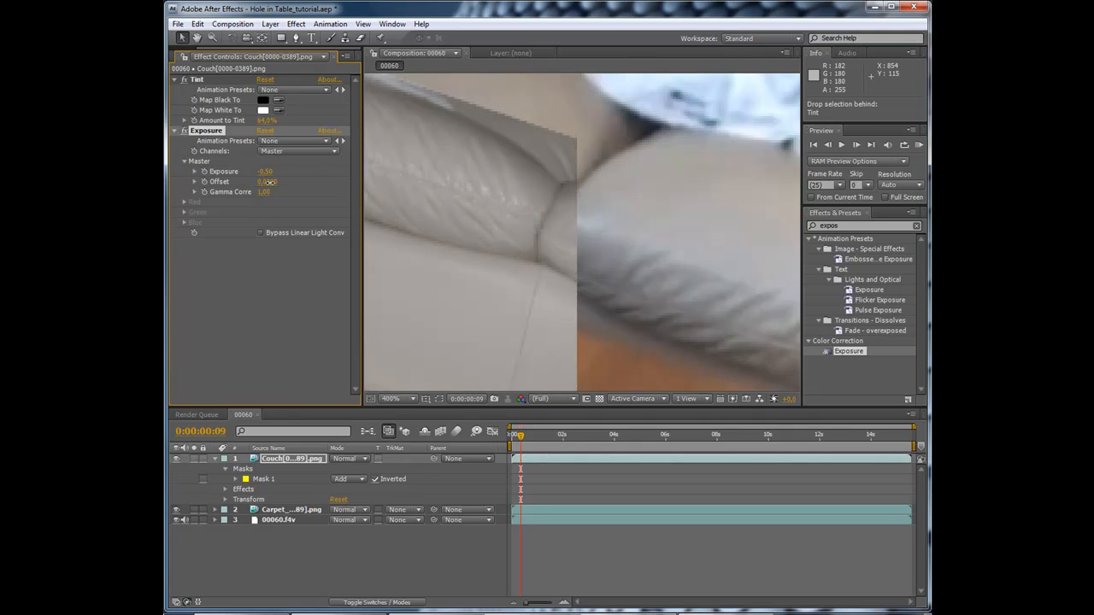
left_click(390, 398)
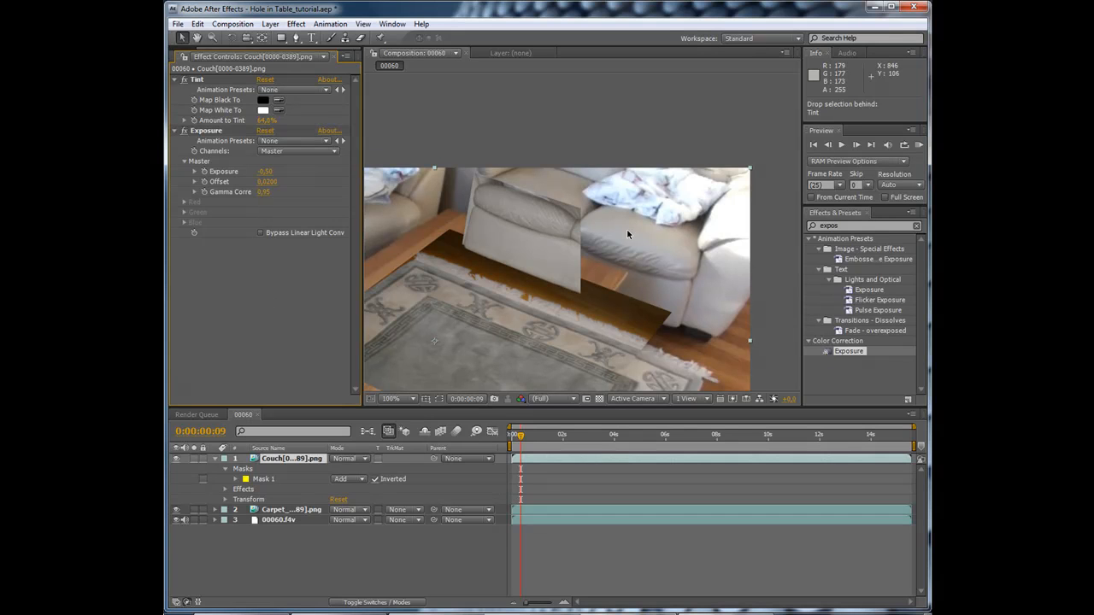
left_click(397, 398)
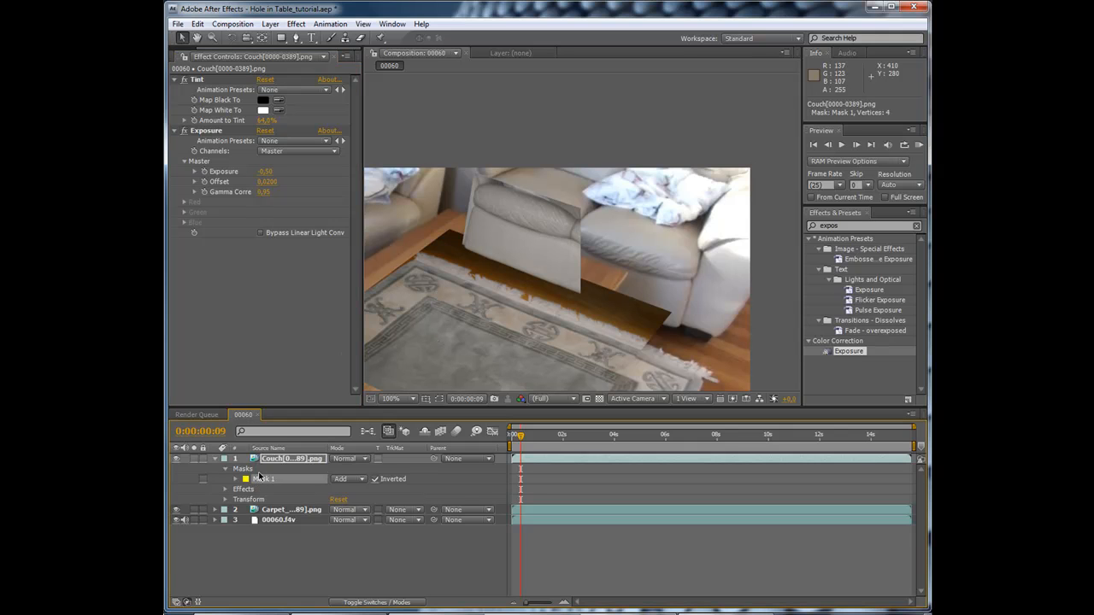
left_click(227, 468)
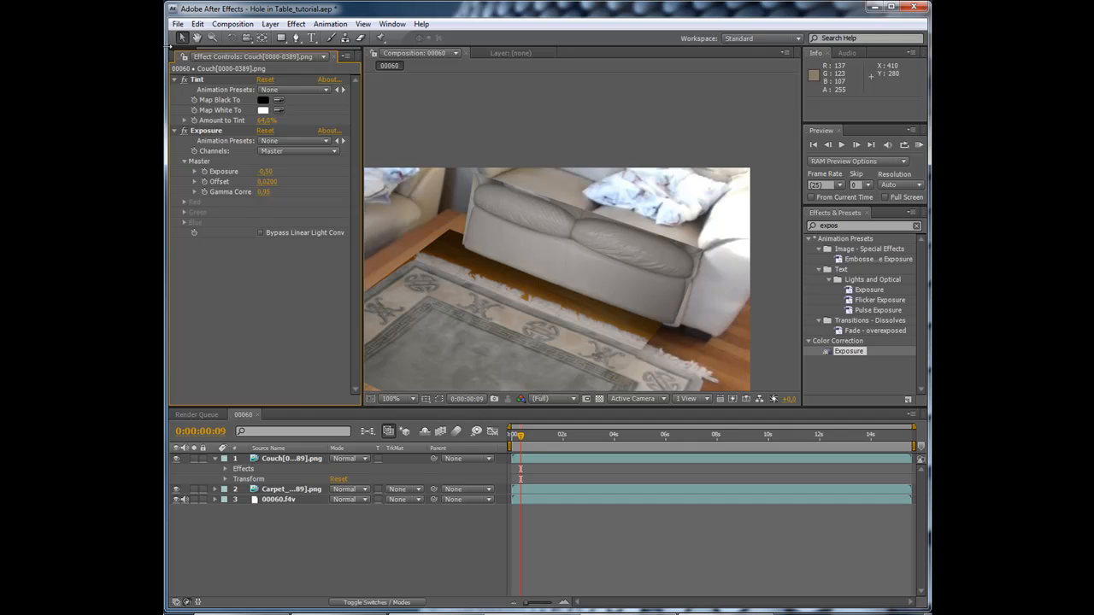
Step: Switch to the Project panel's footage list to fetch the Table leg render
left_click(186, 56)
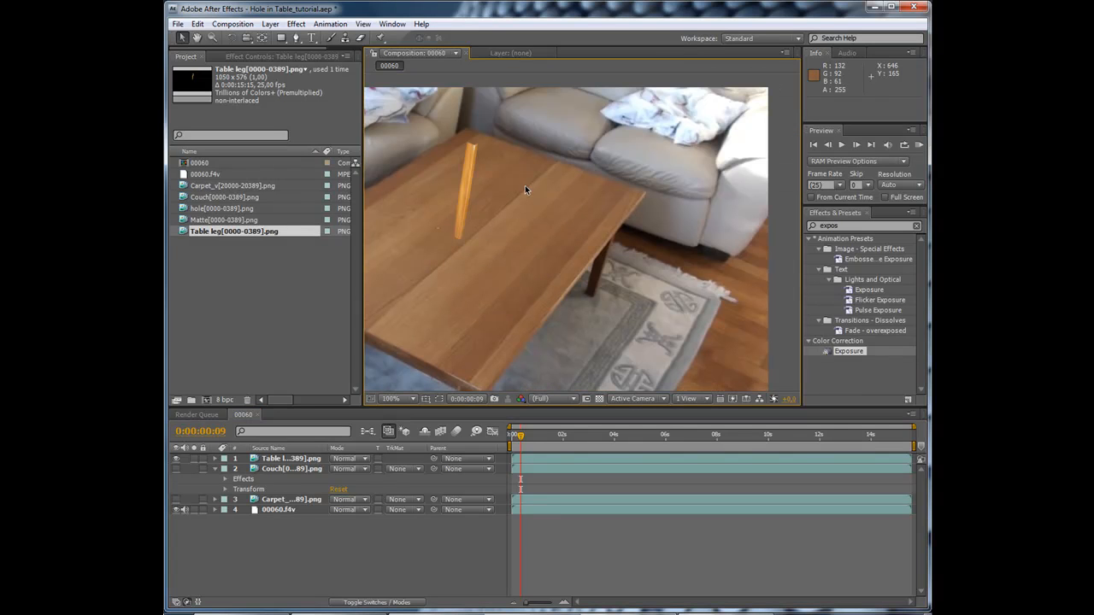
mouse_move(790, 231)
type("tint")
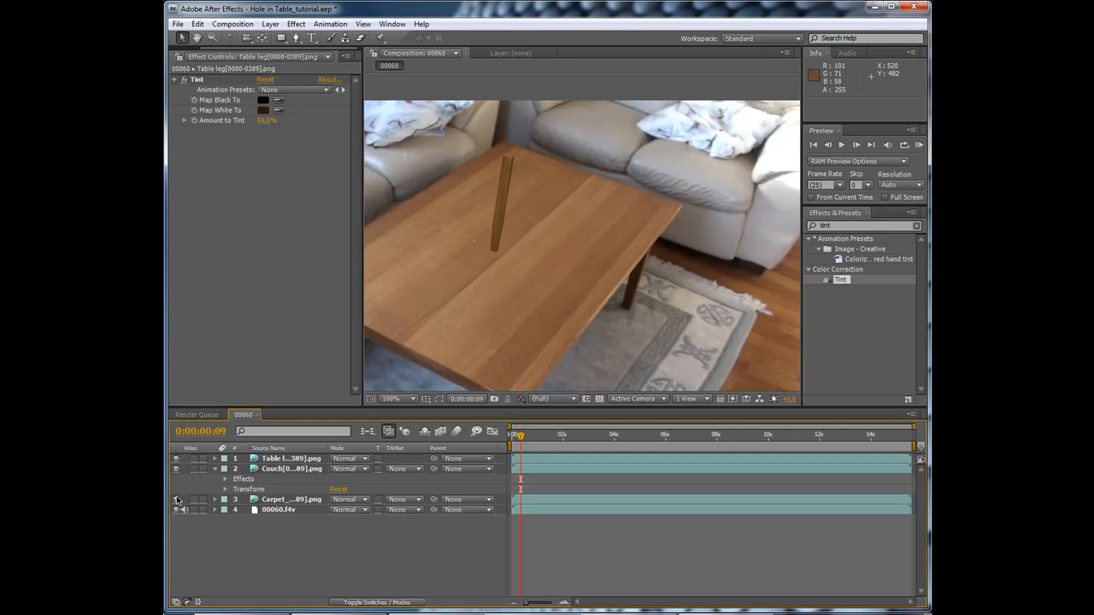
Step: Pre-compose Table leg, Couch, Carpet and the footage copy into a composition named BG
left_click(196, 415)
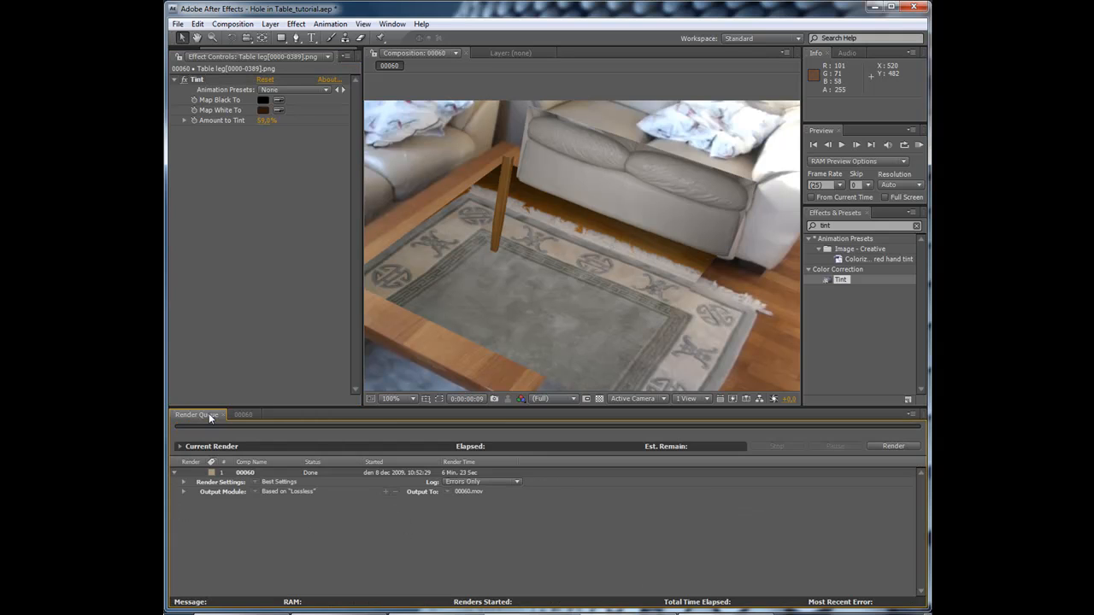
left_click(244, 414)
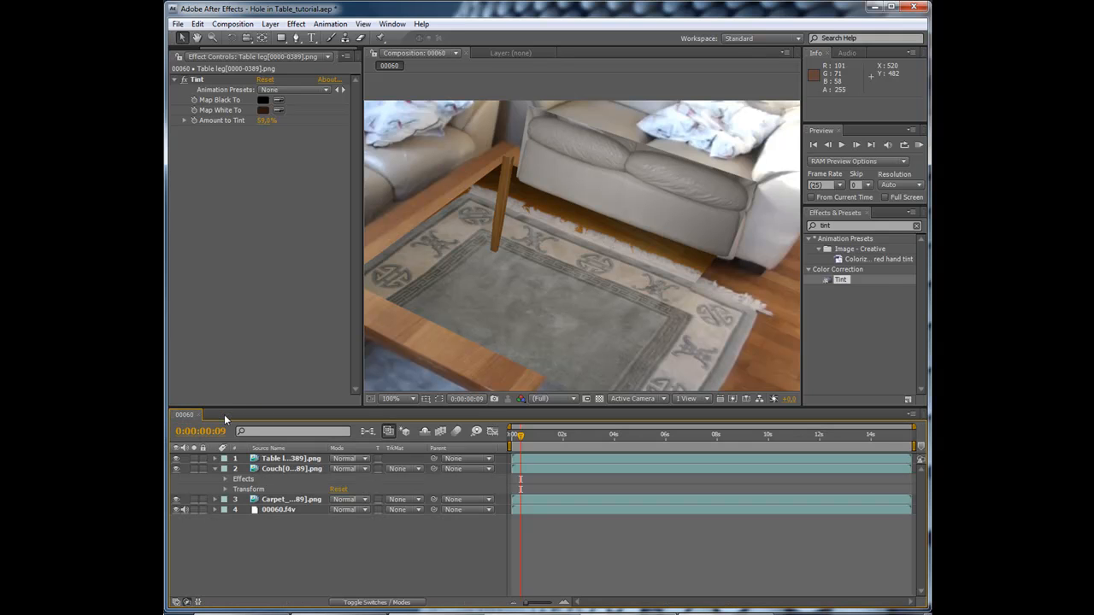
left_click(291, 459)
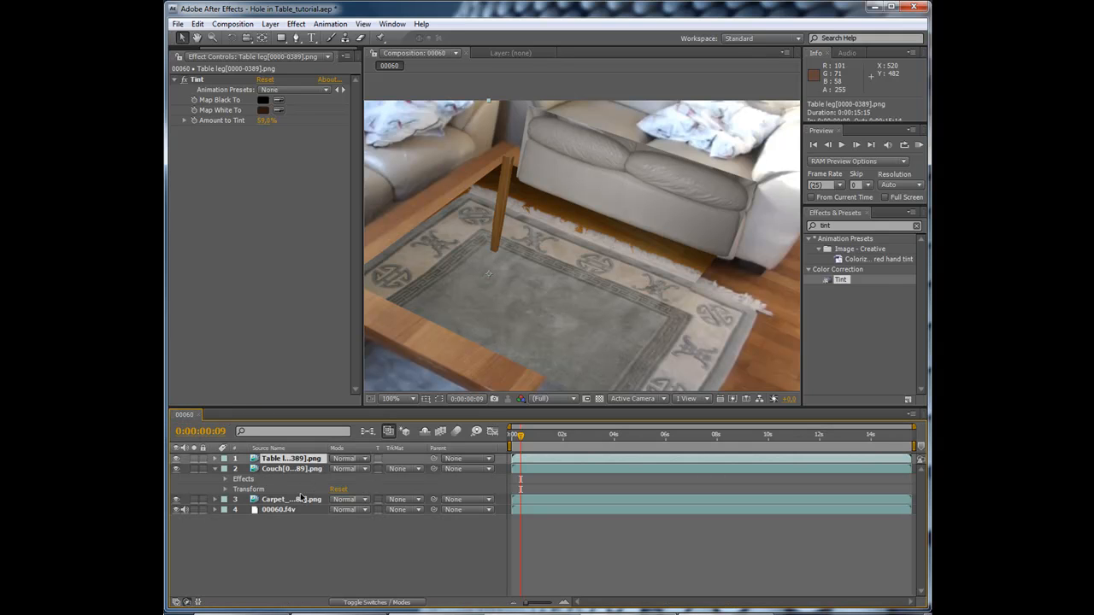
left_click(291, 499)
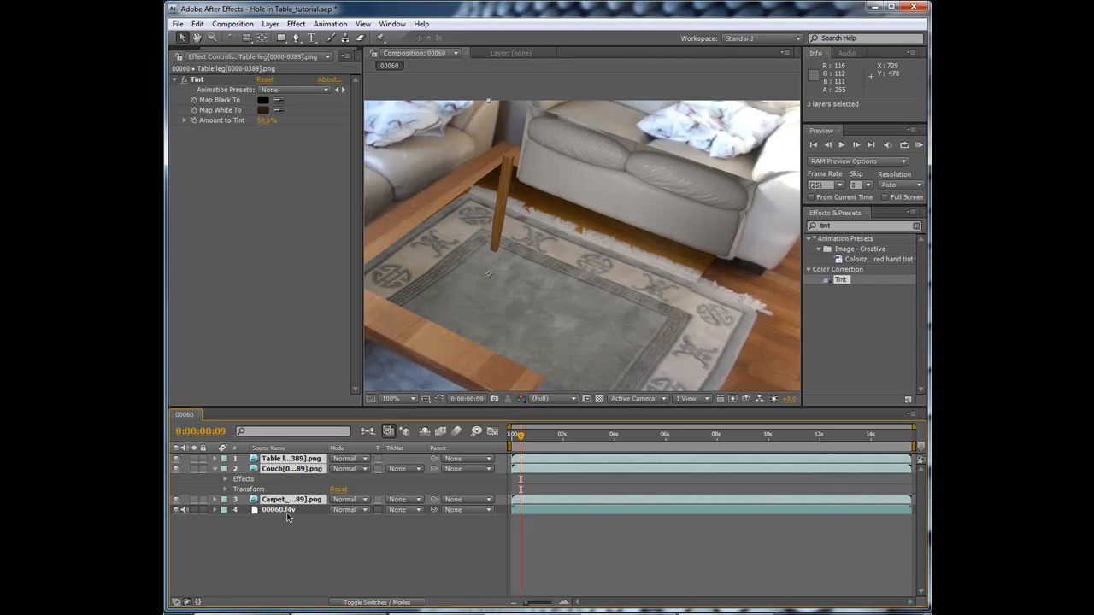
left_click(286, 510)
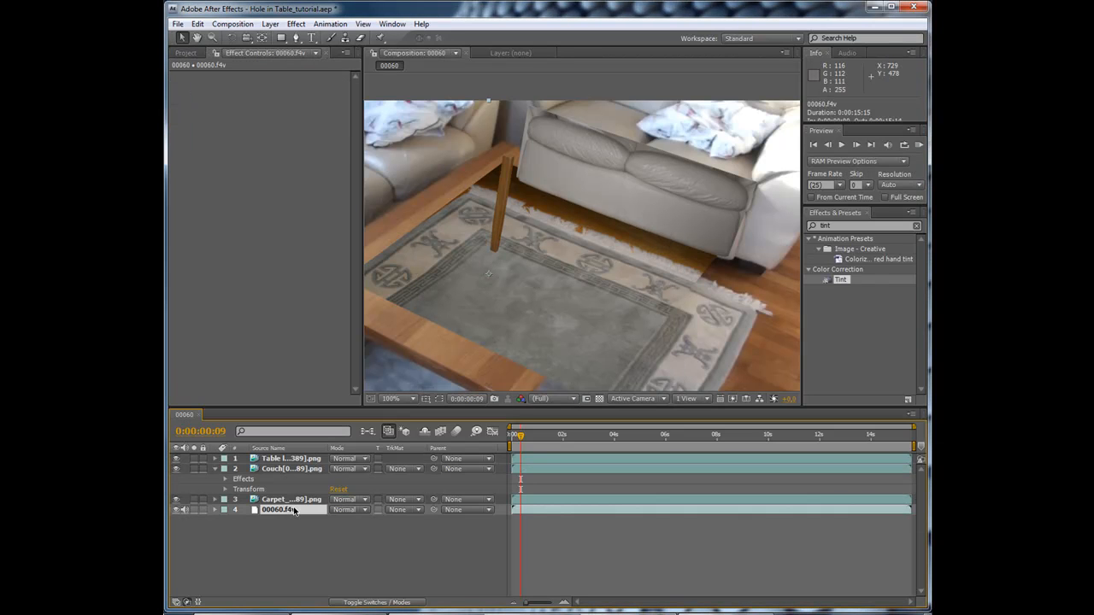
right_click(293, 509)
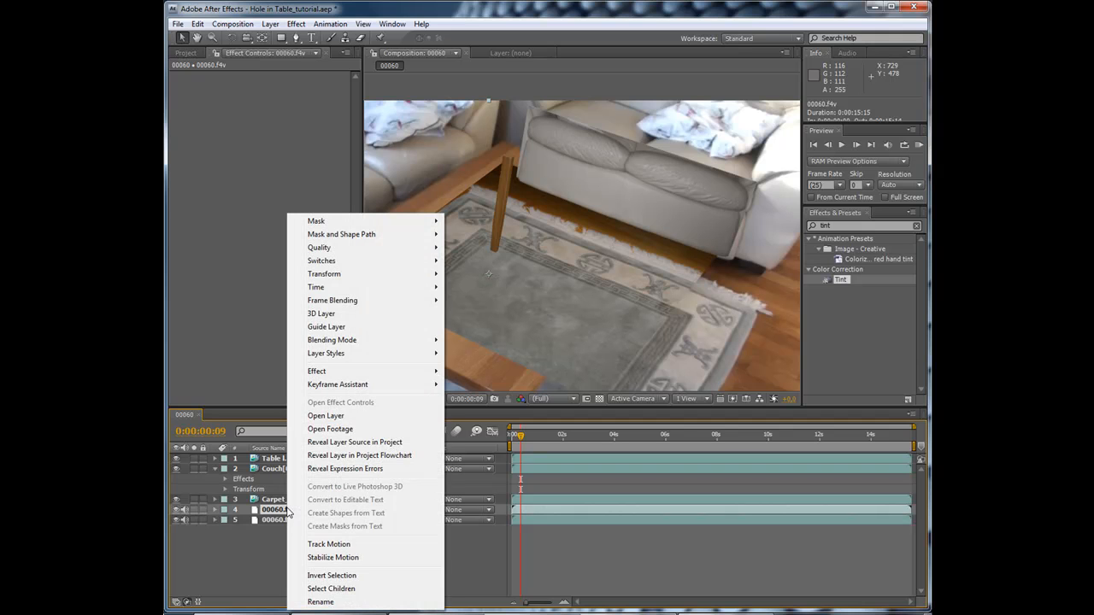
mouse_move(368, 385)
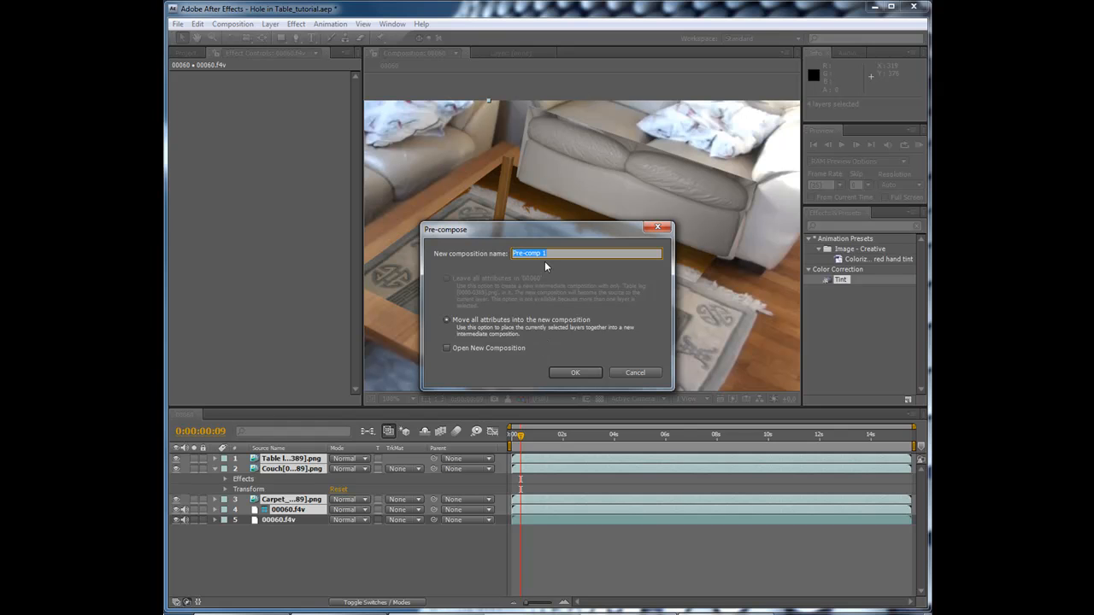
type("3G")
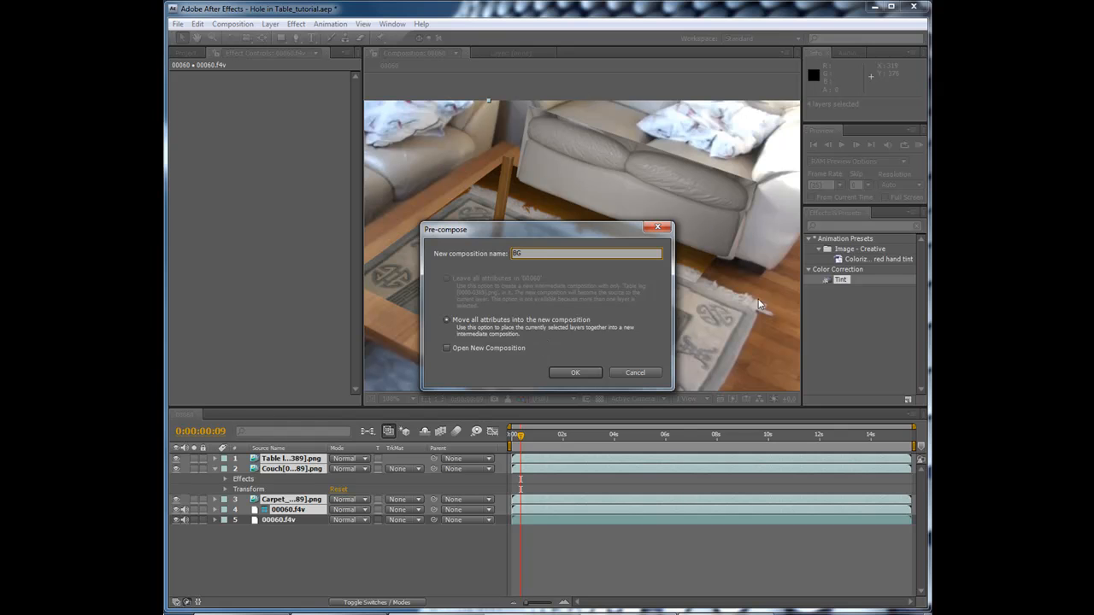
left_click(574, 372)
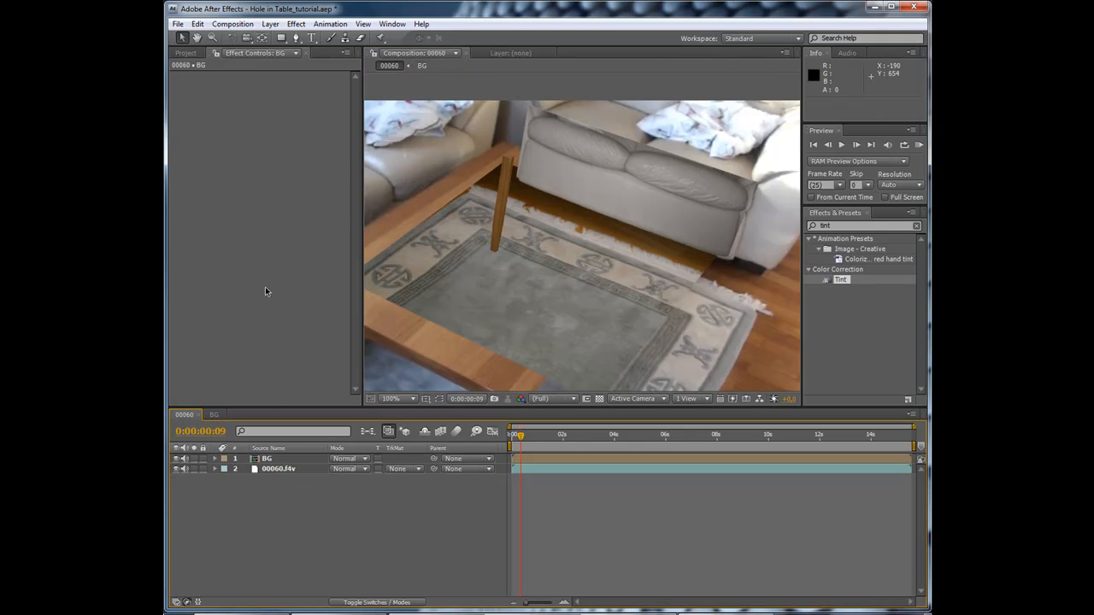
Step: Add Matte, set BG's track matte to Alpha Inverted Matte, and add the hole render
left_click(186, 52)
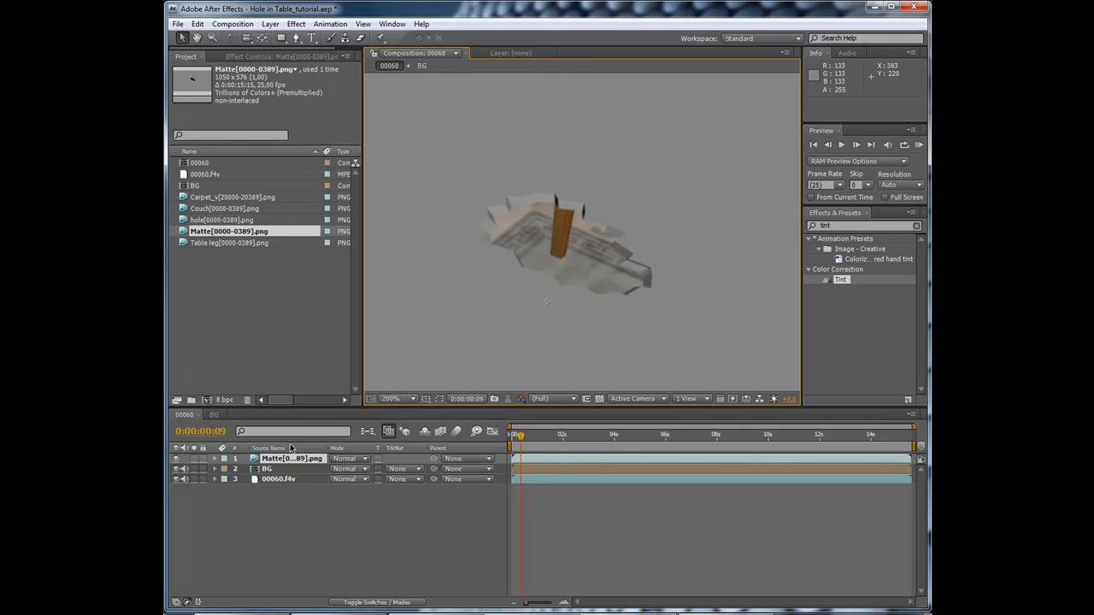
left_click(402, 468)
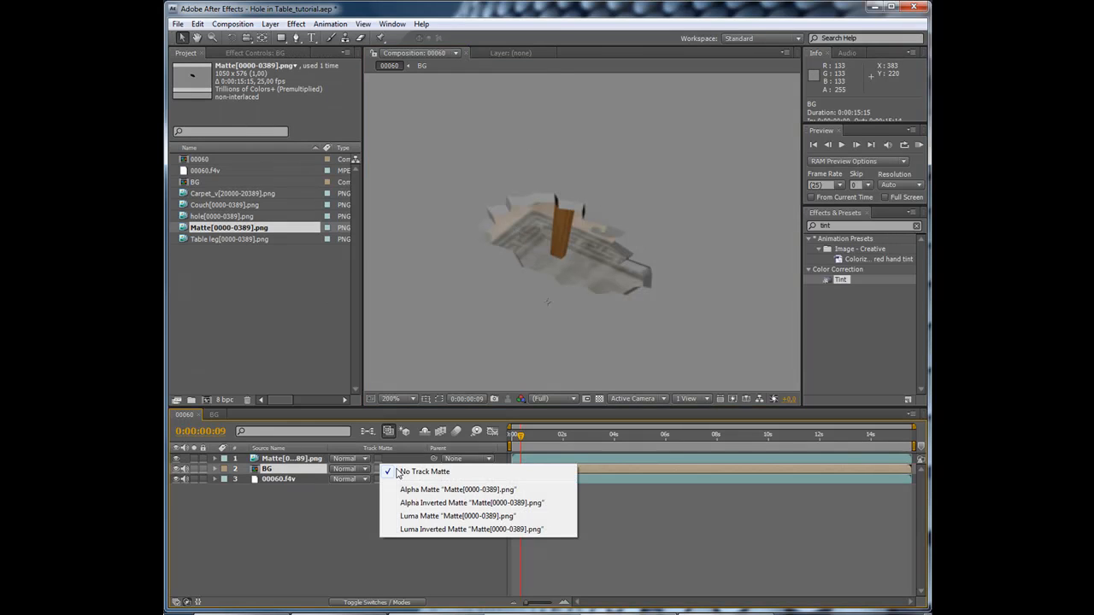
left_click(457, 490)
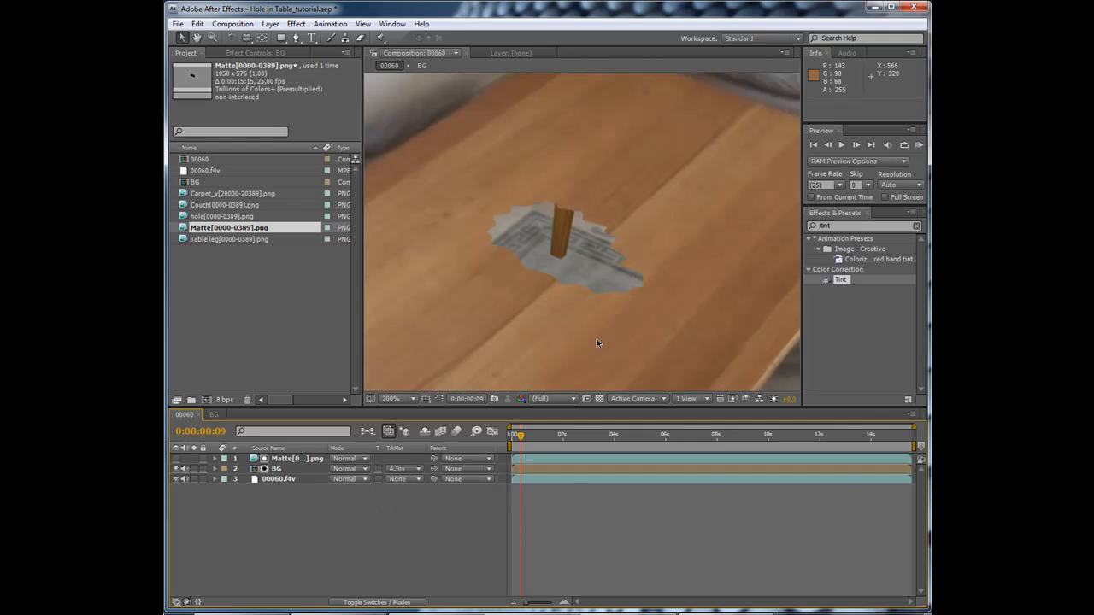
left_click(392, 398)
type("sim")
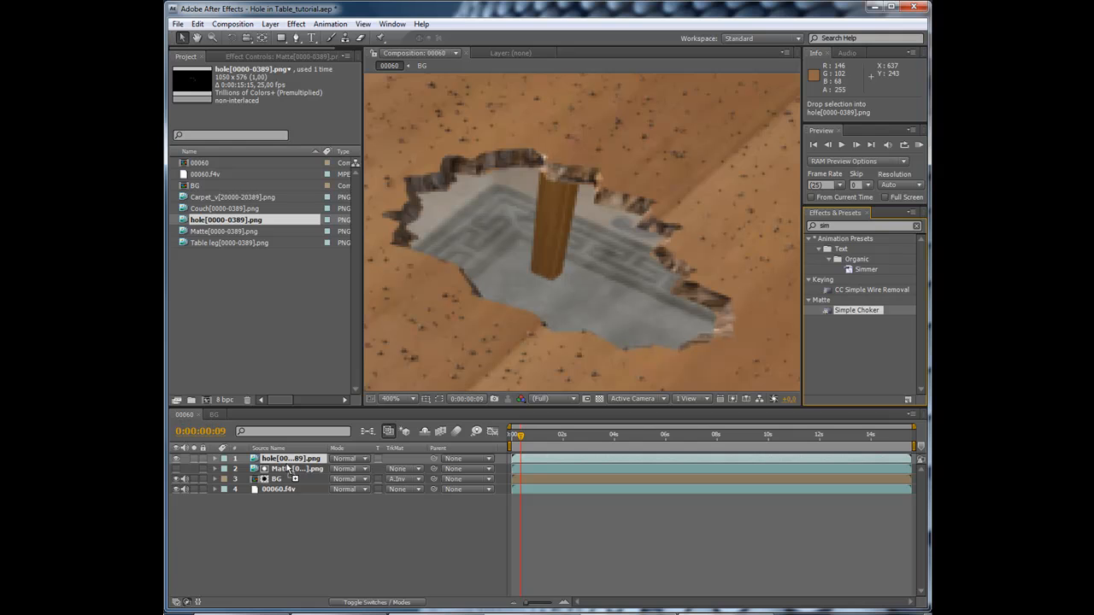
Step: Apply Simple Choker to the Matte layer and set Choke Matte to about 2.6
left_click(295, 469)
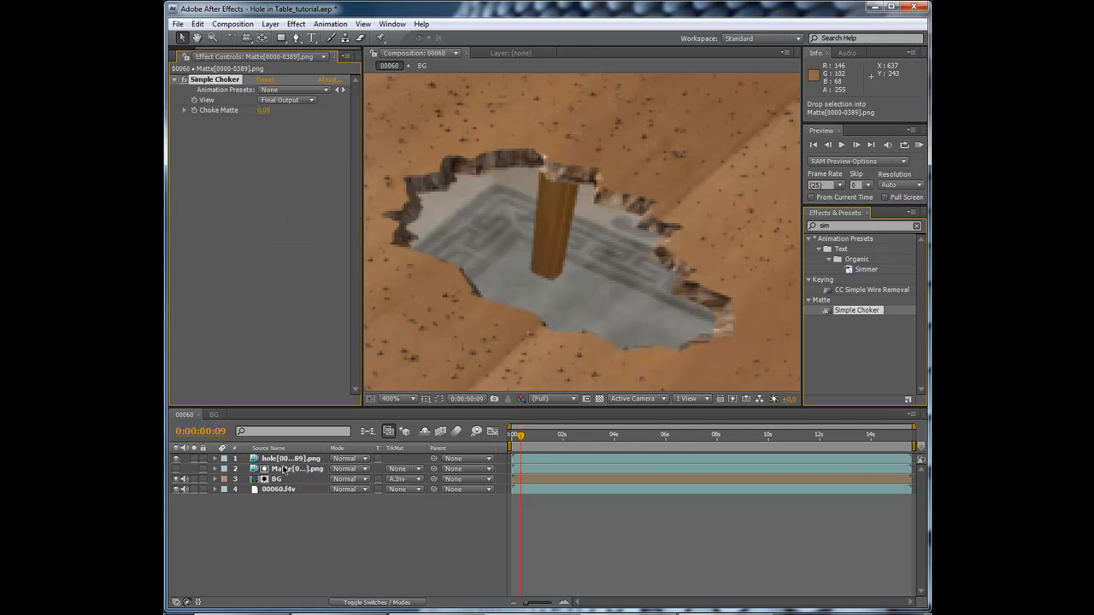
left_click(295, 469)
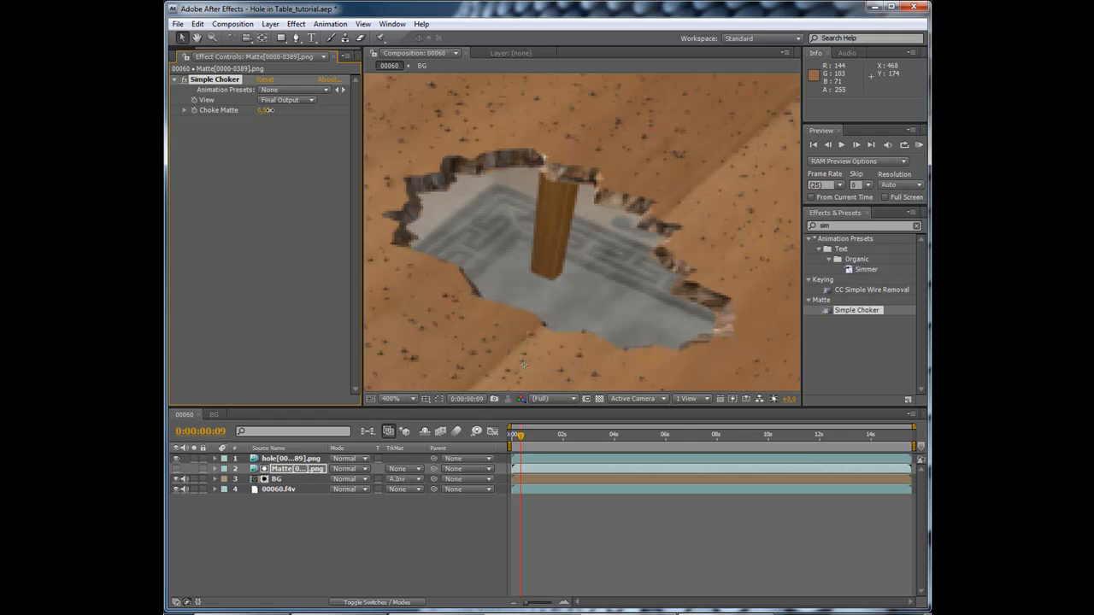
left_click_drag(269, 110, 239, 110)
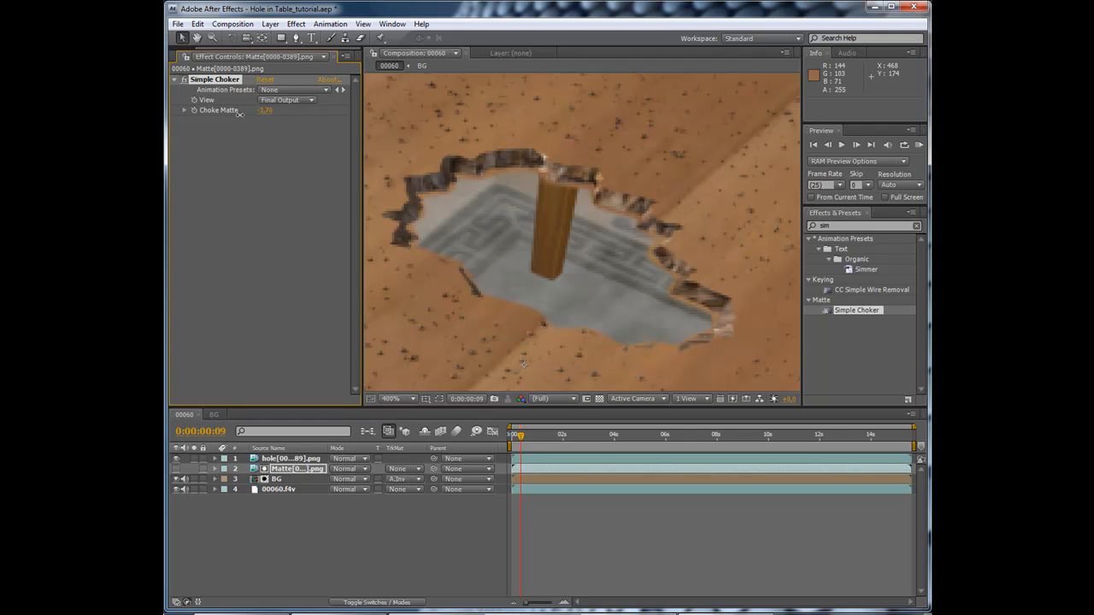
left_click_drag(265, 109, 295, 109)
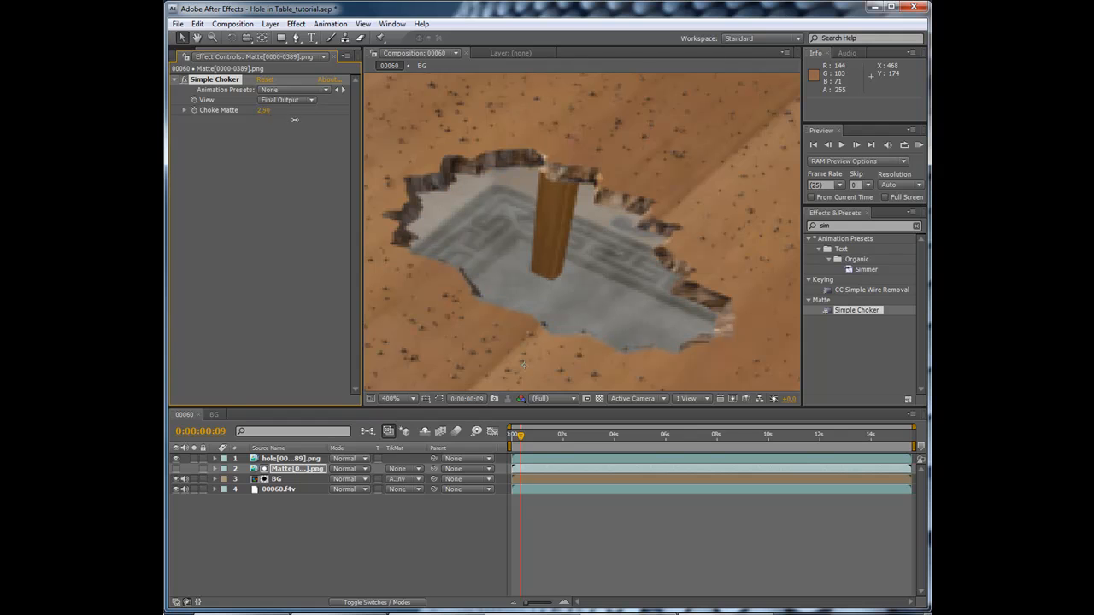
left_click_drag(263, 110, 302, 125)
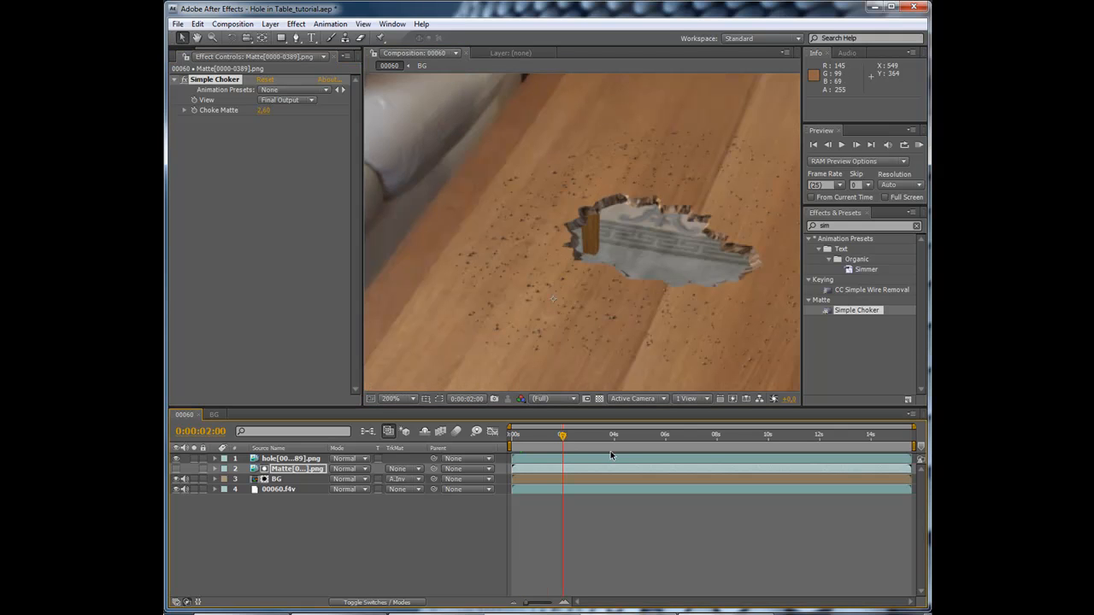
Step: Check the hole edge at full view around six to seven seconds, then open the BG composition
left_click(666, 434)
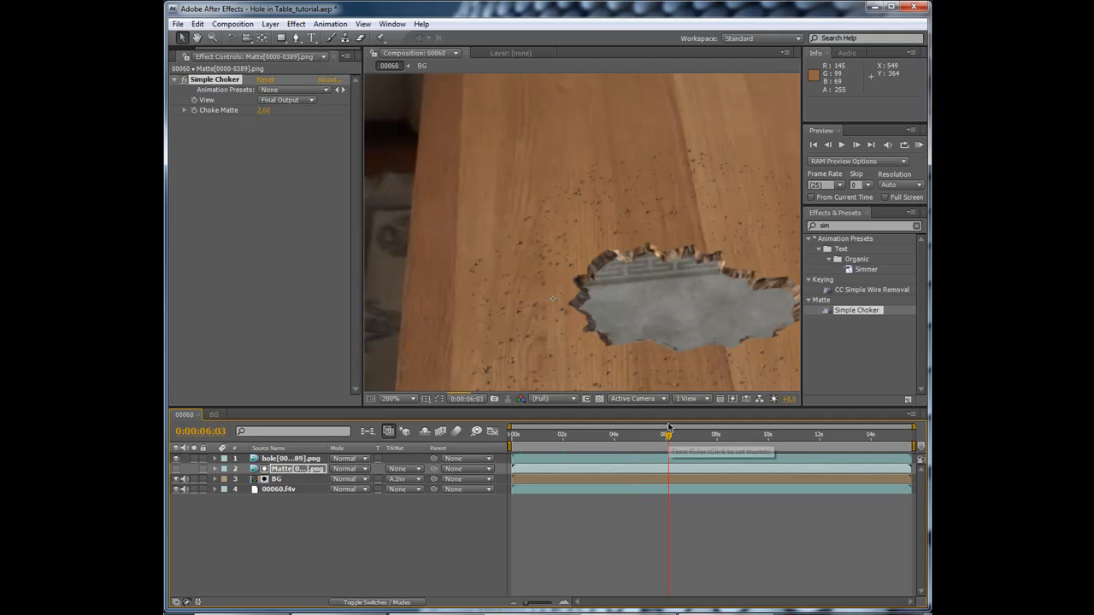
left_click(395, 399)
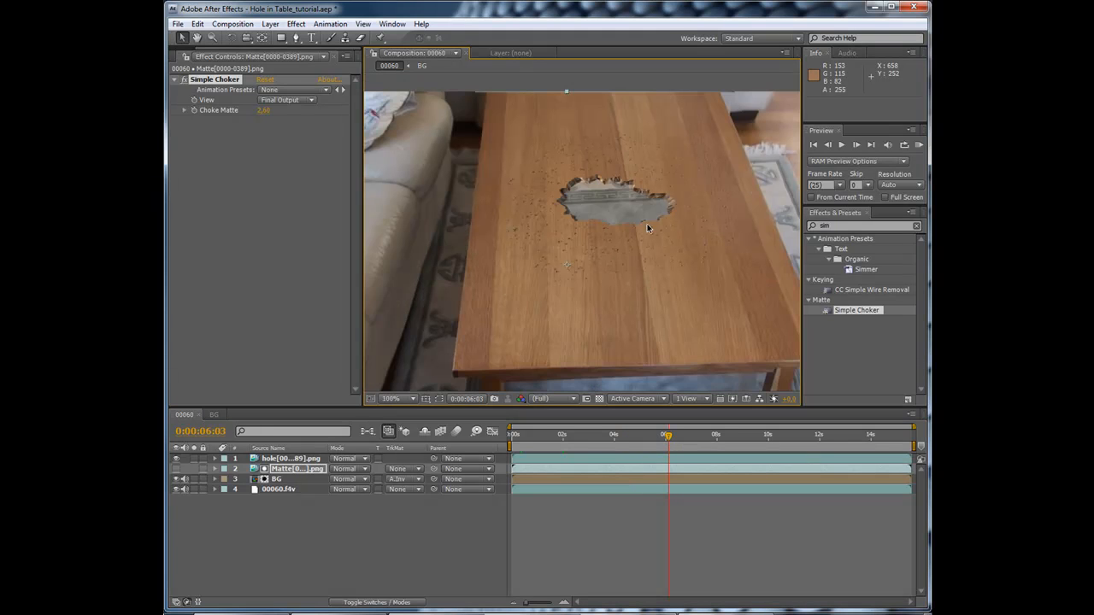
left_click(705, 434)
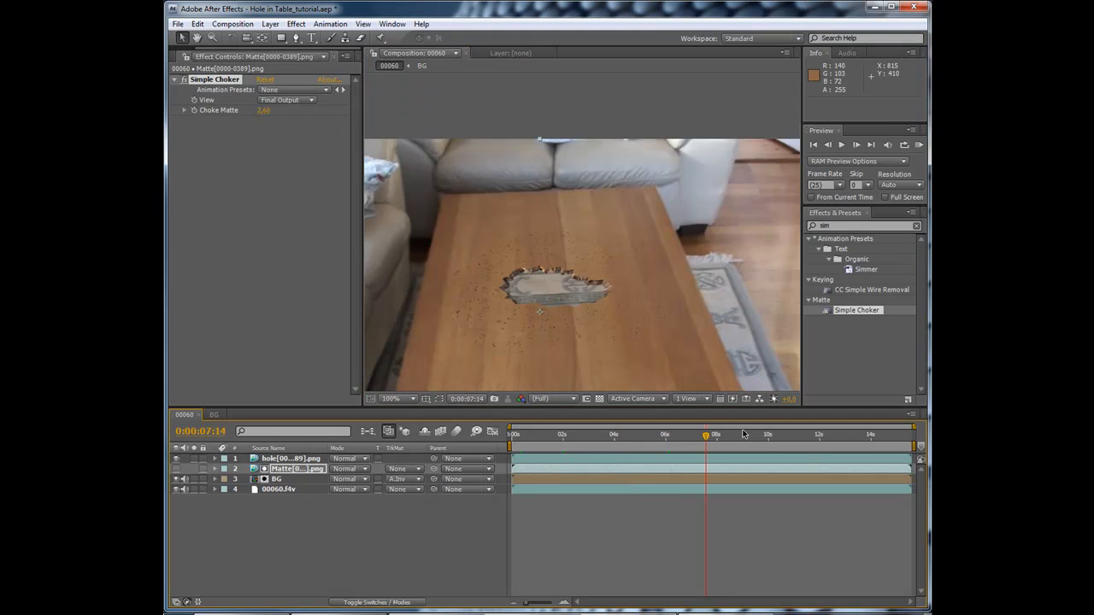
left_click_drag(705, 436, 692, 436)
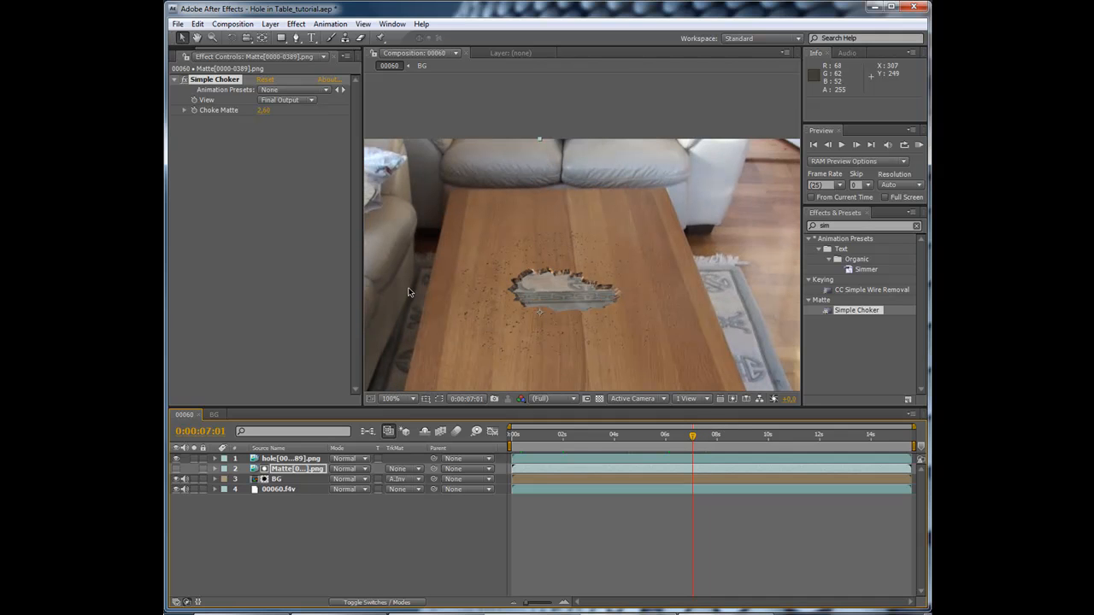
mouse_move(554, 299)
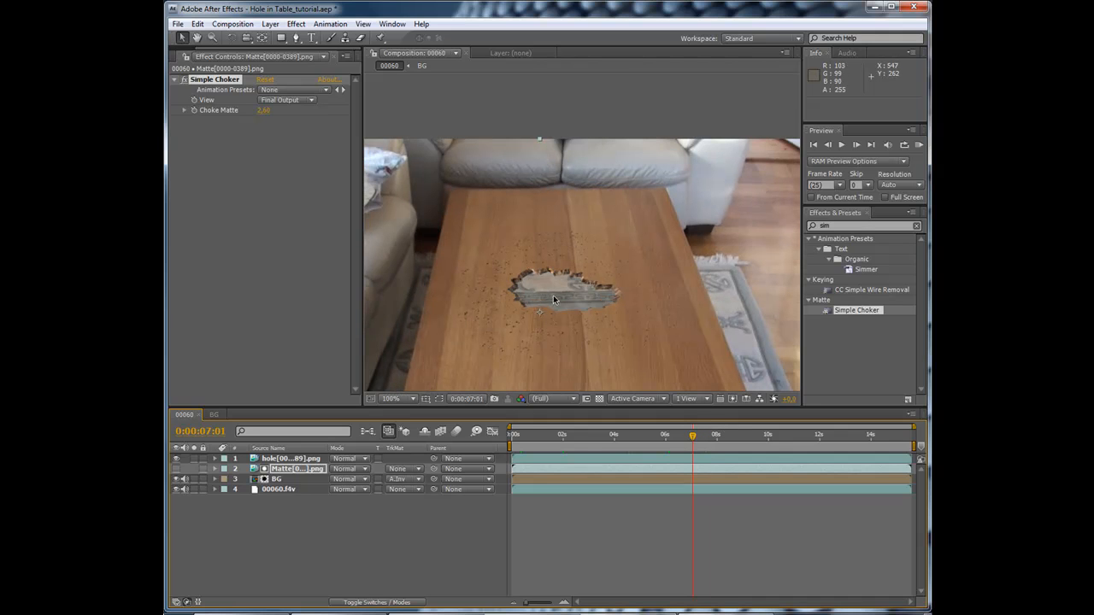
mouse_move(564, 294)
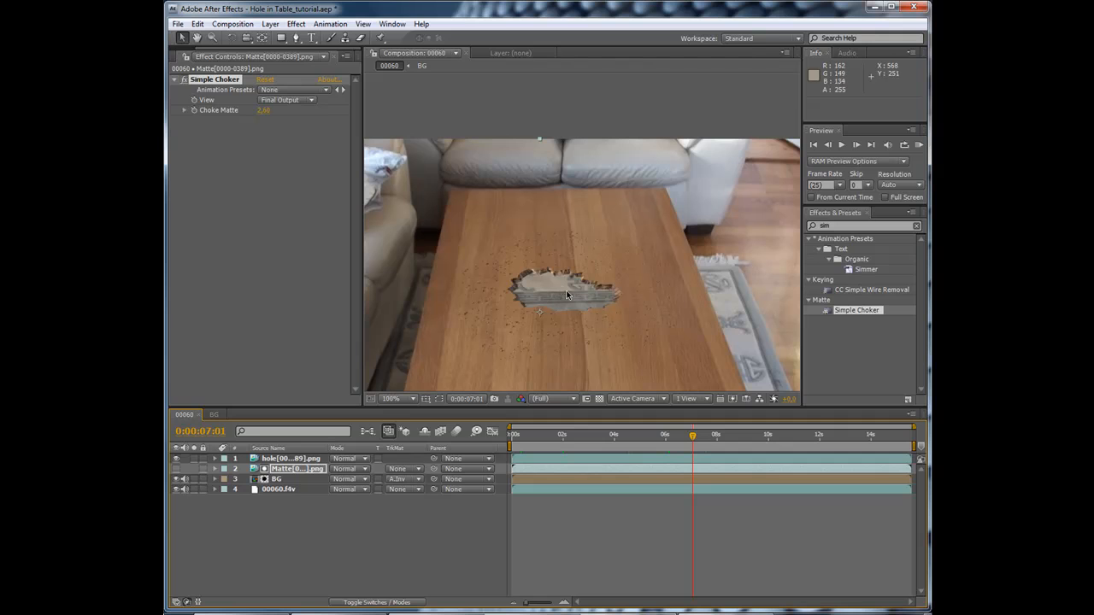
mouse_move(522, 301)
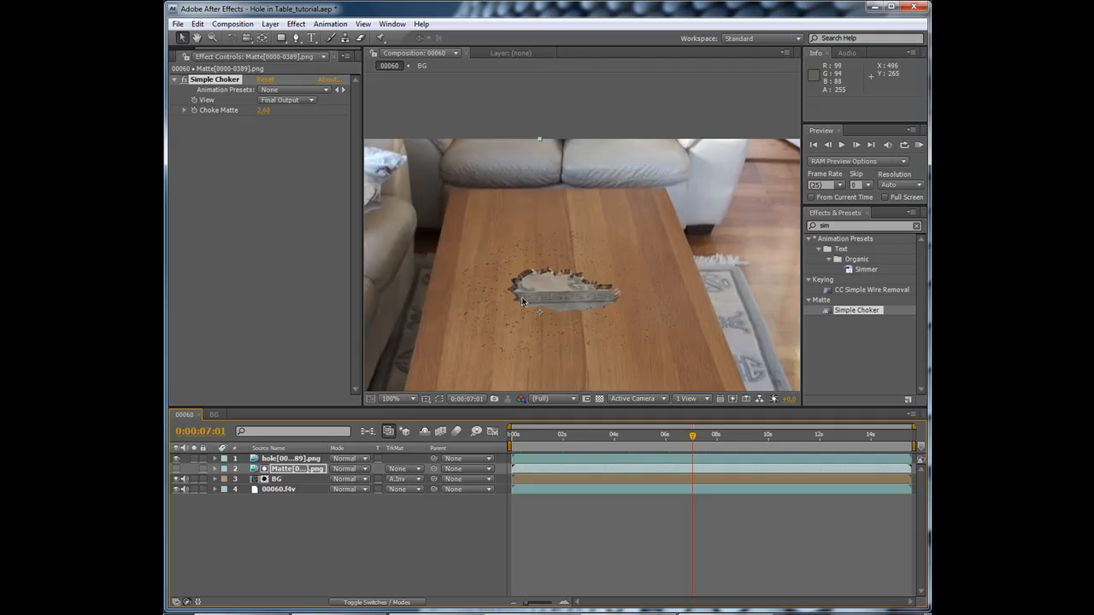
left_click(215, 415)
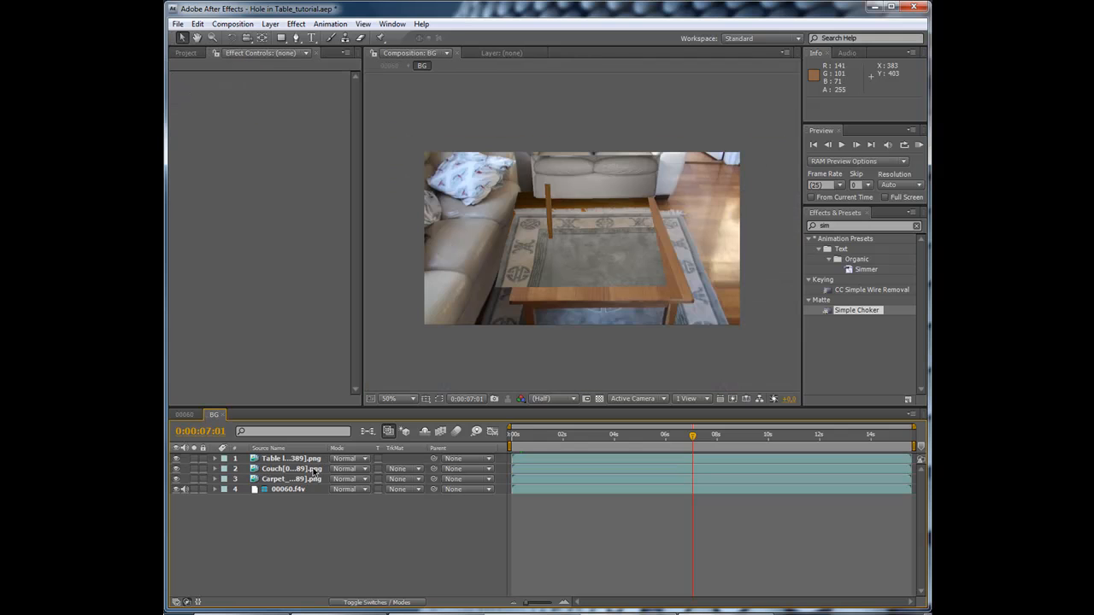
Step: In the BG comp, apply a 100% Tint to the Carpet layer, then return to 00060
left_click(290, 469)
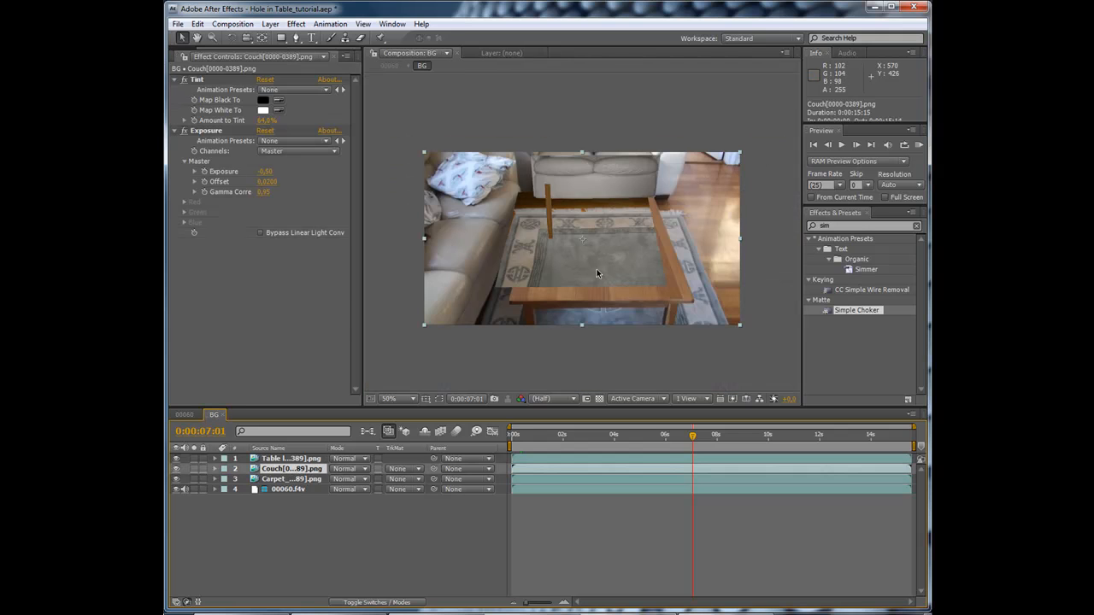
left_click(389, 398)
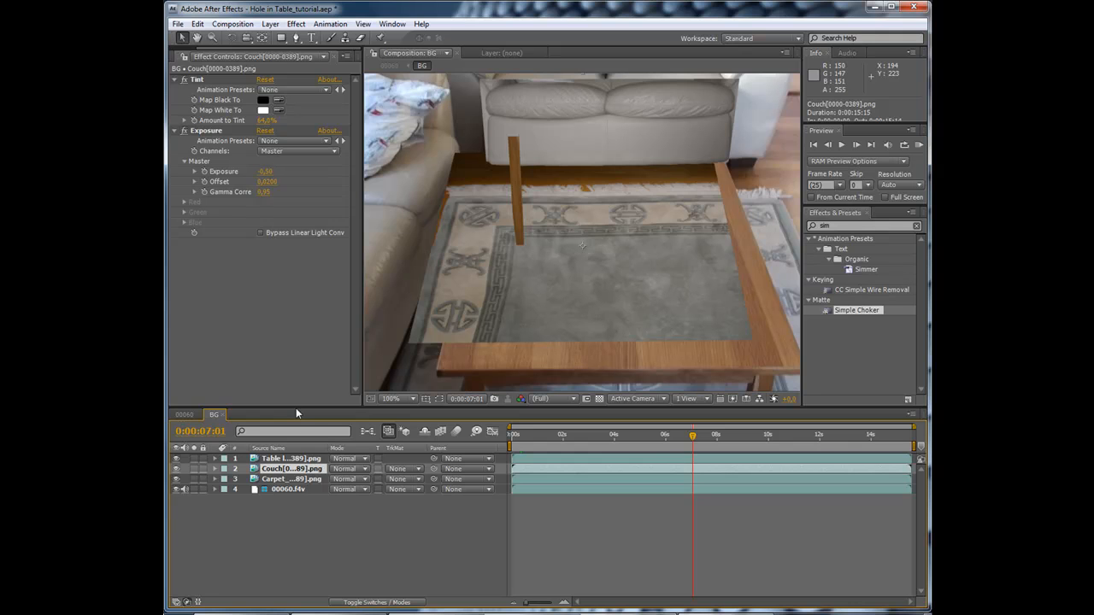
left_click(291, 479)
type("tint")
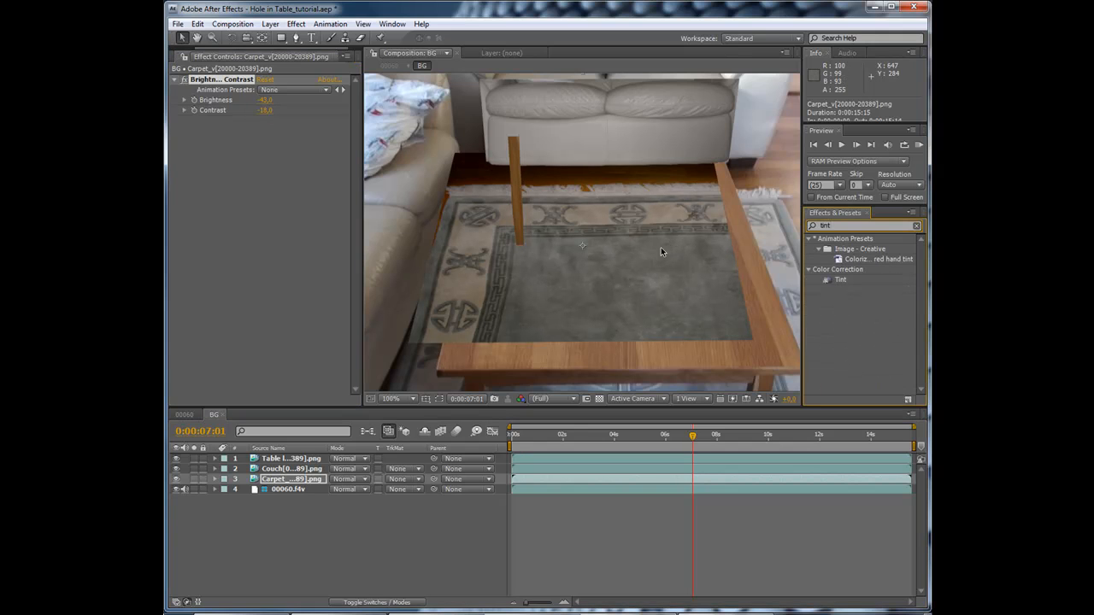
double_click(840, 279)
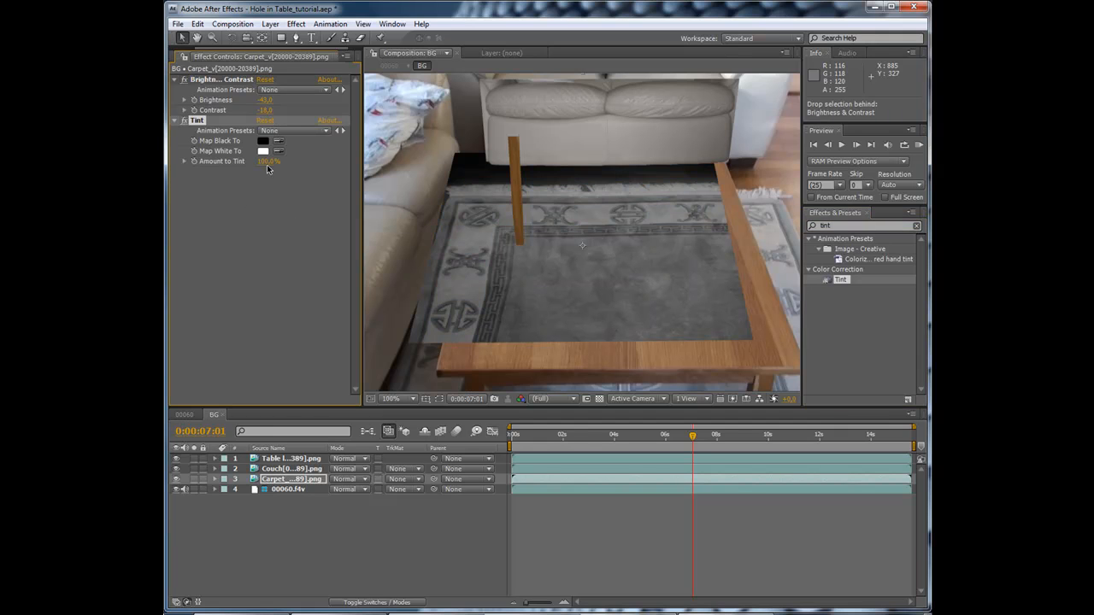
mouse_move(349, 164)
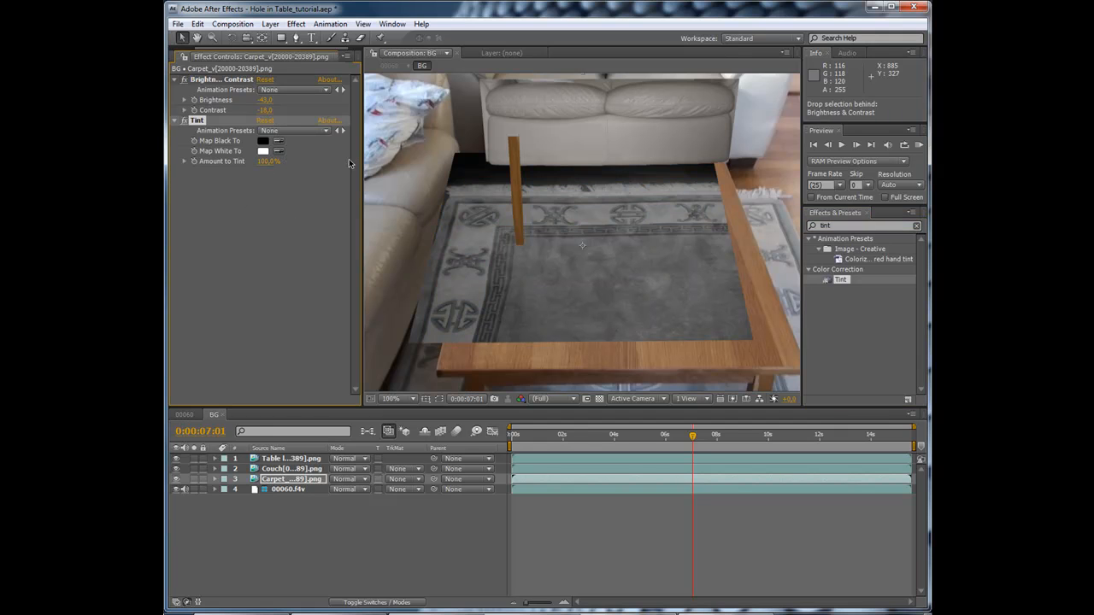
left_click_drag(268, 161, 239, 160)
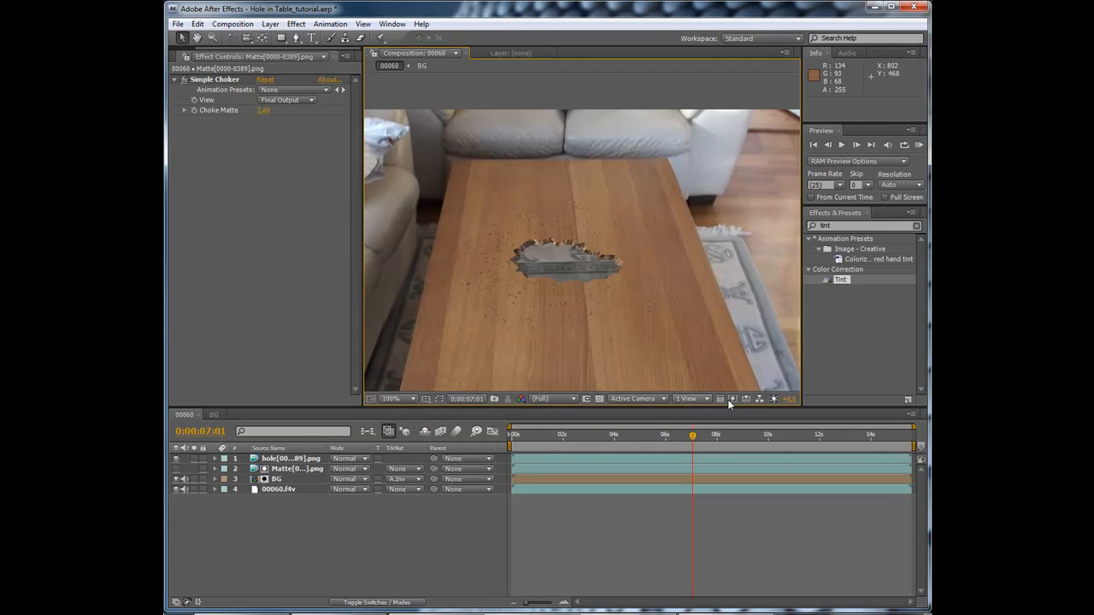
Step: Move to 13:07, magnify the viewer on the hole, and select the hole layer
left_click(790, 444)
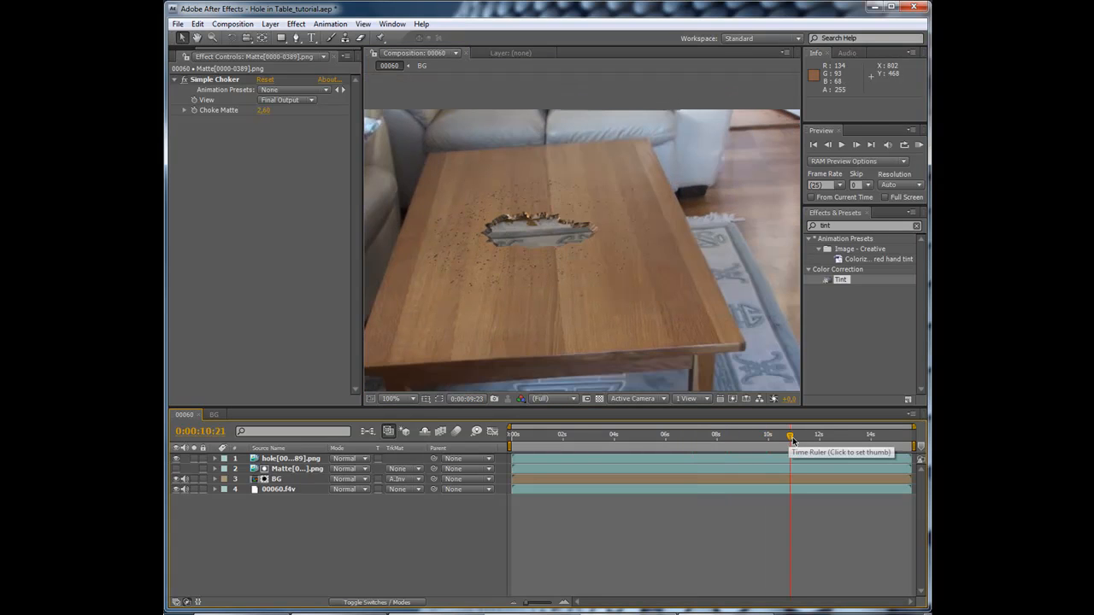
left_click(852, 436)
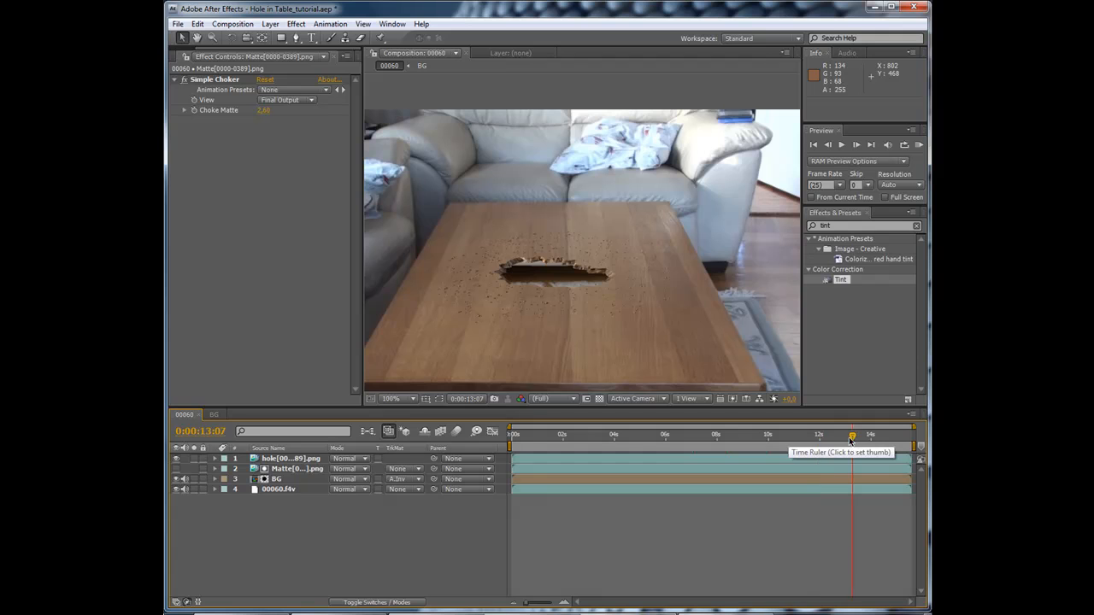
left_click(390, 398)
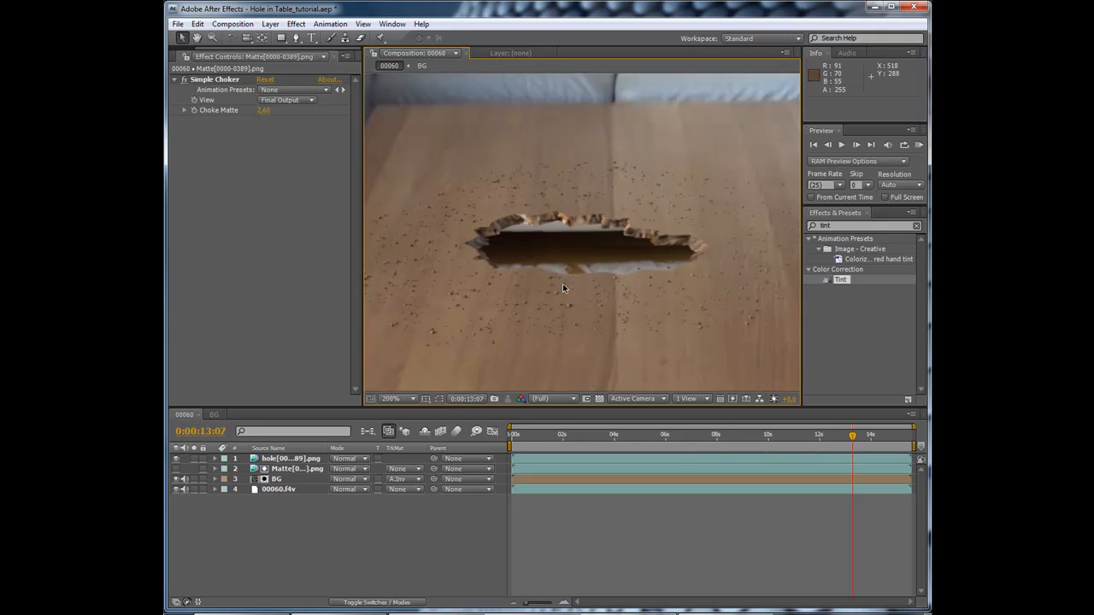
left_click(391, 398)
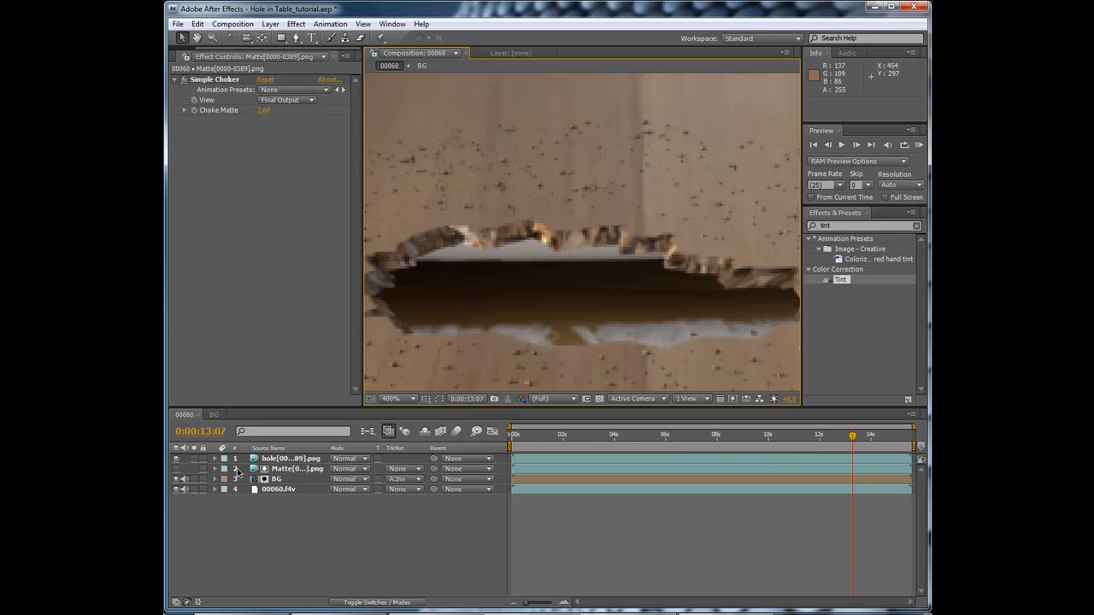
left_click(291, 458)
type("bri")
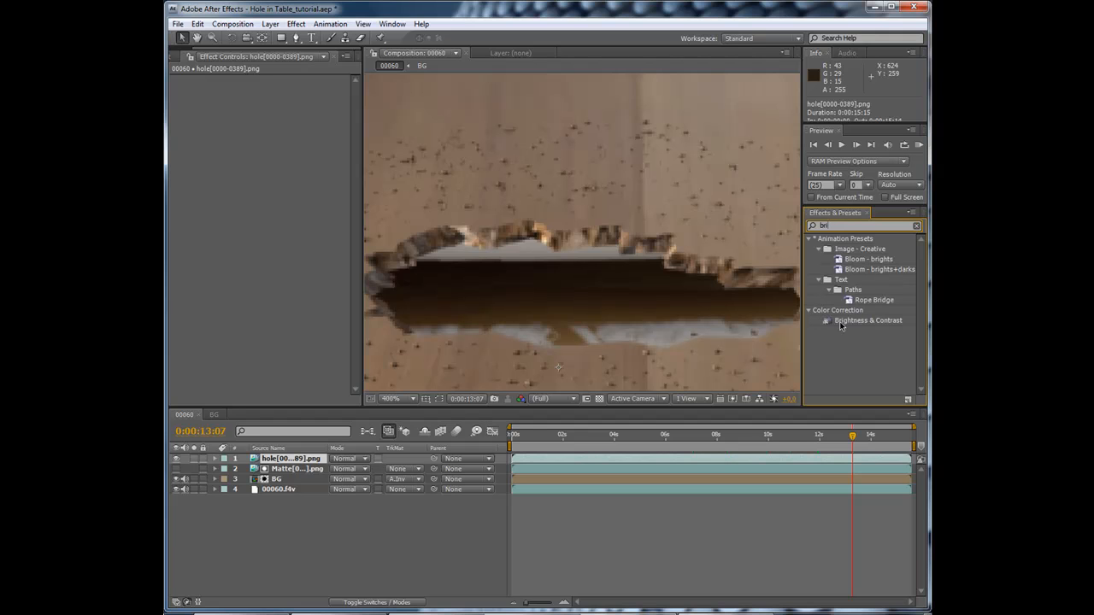
Step: Add Brightness & Contrast (brightness 10) to the hole layer, reset zoom, and select layers 1–3
double_click(868, 320)
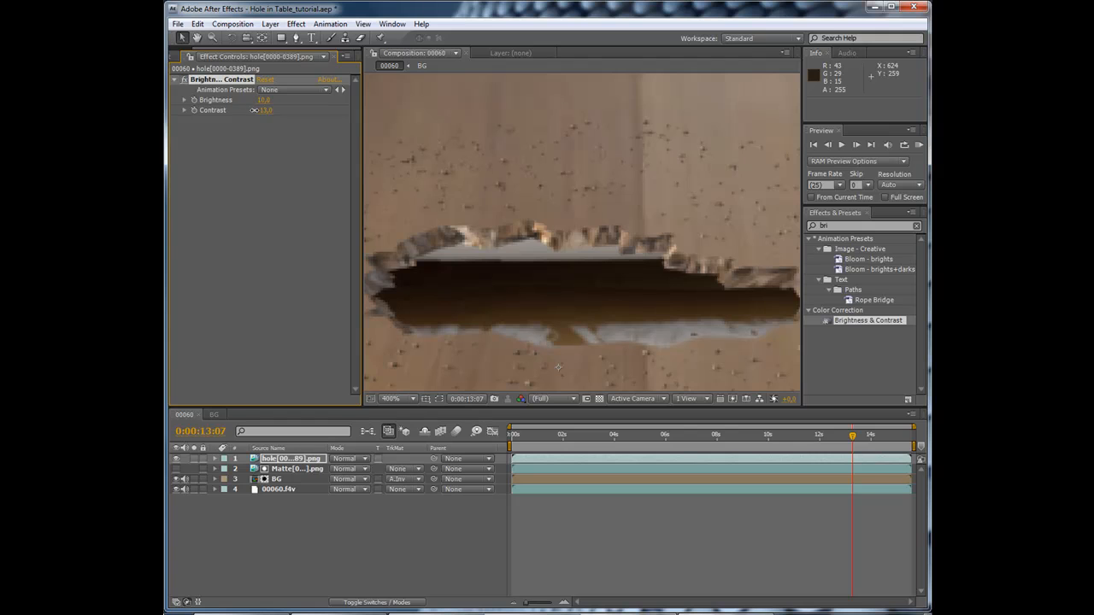
left_click(391, 398)
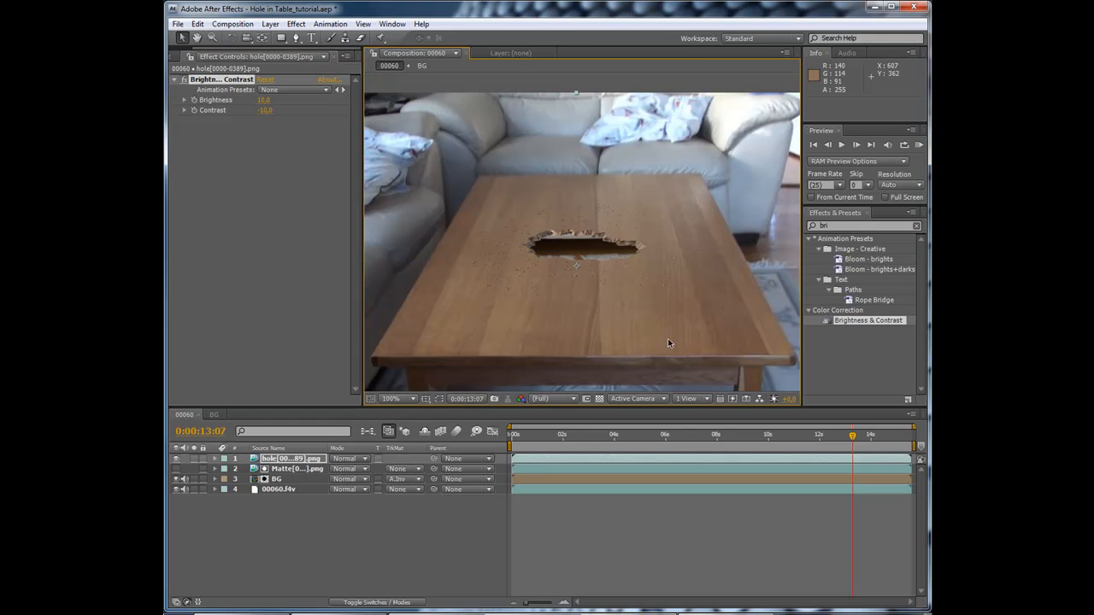
left_click(749, 435)
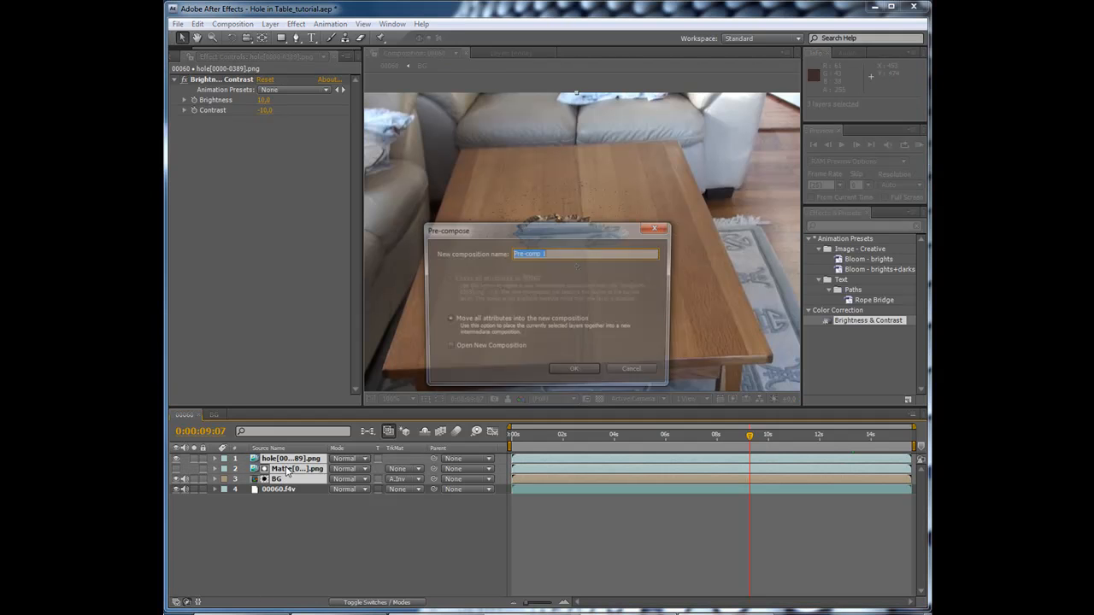
Step: Nest hole, Matte and BG into a CG pre-comp and select the RSMB 3.x effect
left_click(572, 368)
type("rsmb")
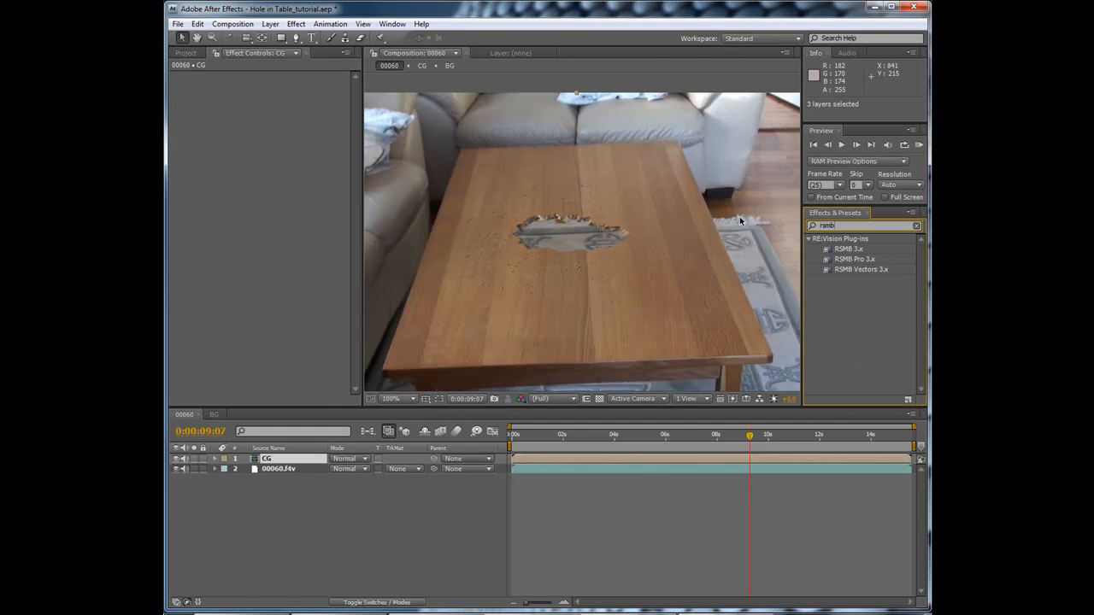
left_click(848, 249)
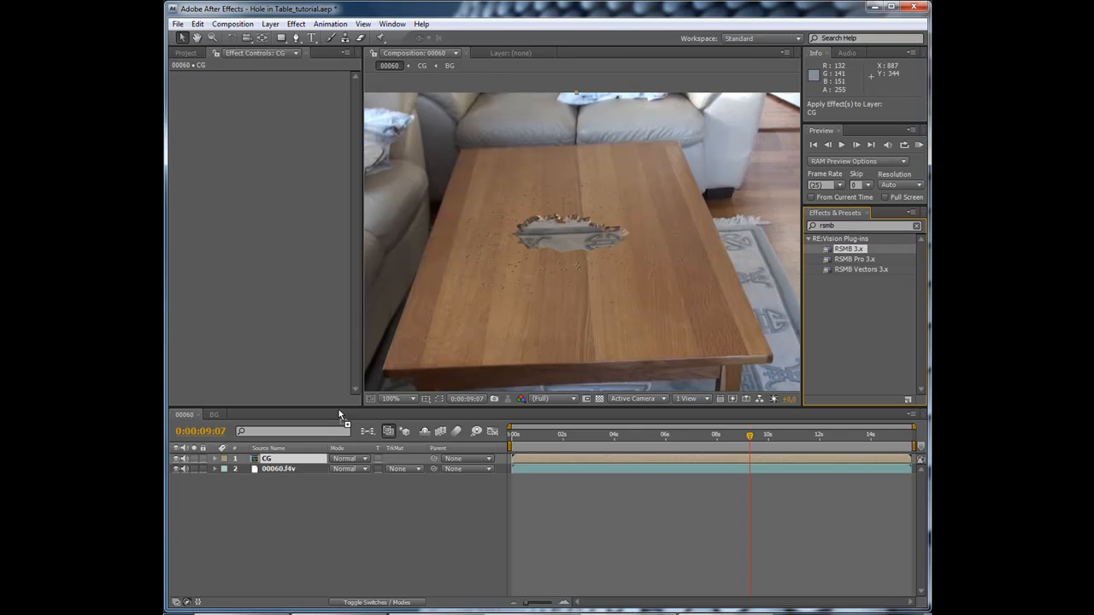
Step: Apply RSMB 3.x motion blur to the CG layer and inspect the hole edge up close
double_click(849, 249)
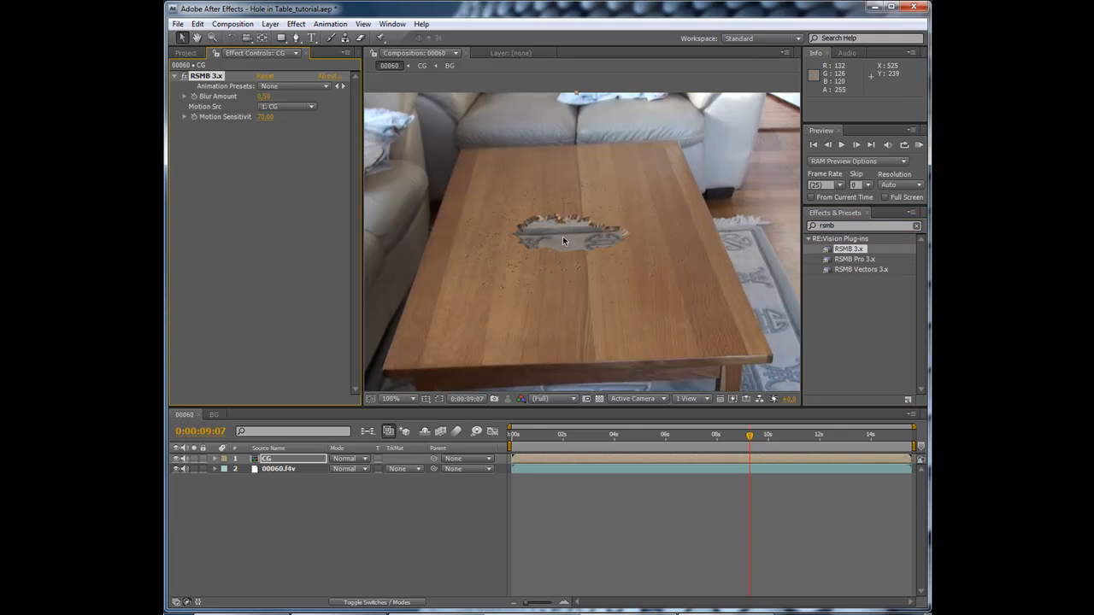
left_click(397, 399)
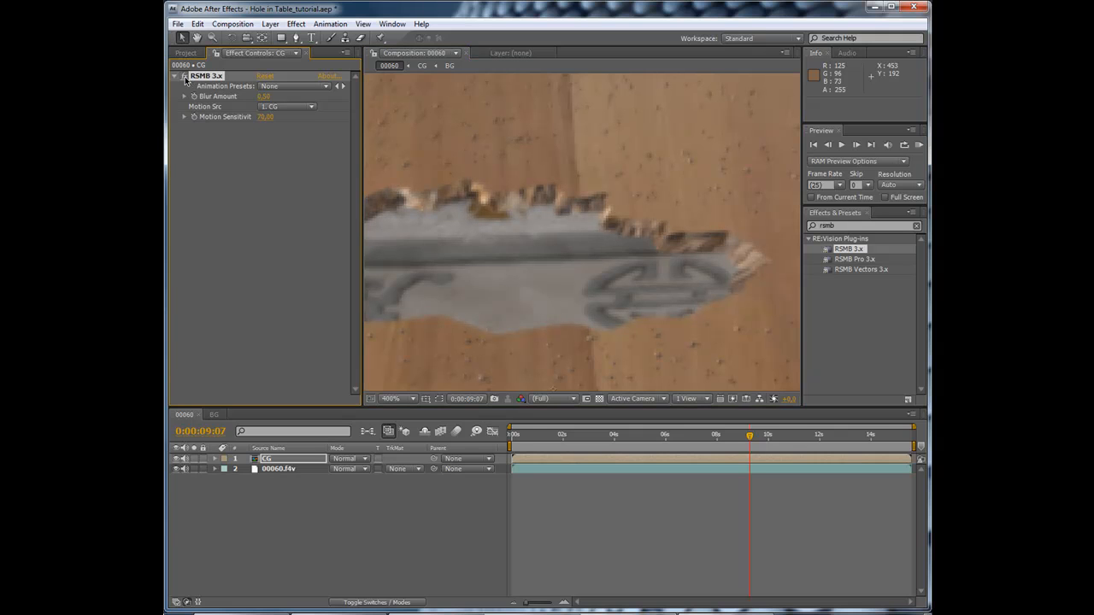
left_click(772, 435)
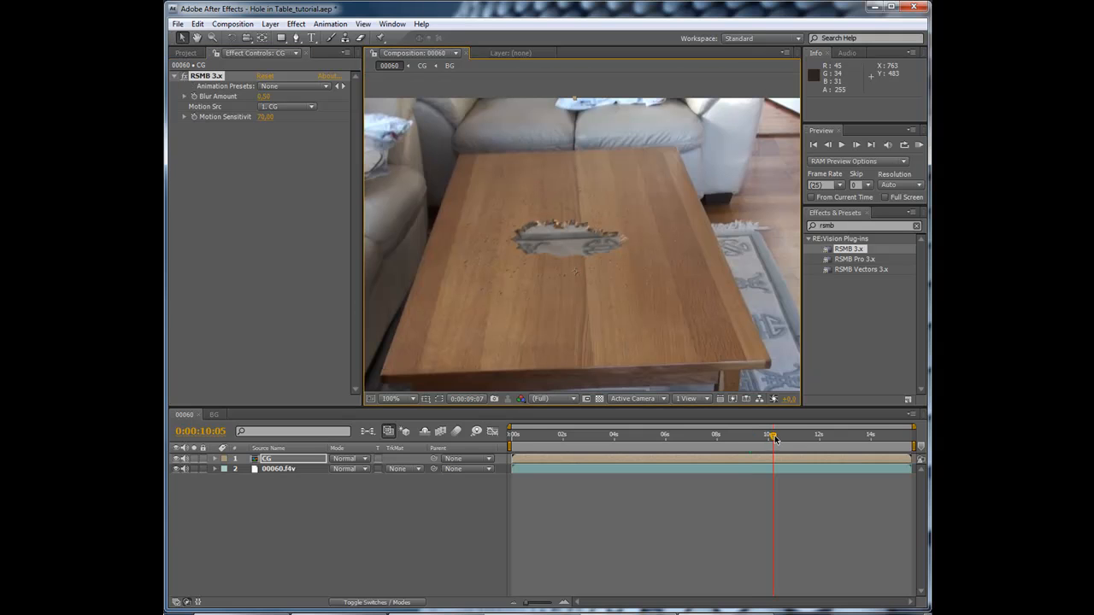
Step: Check the blurred hole at 12:08, 13:23, 14:17, 6:05 and 2:11 at Half resolution
left_click(799, 434)
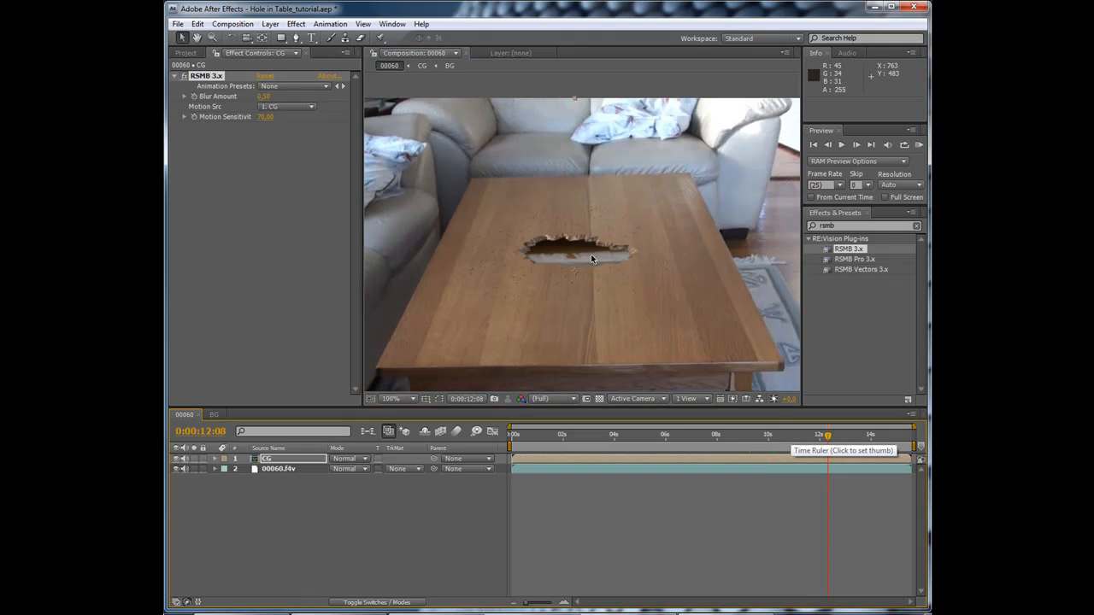
left_click(846, 434)
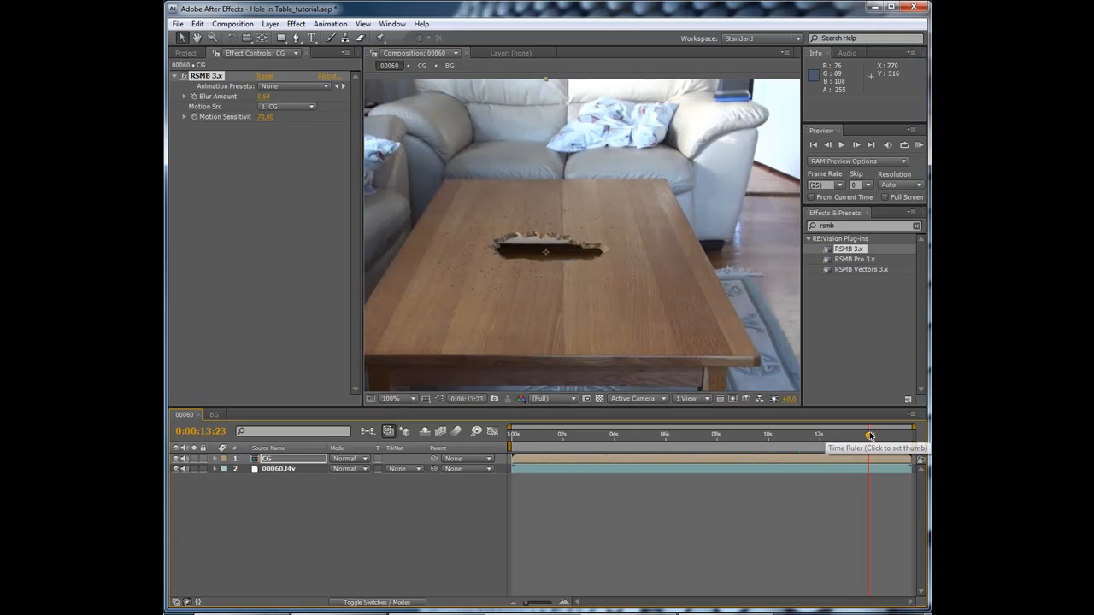
left_click(888, 434)
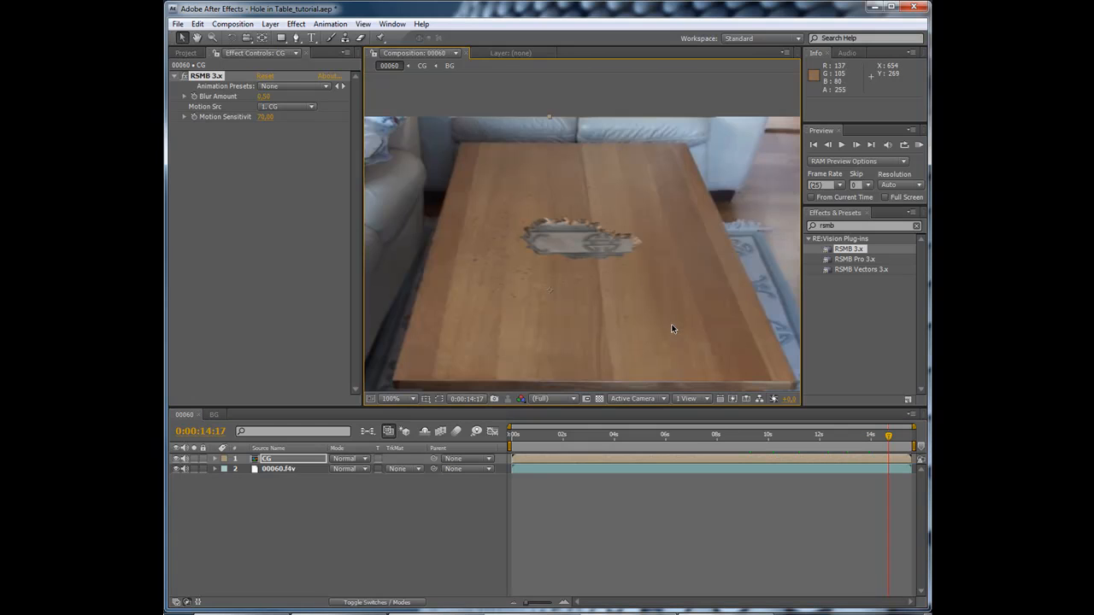
left_click(671, 435)
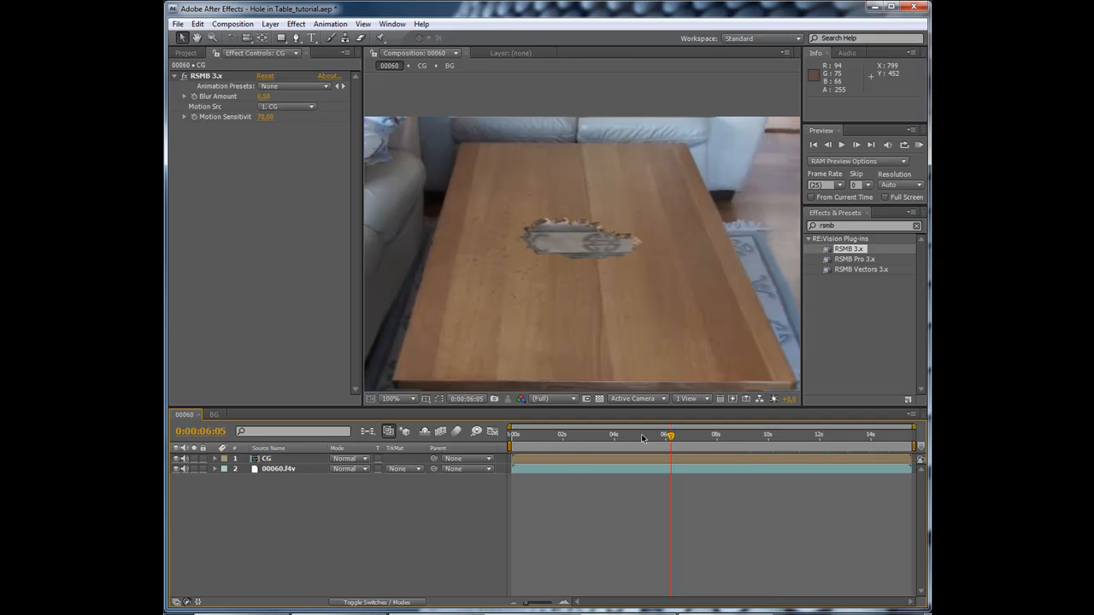
left_click(574, 436)
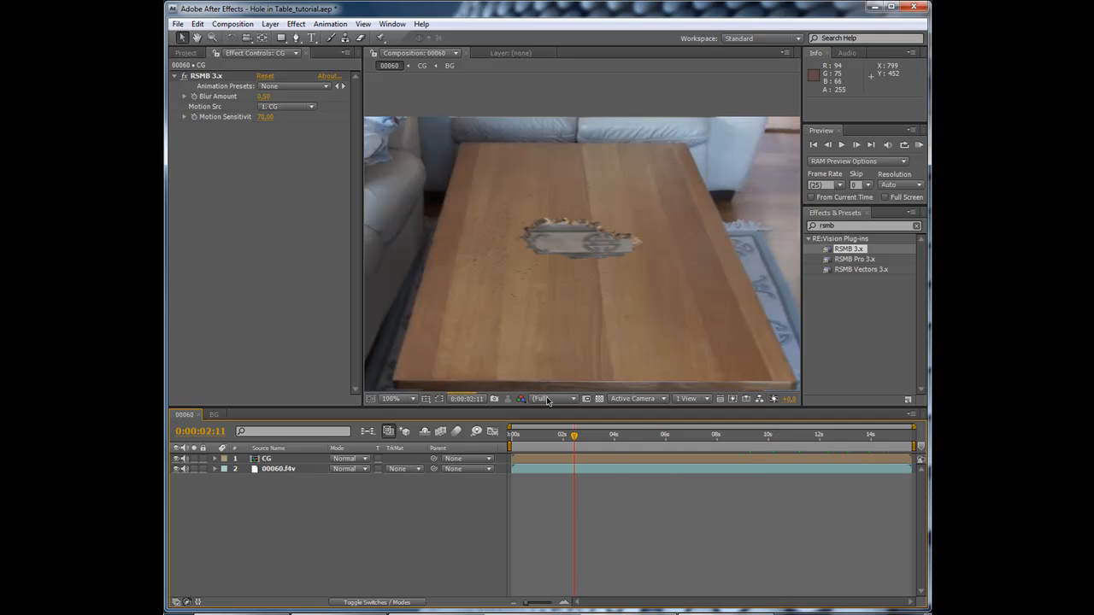
left_click(551, 399)
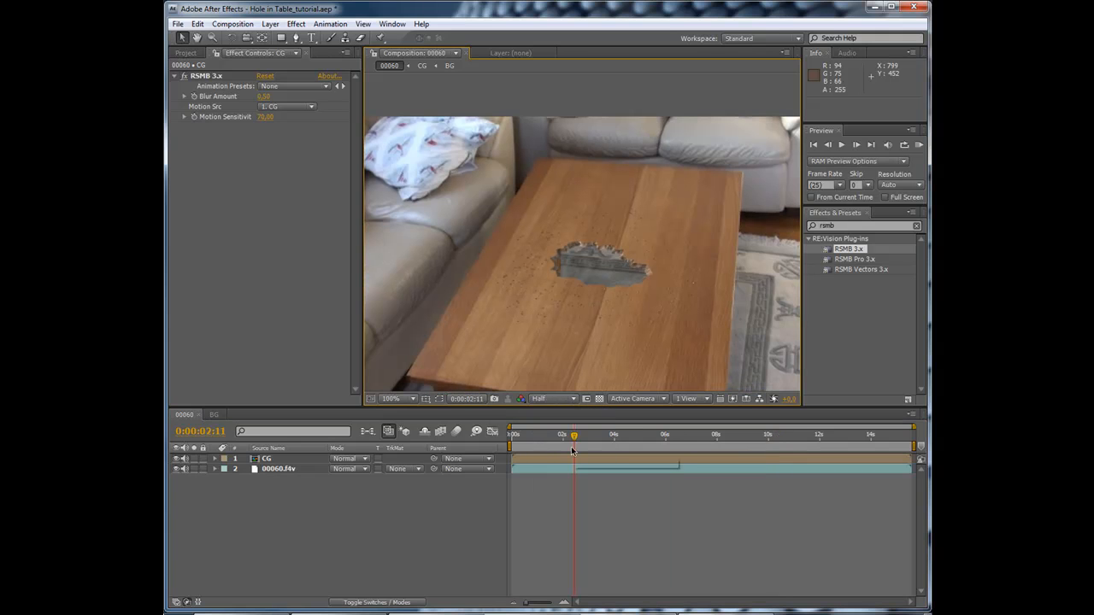
left_click(532, 435)
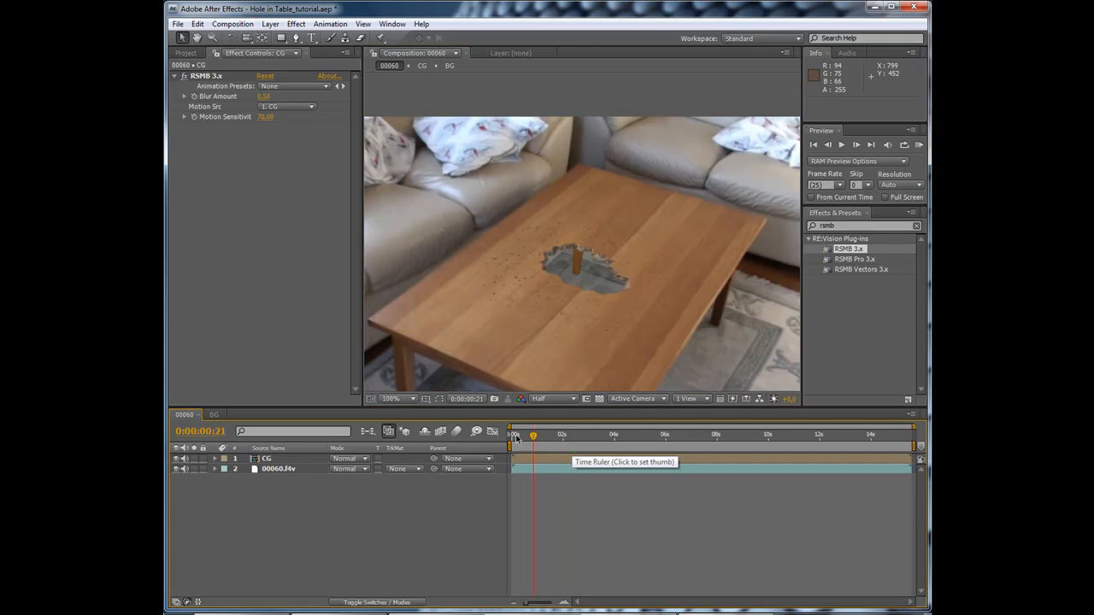
mouse_move(563, 254)
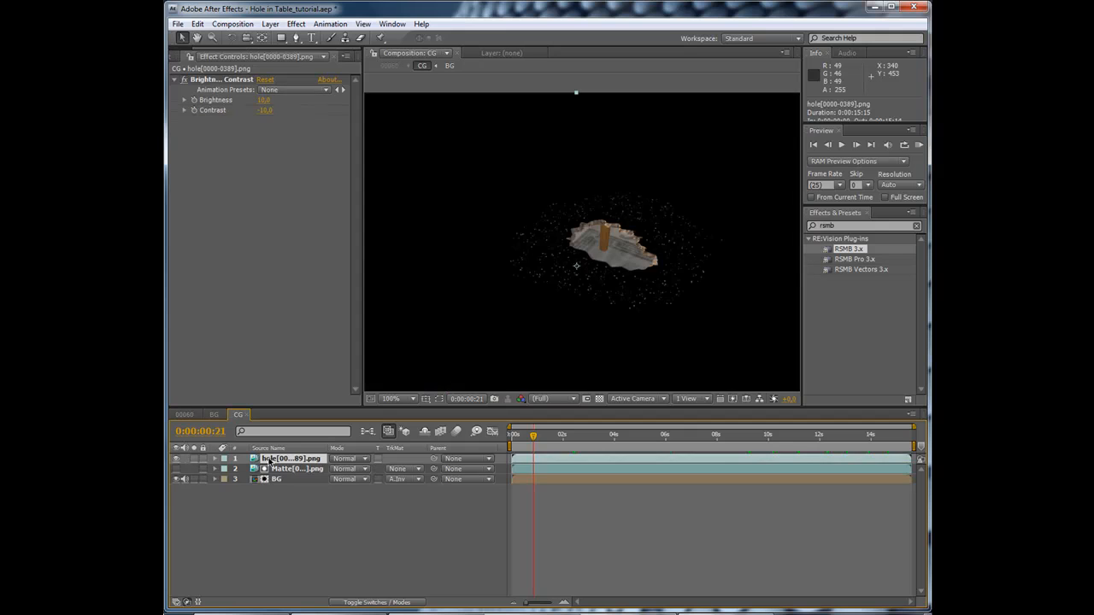
Step: Set the Table leg layer's Tint to 81.5% in BG, then return to the 00060 composition
left_click(213, 414)
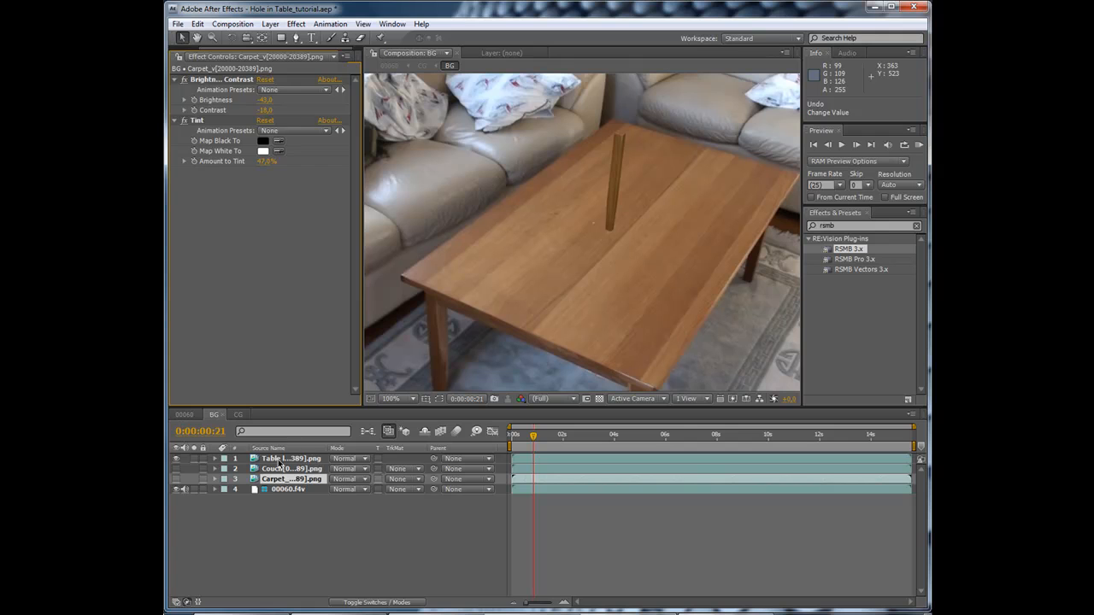
left_click(291, 459)
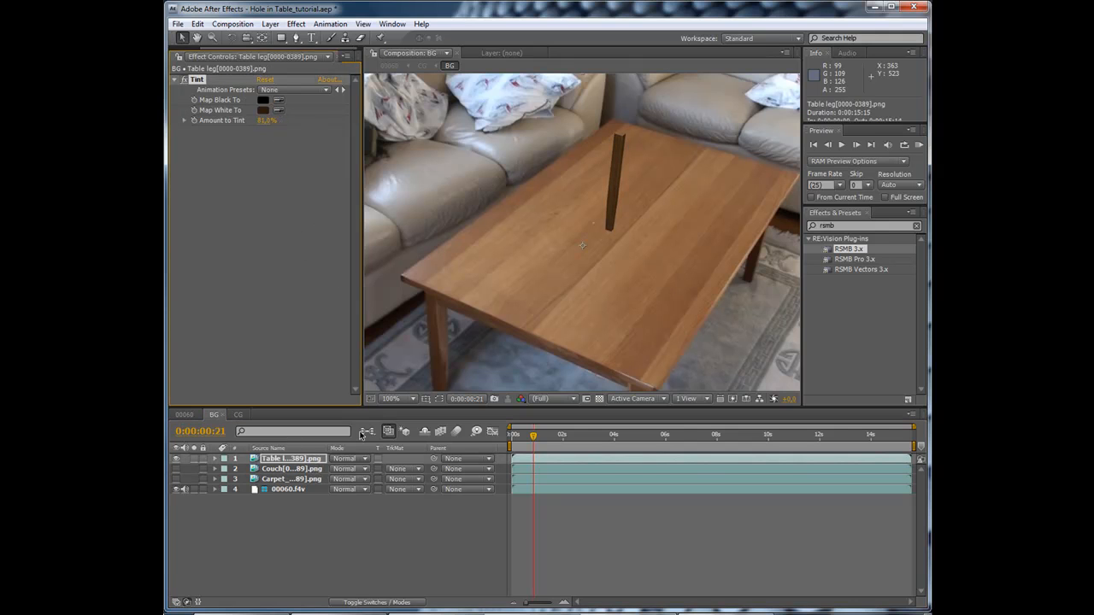
left_click(186, 415)
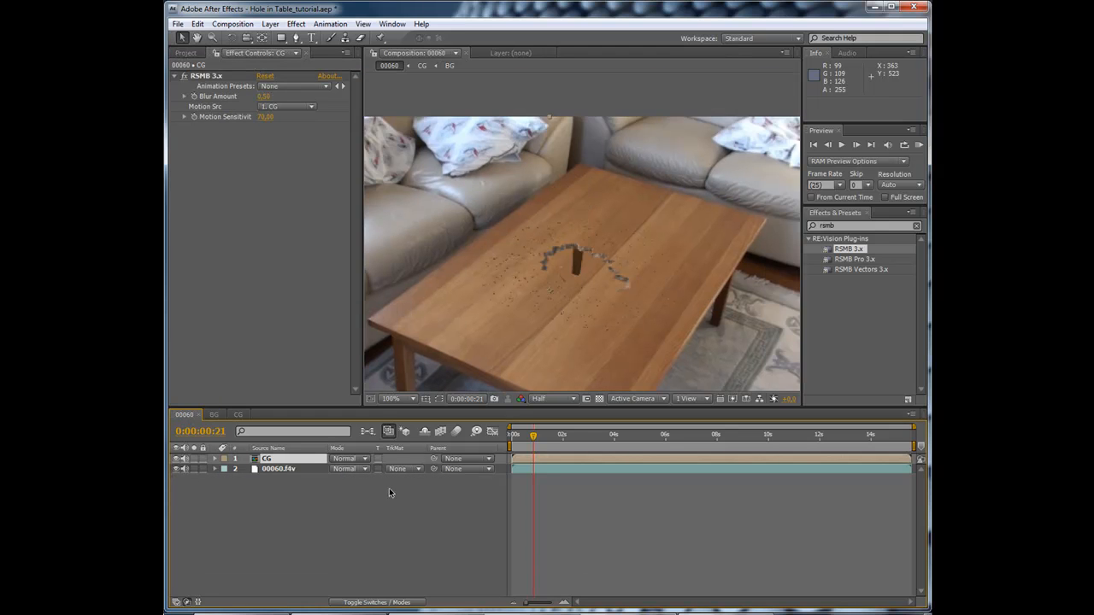
left_click(238, 415)
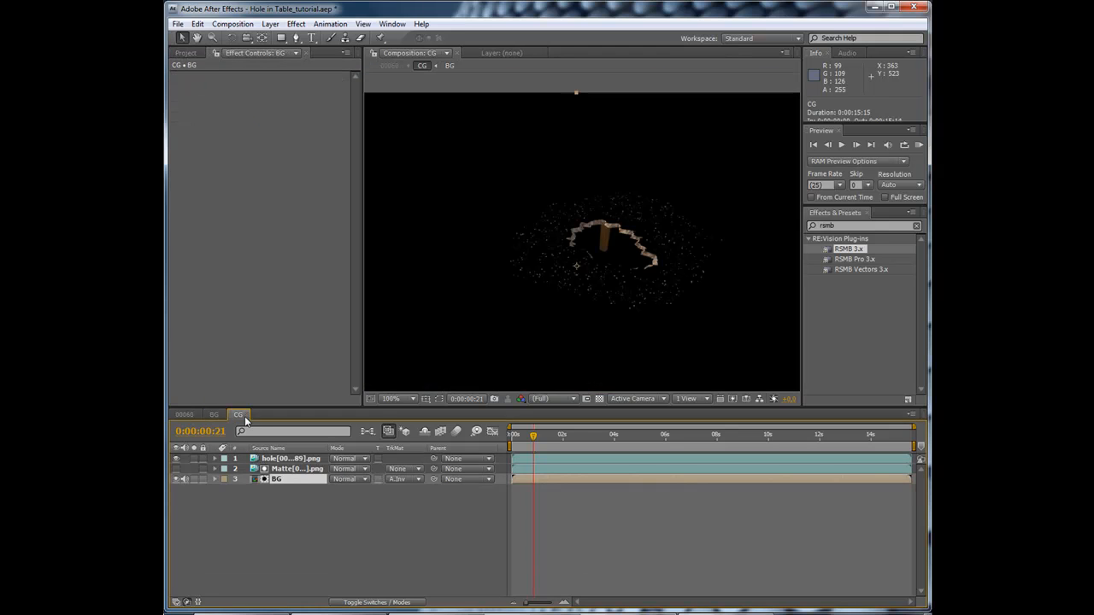
left_click(213, 414)
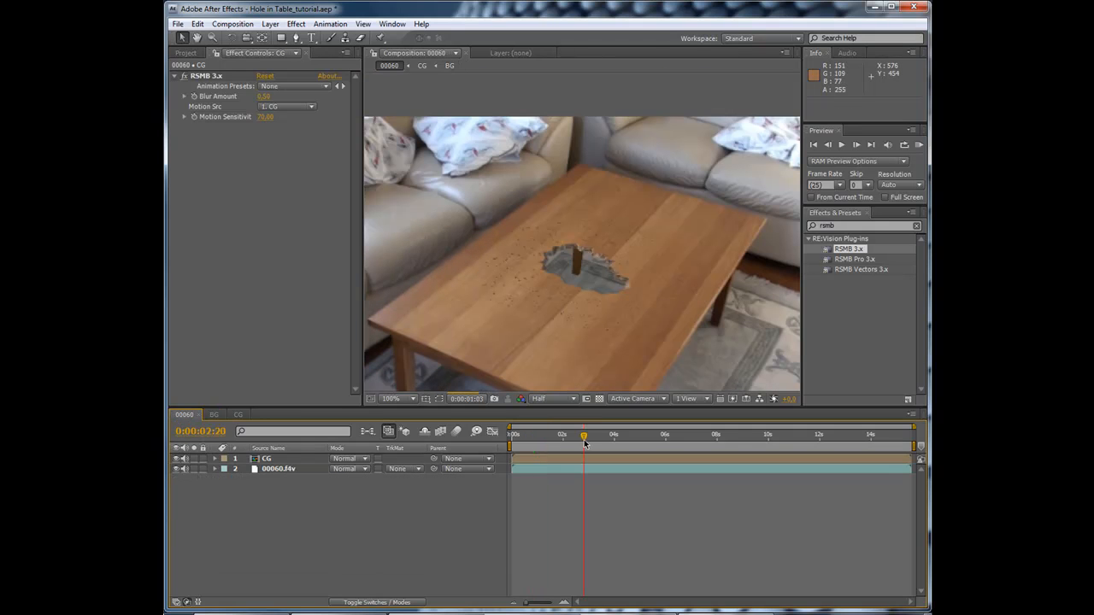
left_click(570, 436)
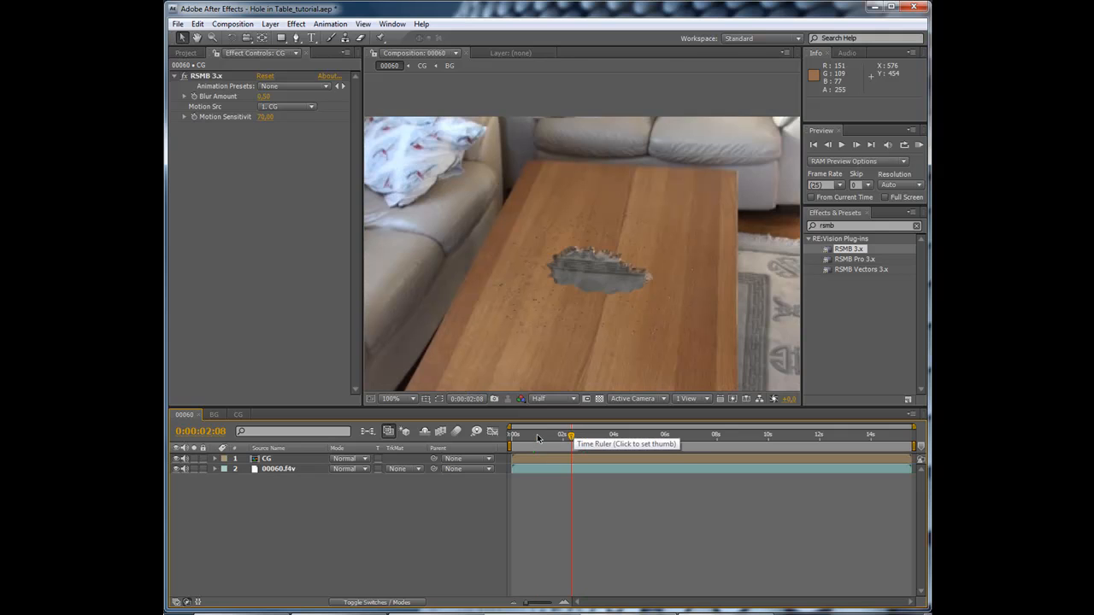
left_click(536, 434)
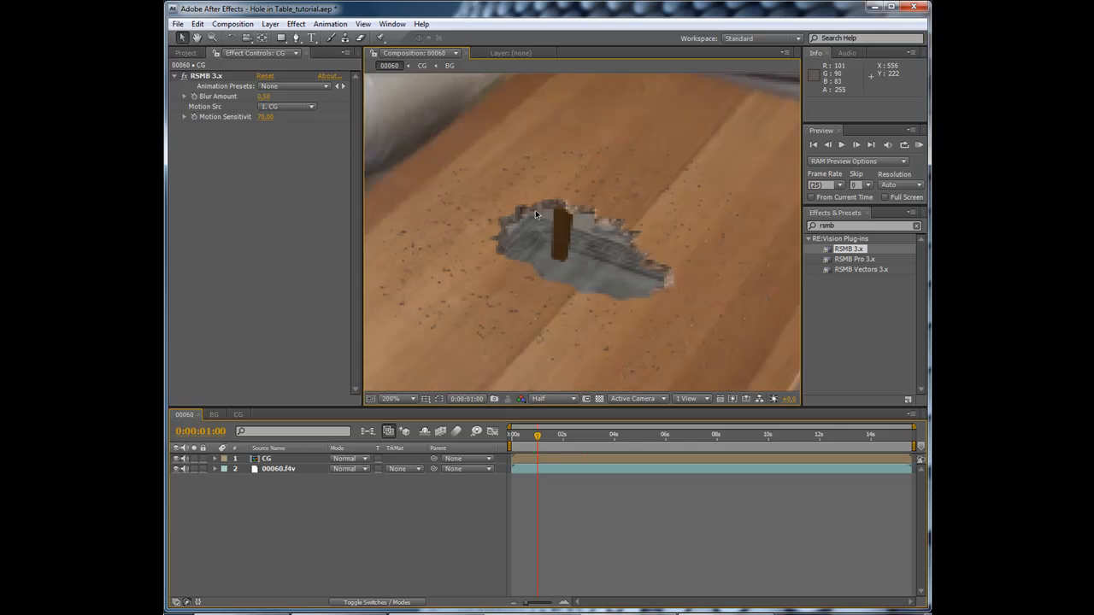
left_click(395, 399)
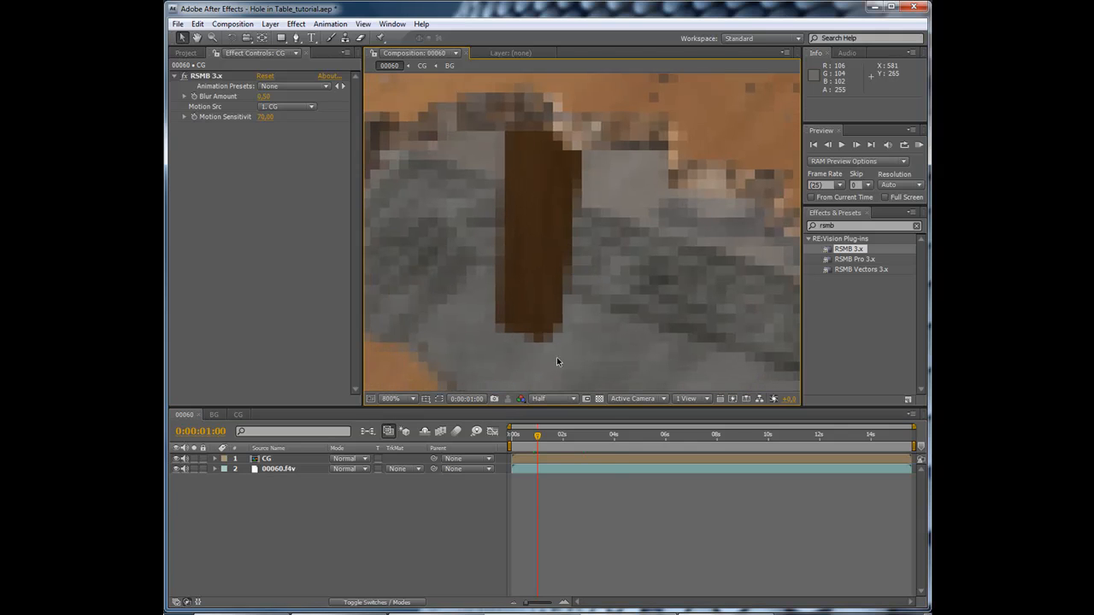
left_click(550, 398)
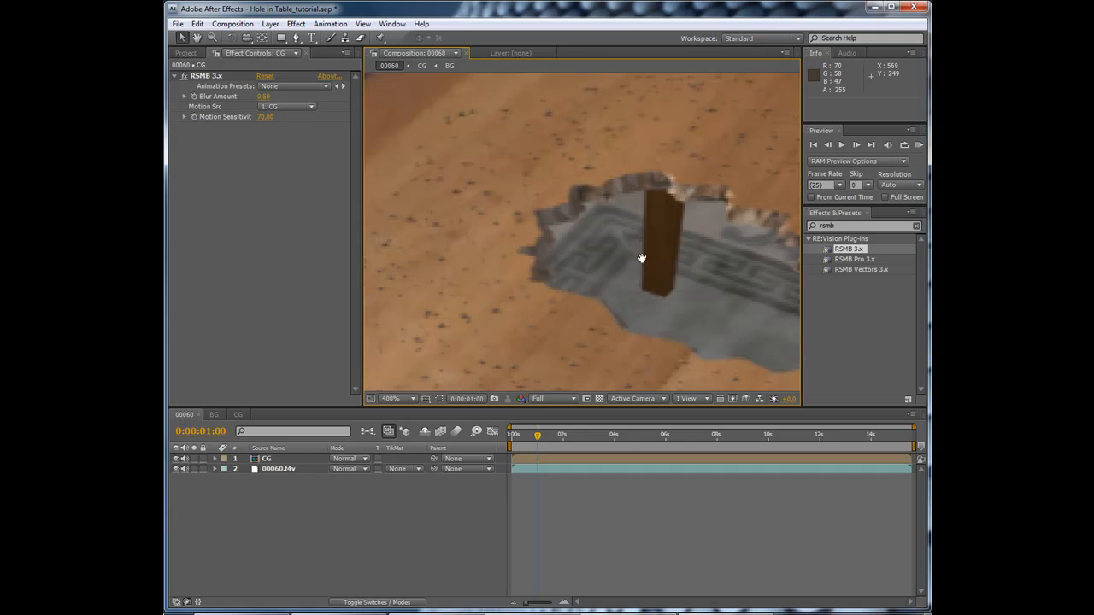
left_click(398, 398)
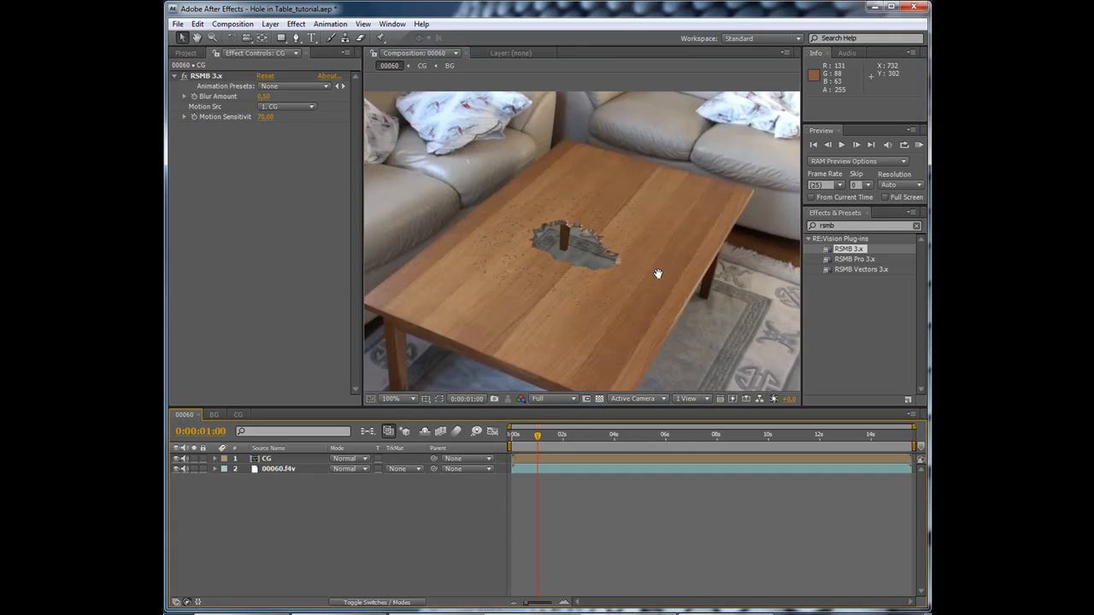
left_click(389, 398)
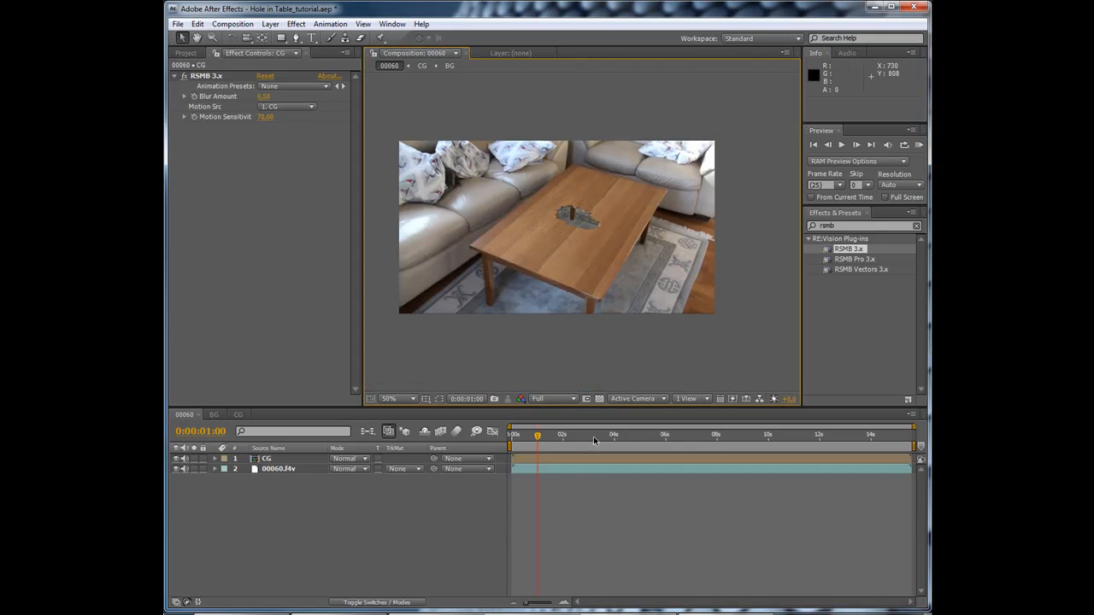
left_click(594, 436)
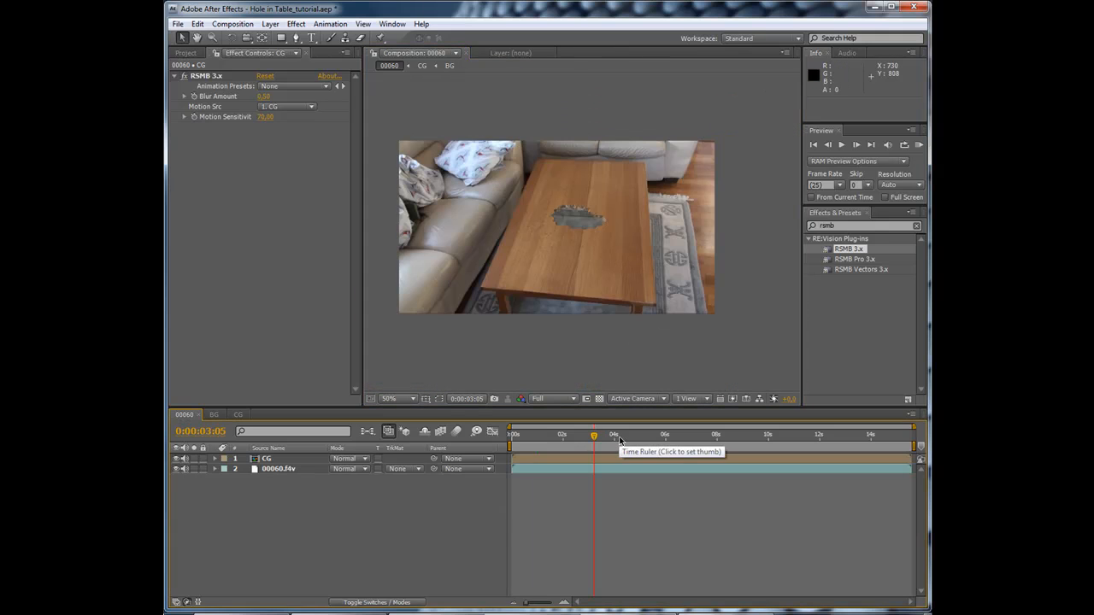
left_click(669, 436)
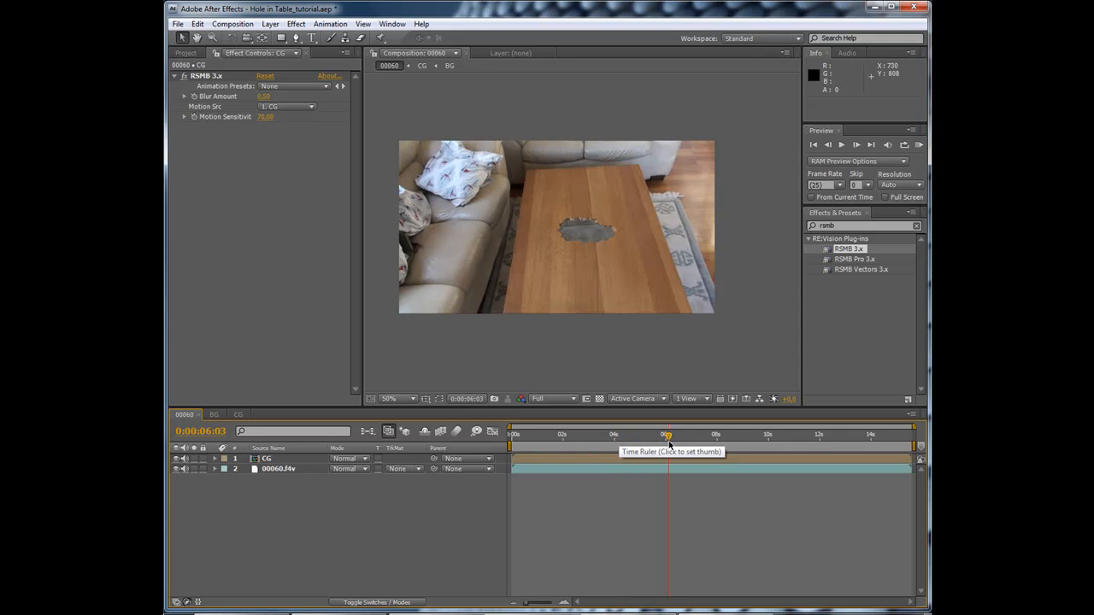
left_click(700, 435)
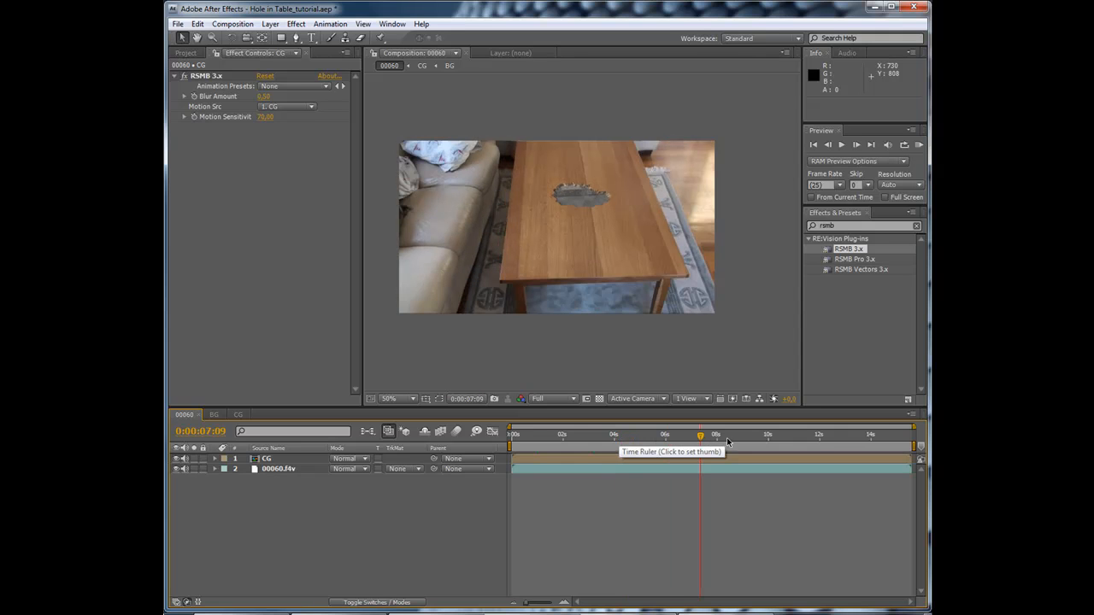
left_click(742, 435)
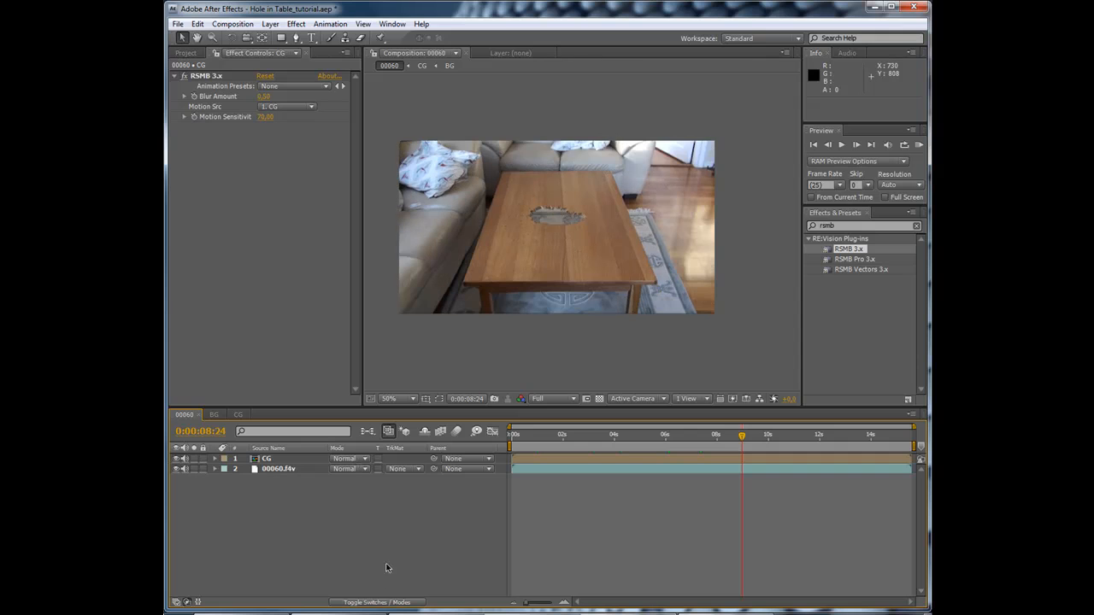
left_click(232, 23)
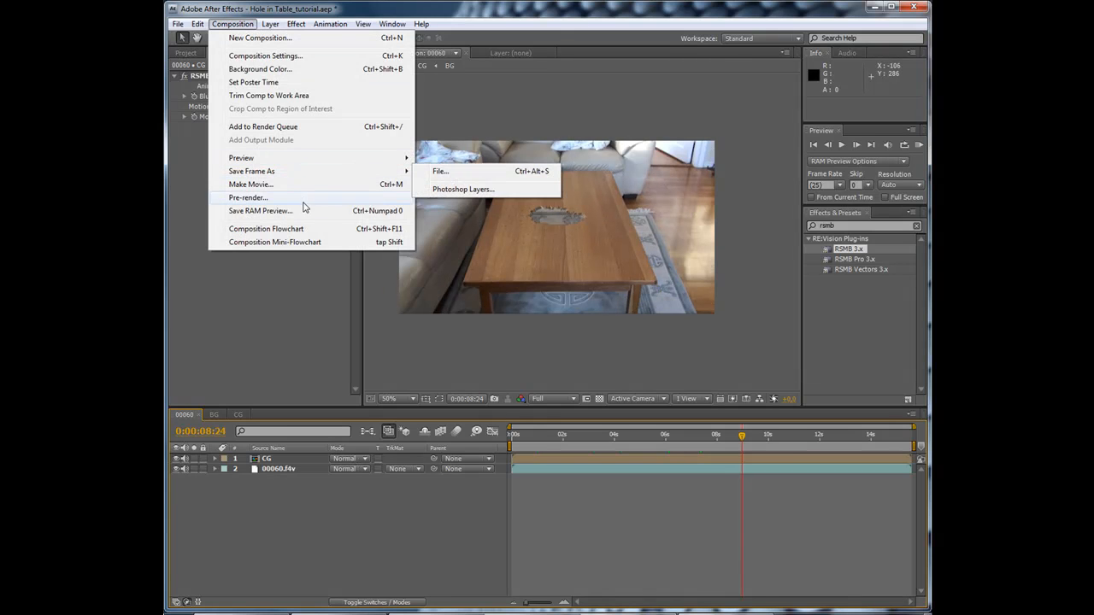
Step: Add the 00060 composition to the render queue with QuickTime Movie as the output format
left_click(263, 127)
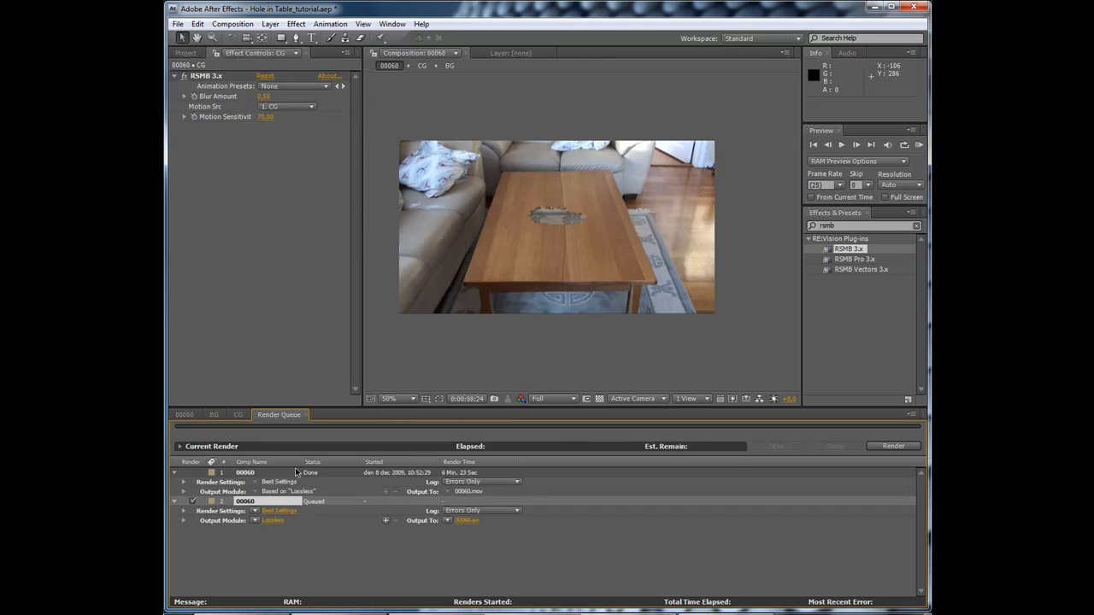
left_click(273, 520)
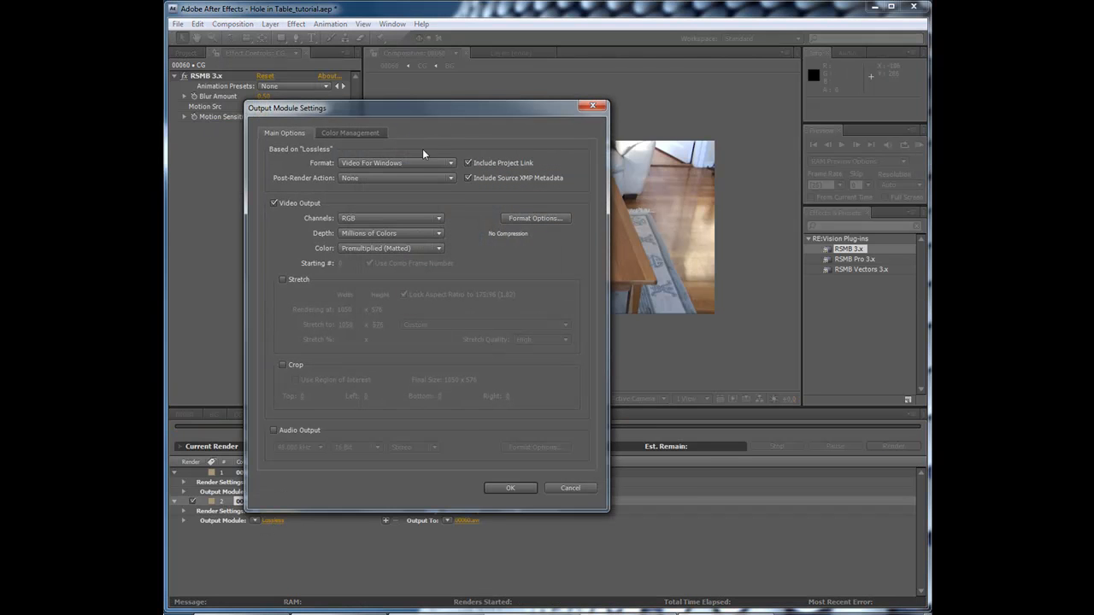
left_click(396, 162)
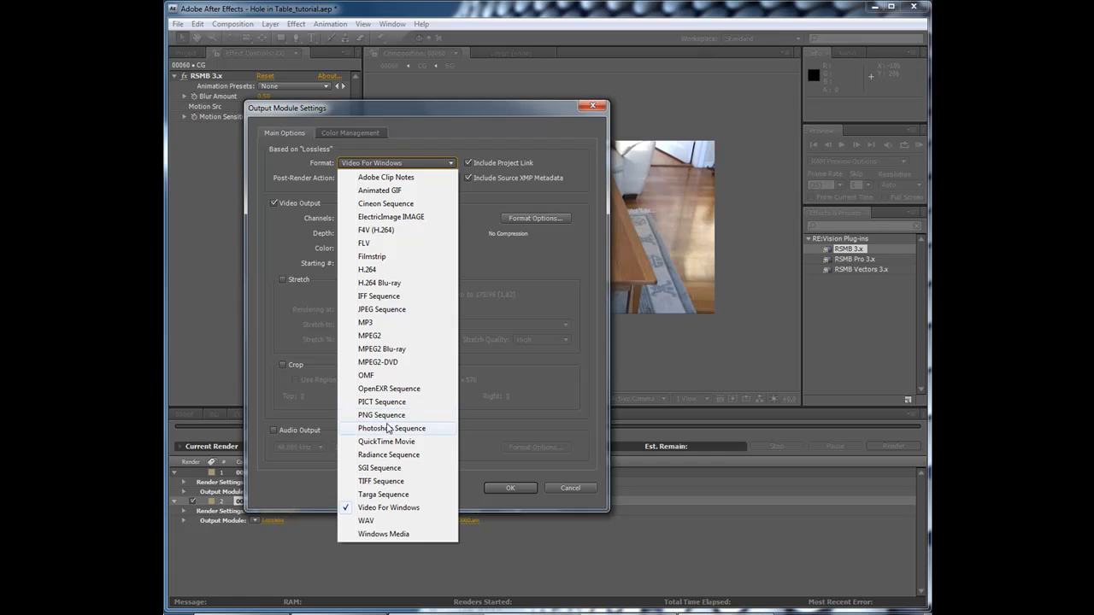
left_click(392, 428)
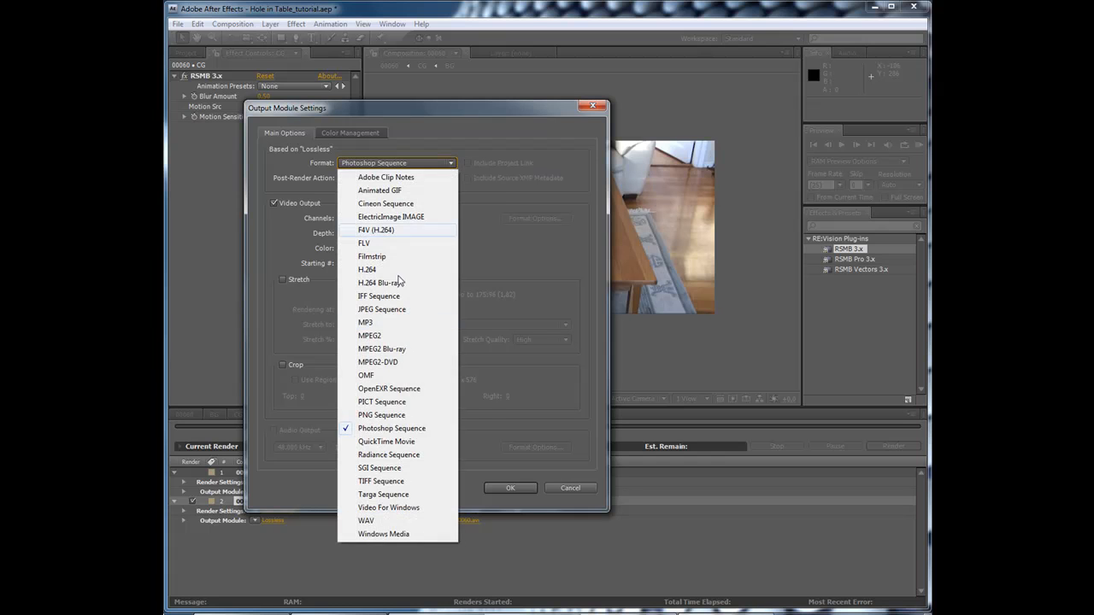
left_click(386, 441)
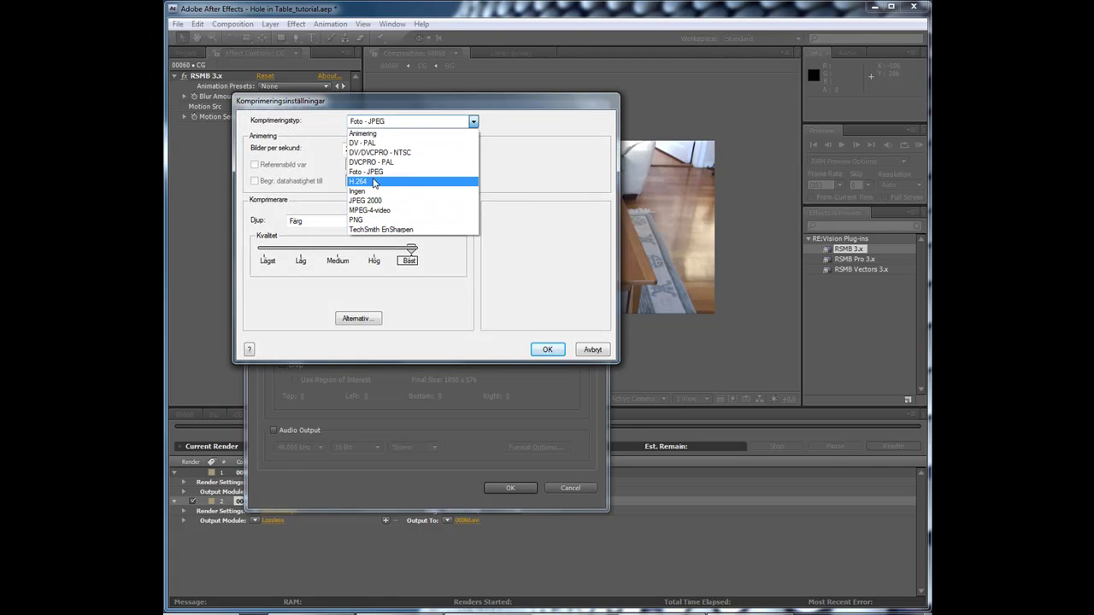
Step: Set H.264 compression, confirm the output settings, and render 00060_1.mov
left_click(358, 181)
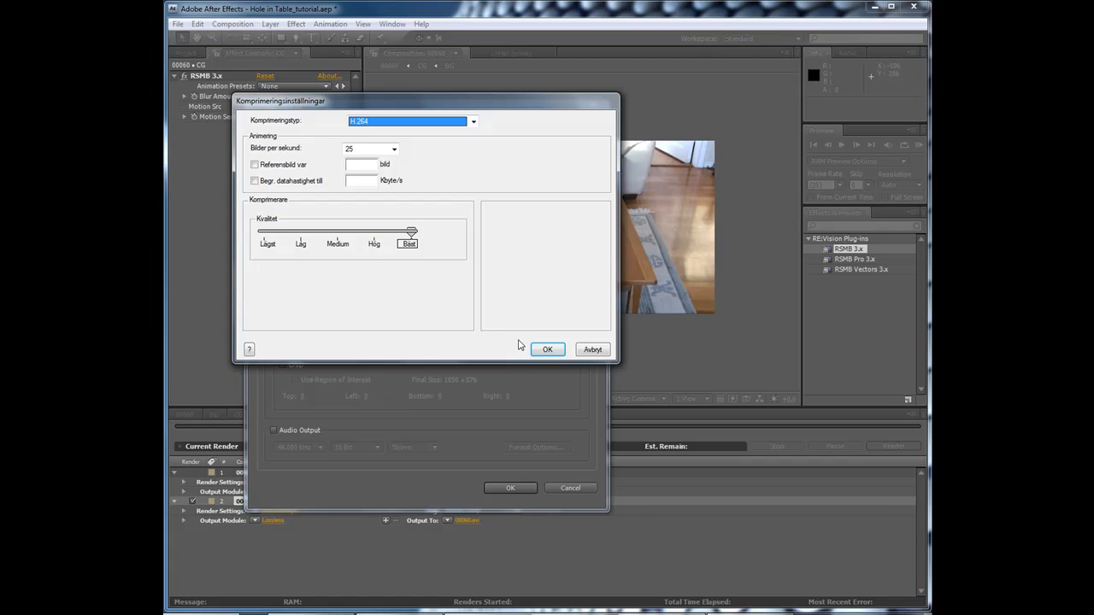
left_click(547, 349)
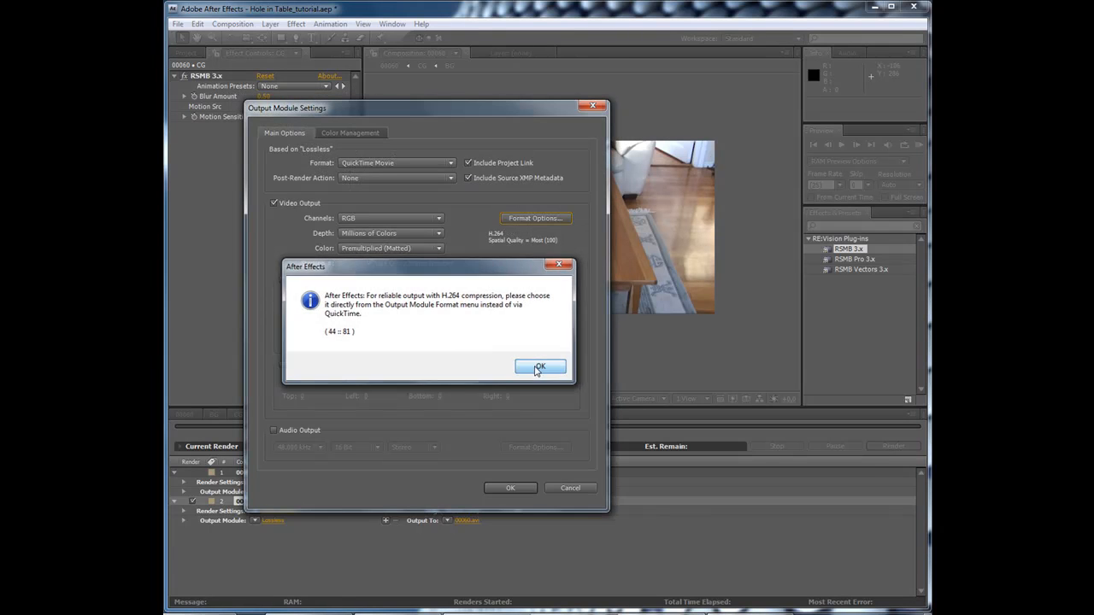
left_click(539, 365)
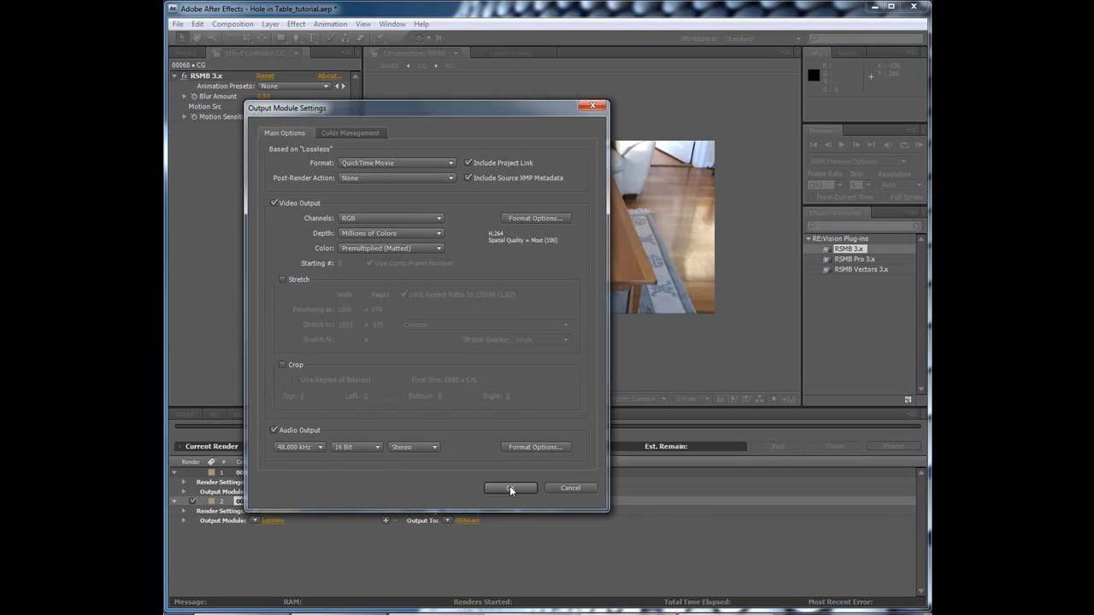
left_click(510, 488)
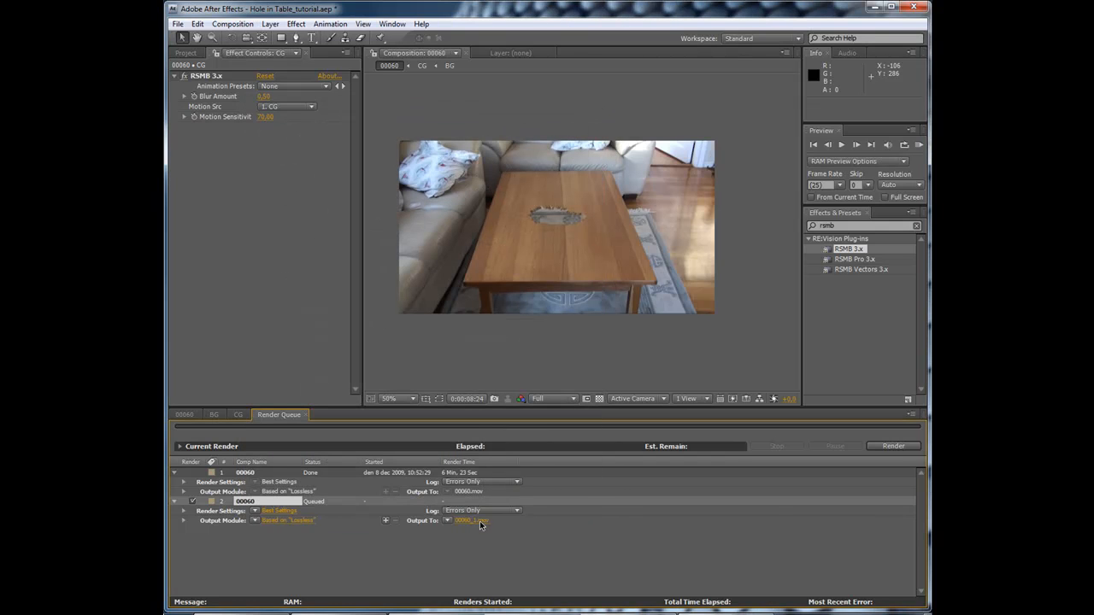
left_click(892, 445)
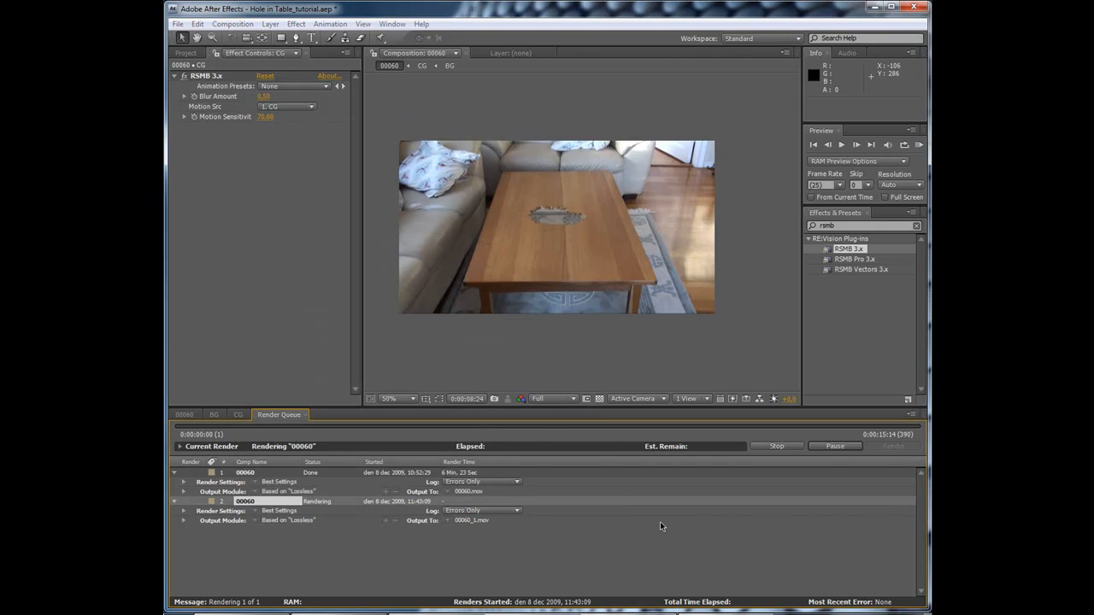